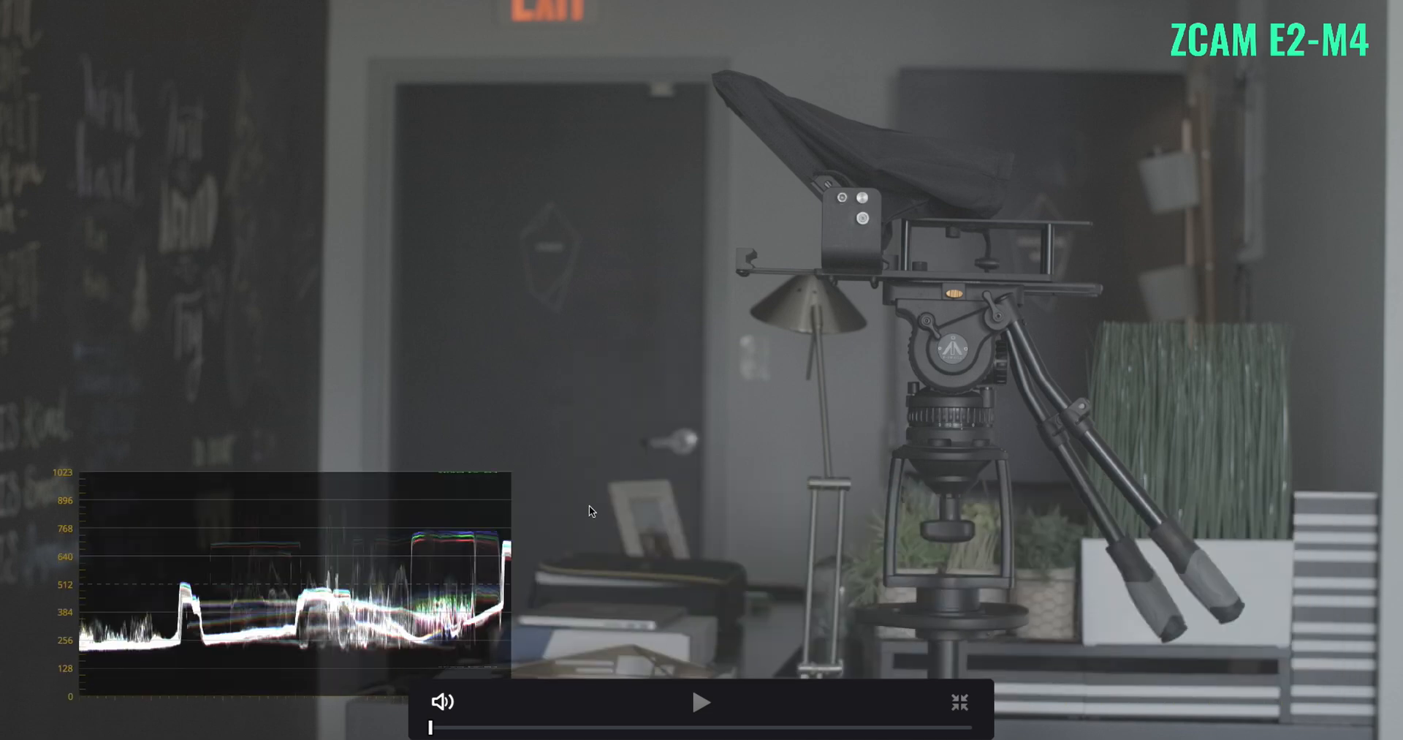
mouse_move(541, 651)
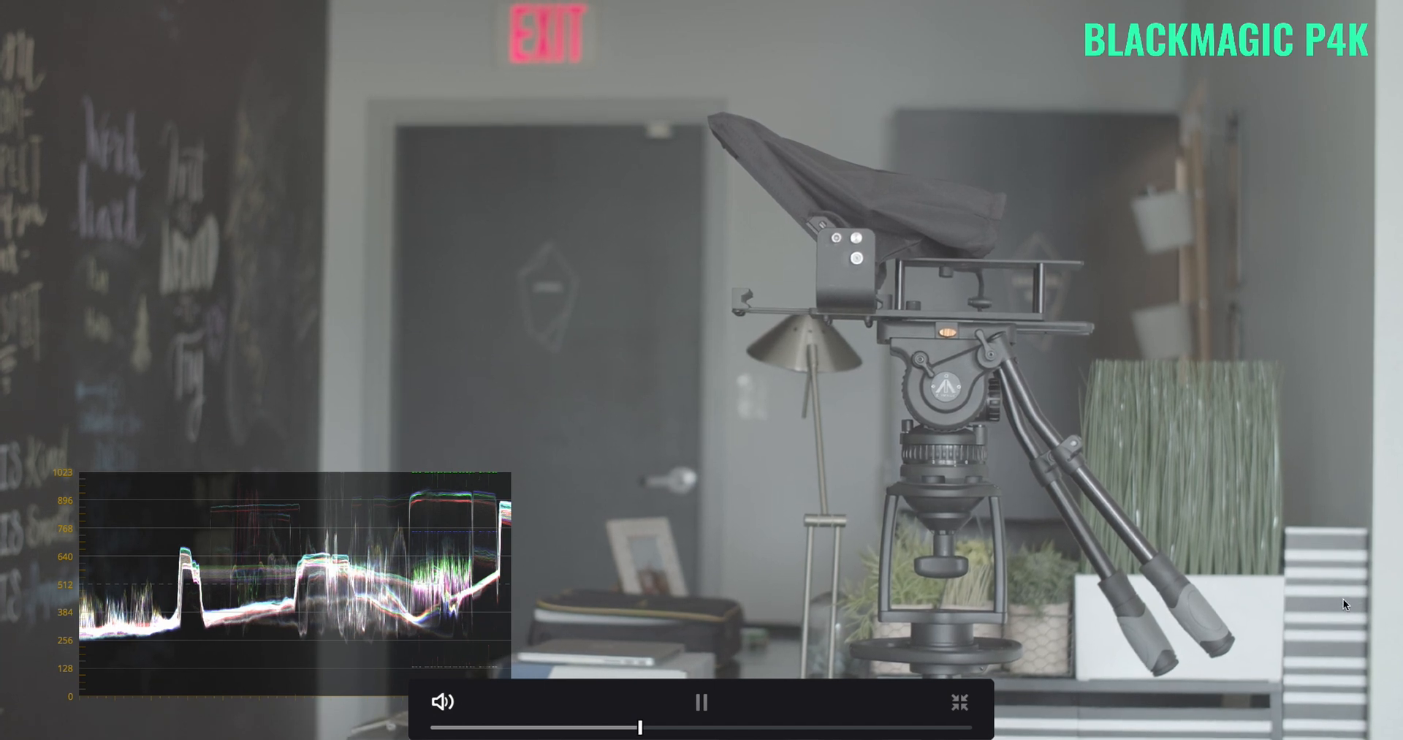
mouse_move(1064, 580)
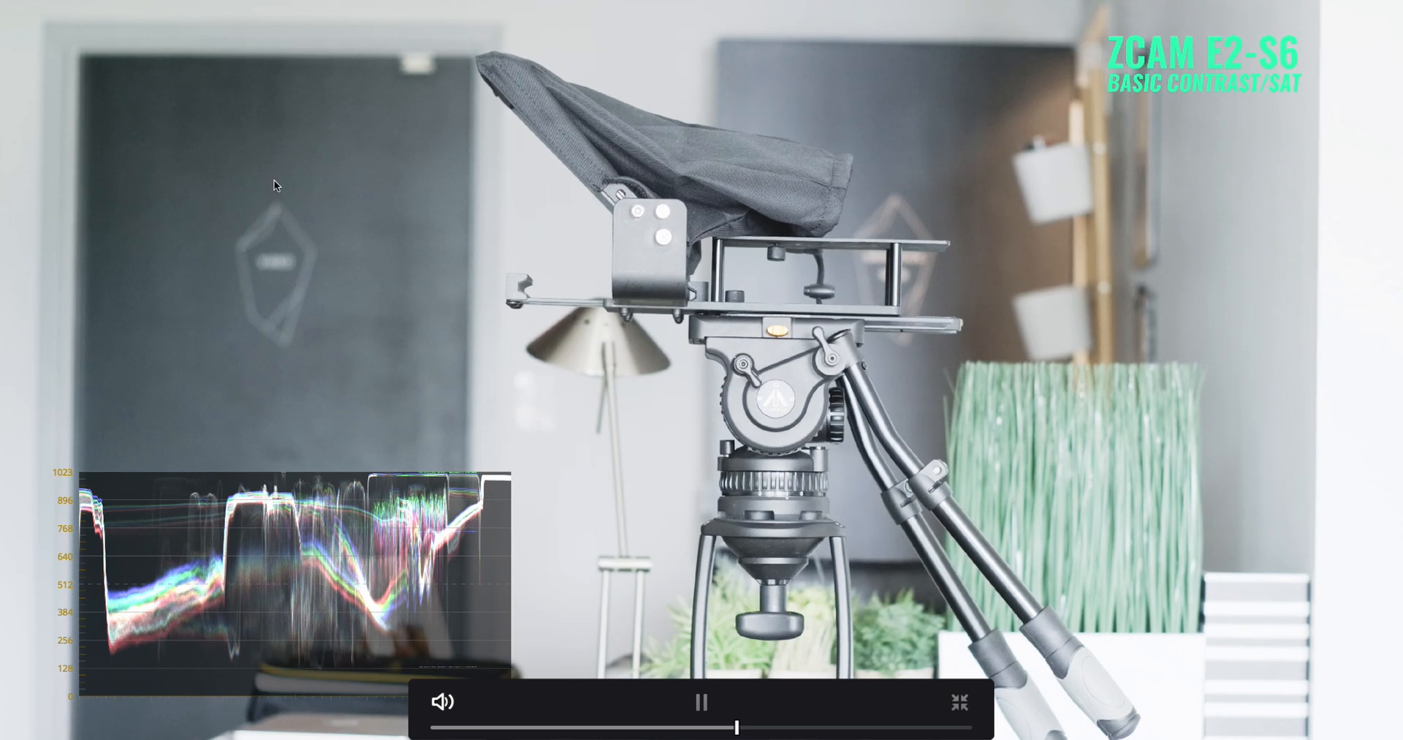
mouse_move(391, 218)
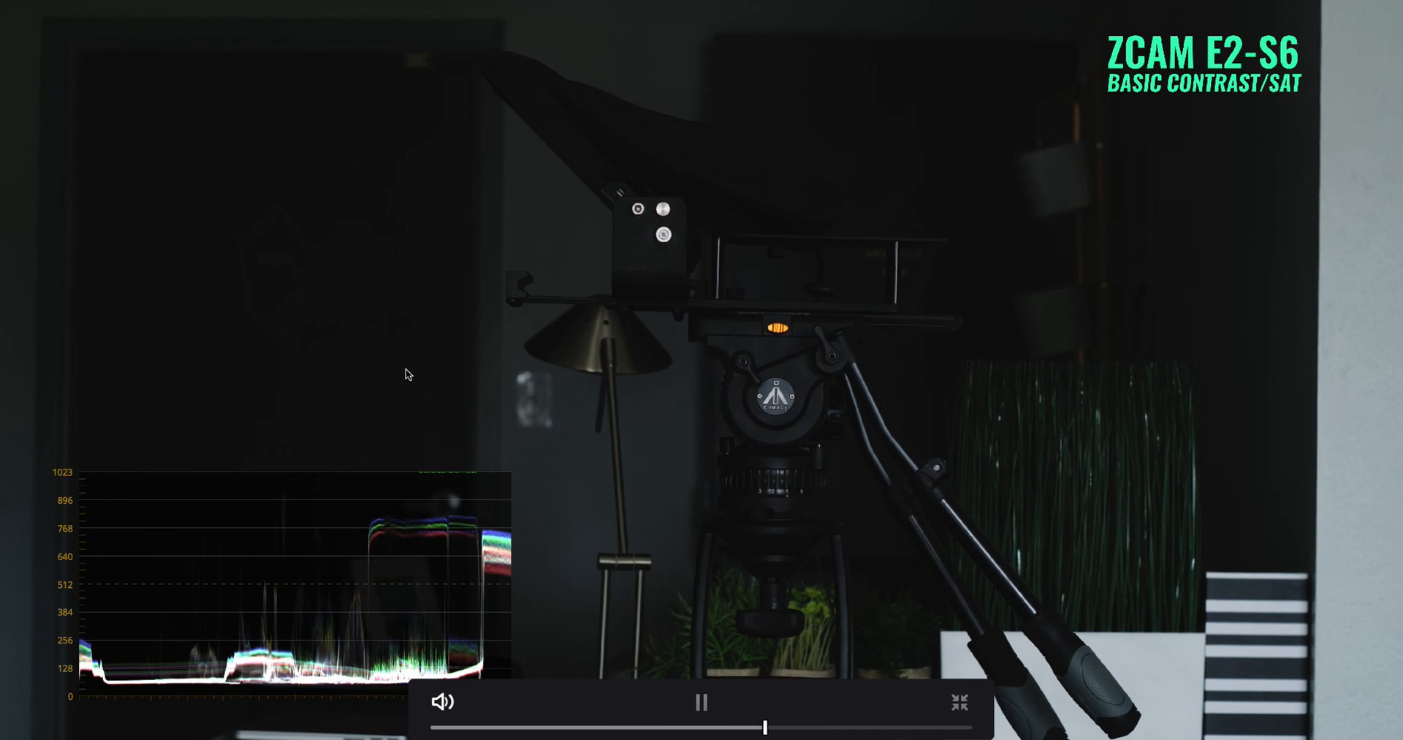
mouse_move(838, 449)
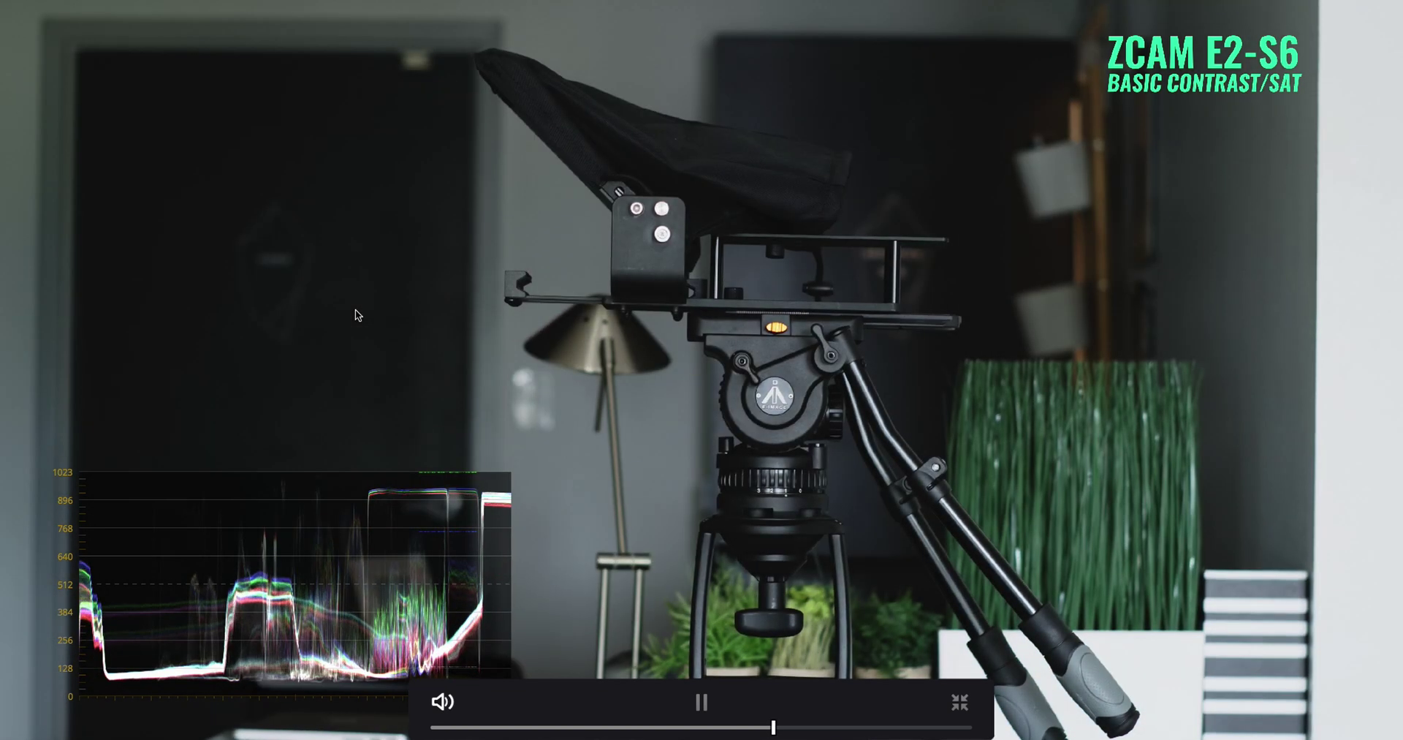
mouse_move(383, 256)
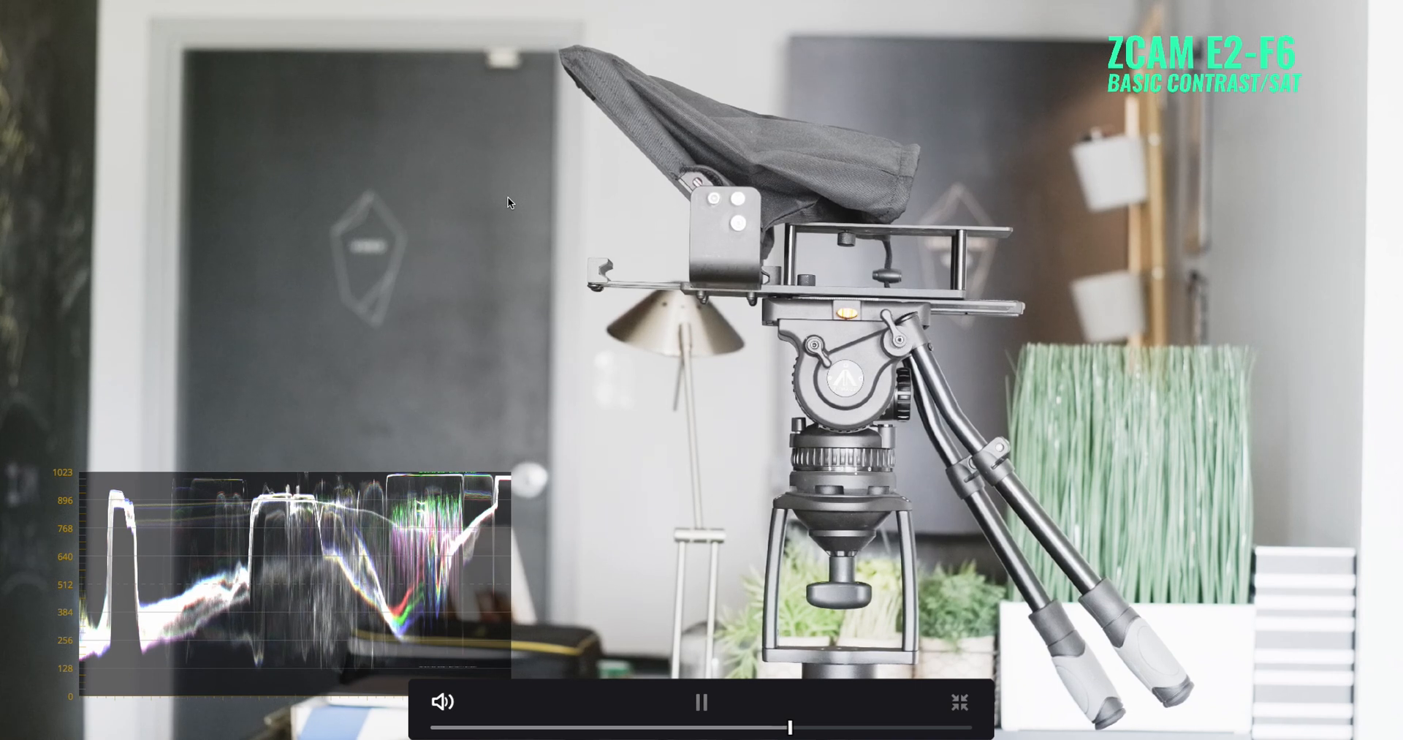
mouse_move(500, 215)
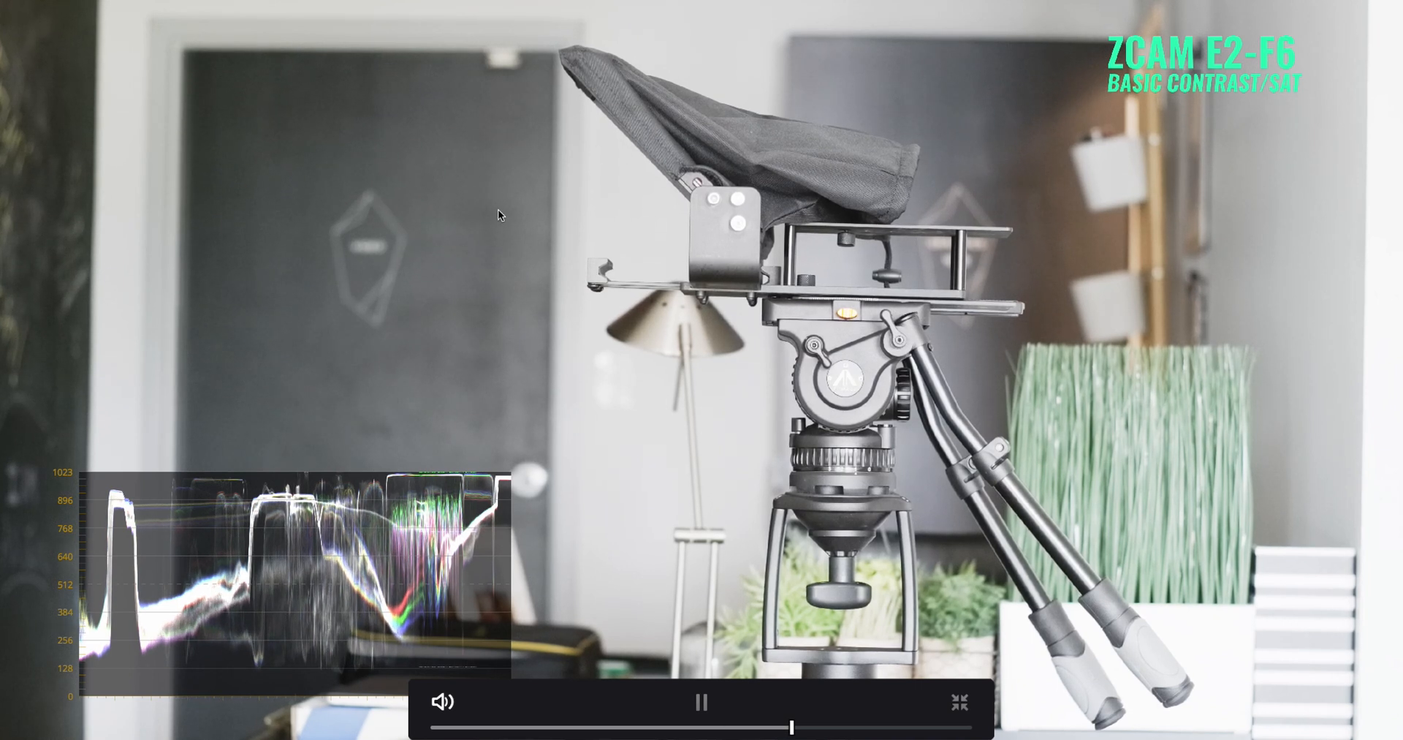
mouse_move(480, 143)
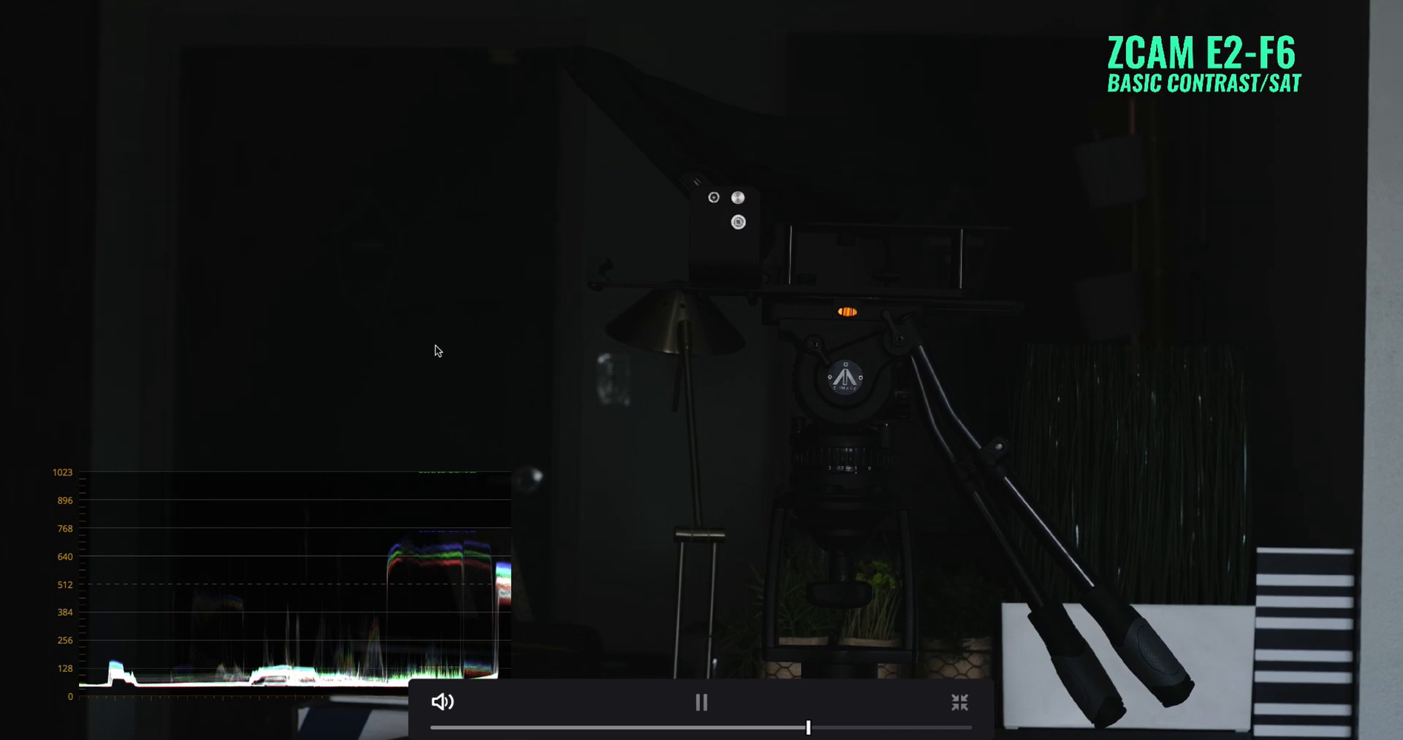
mouse_move(935, 194)
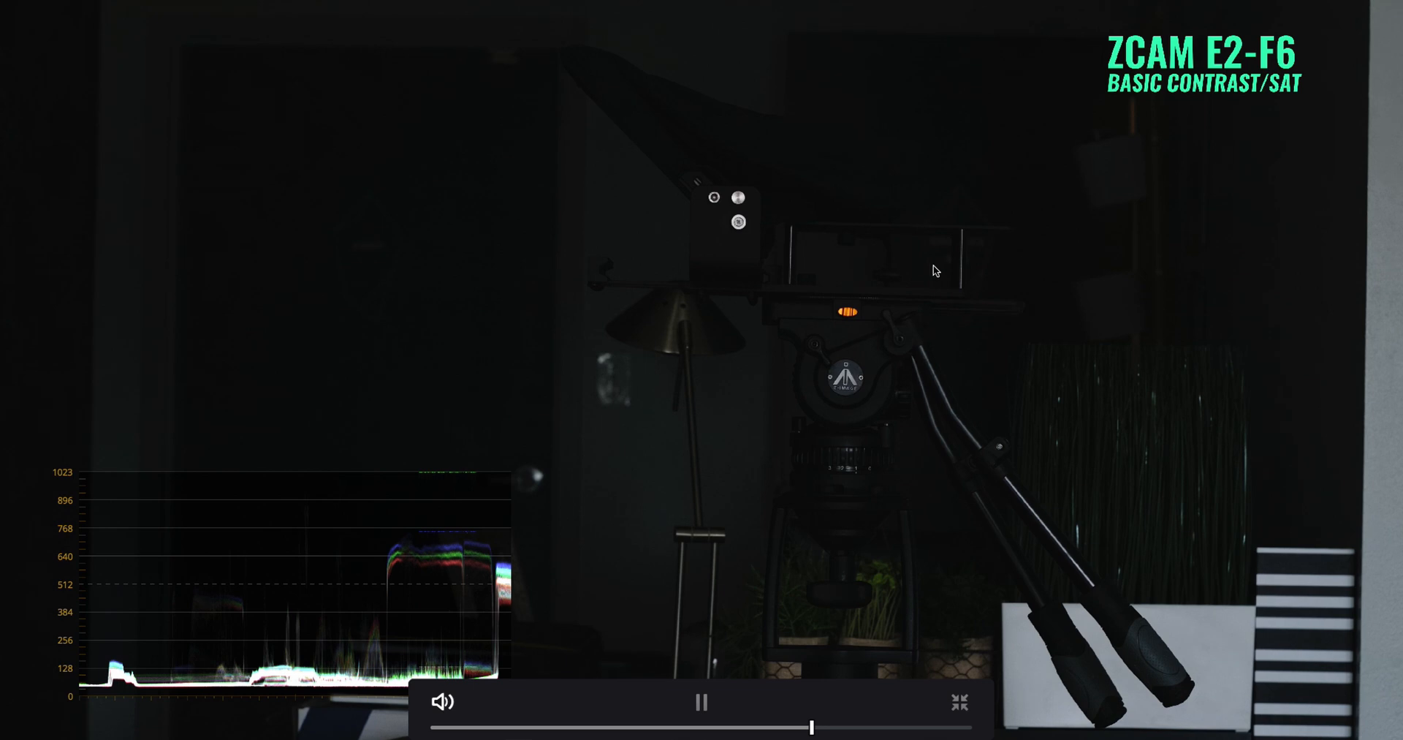
mouse_move(310, 288)
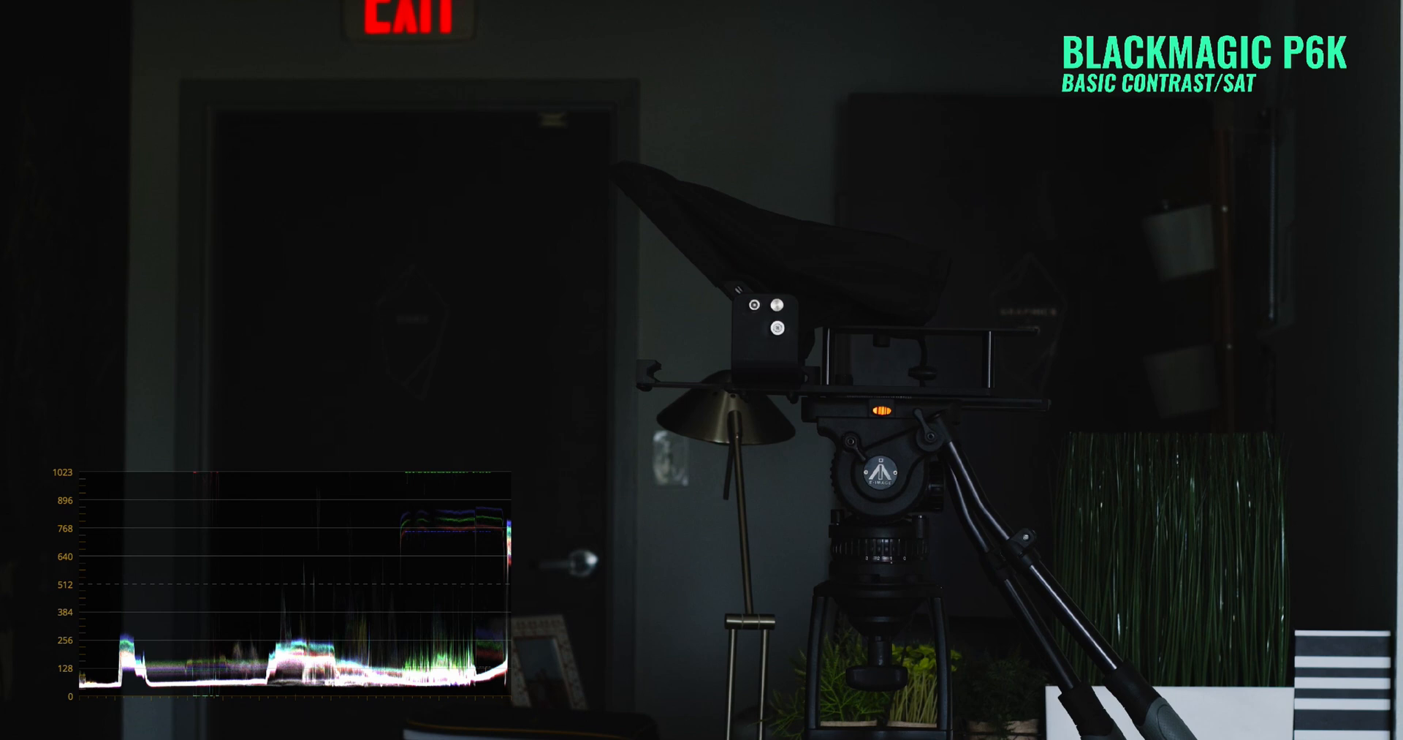
mouse_move(620, 323)
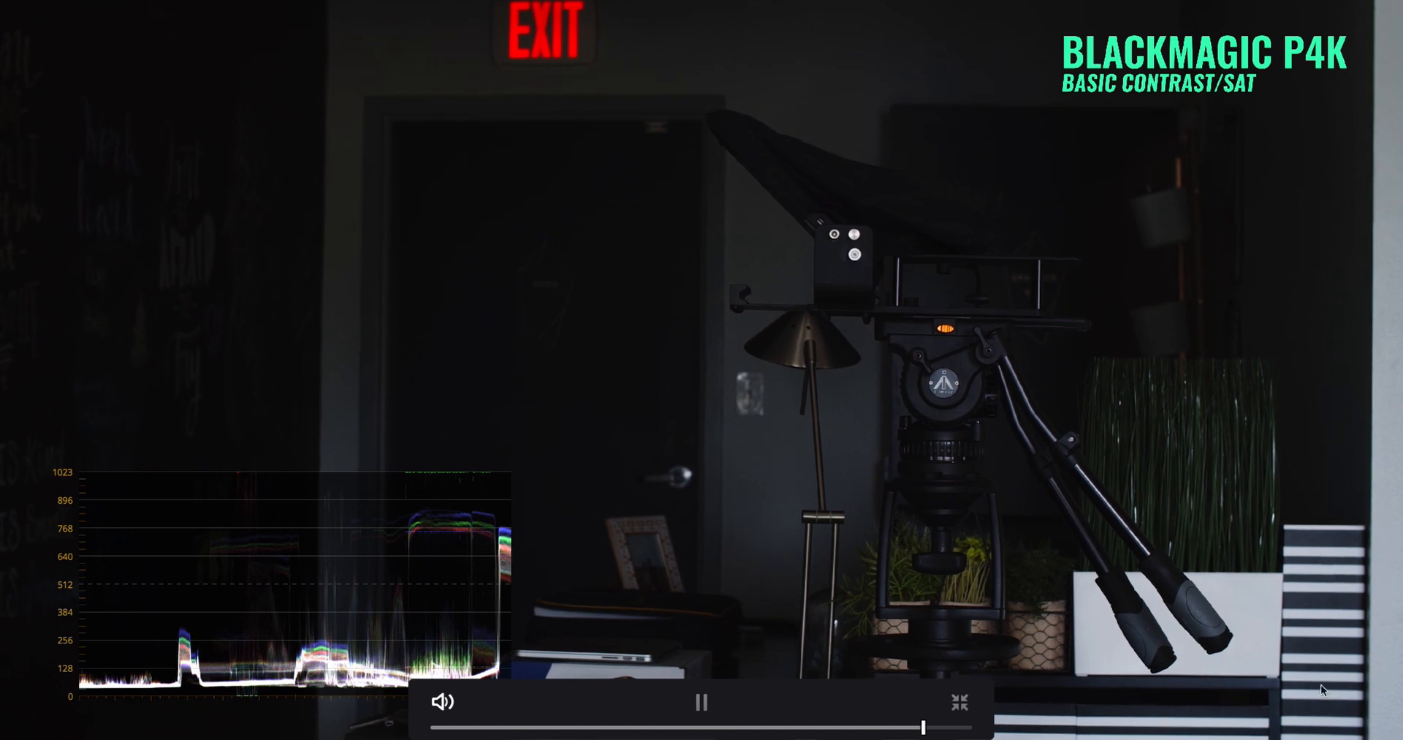
mouse_move(1023, 542)
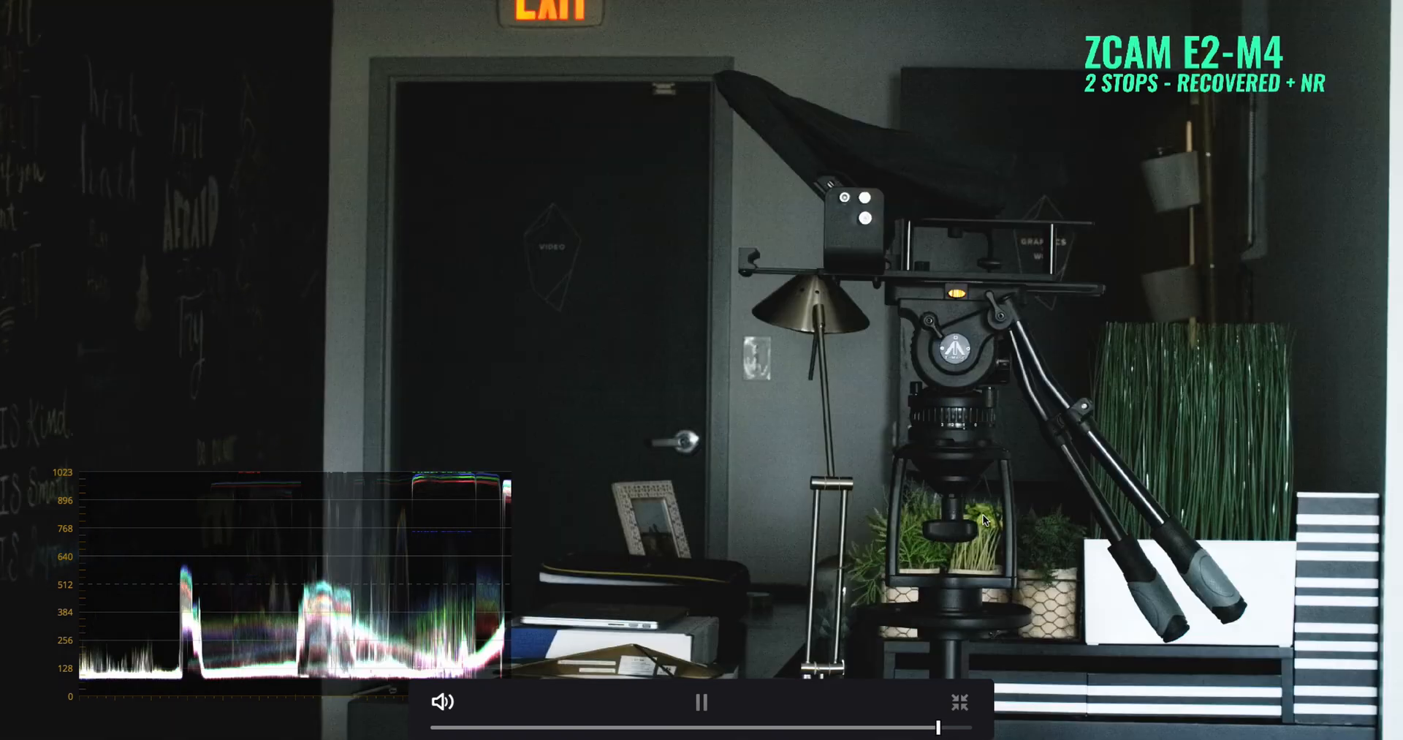
Step: Pause, briefly resume, then freeze on the ZCAM E2-M4 '2 stops + recovered + NR' frame
click(701, 703)
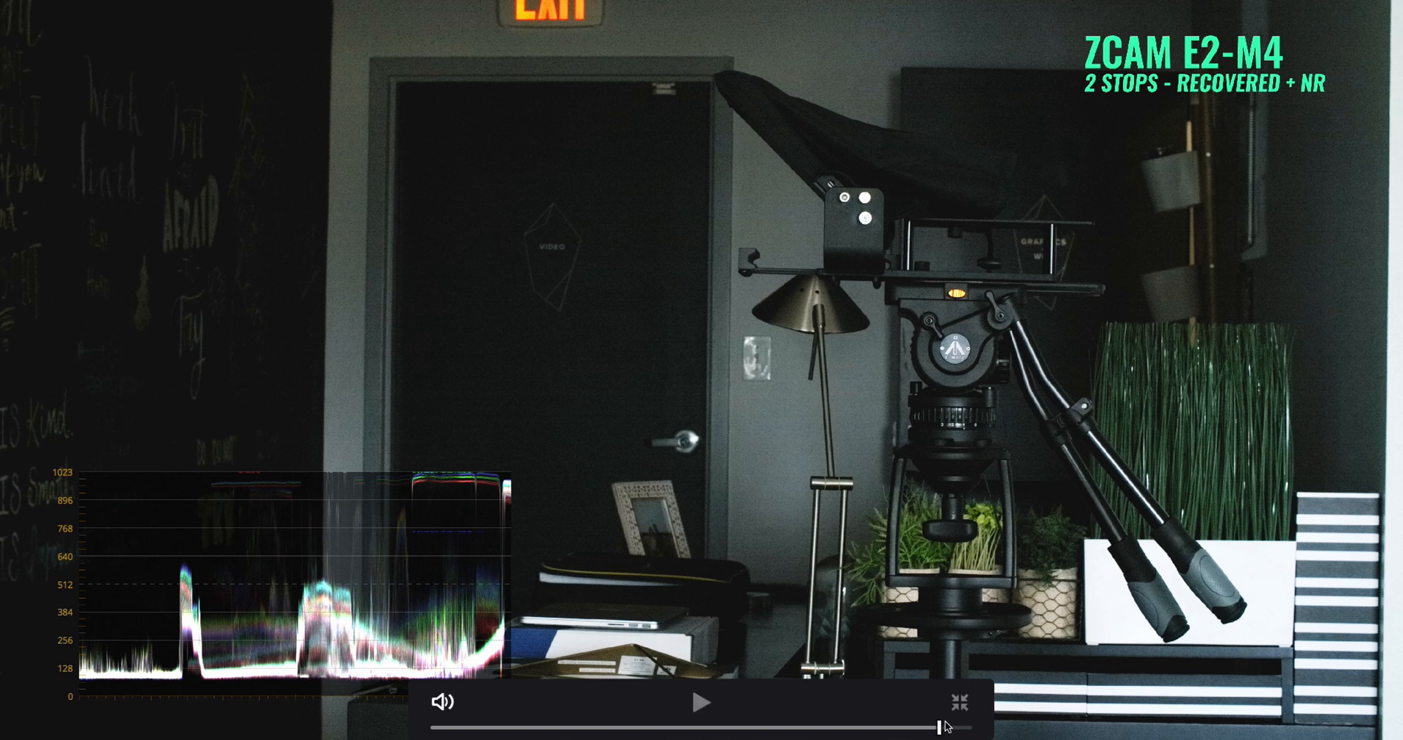
mouse_move(938, 723)
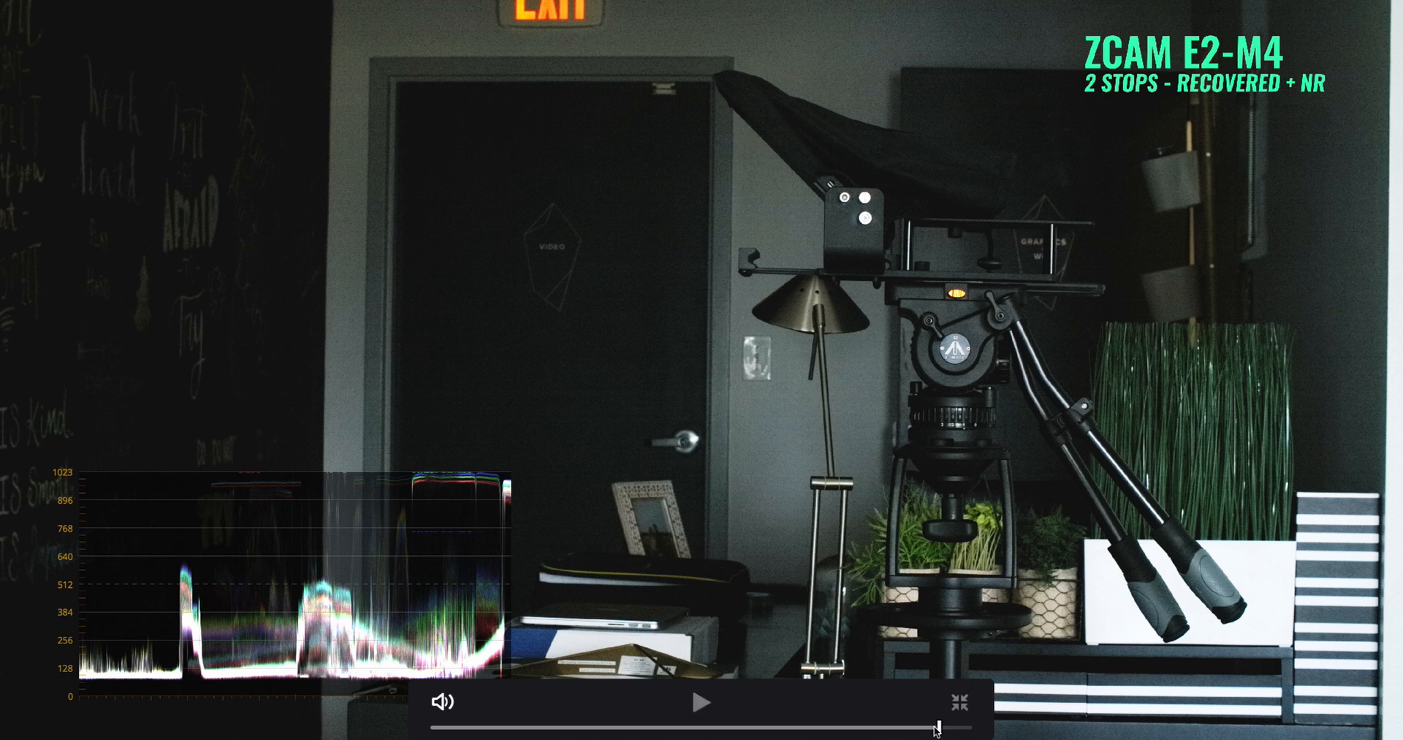
click(704, 703)
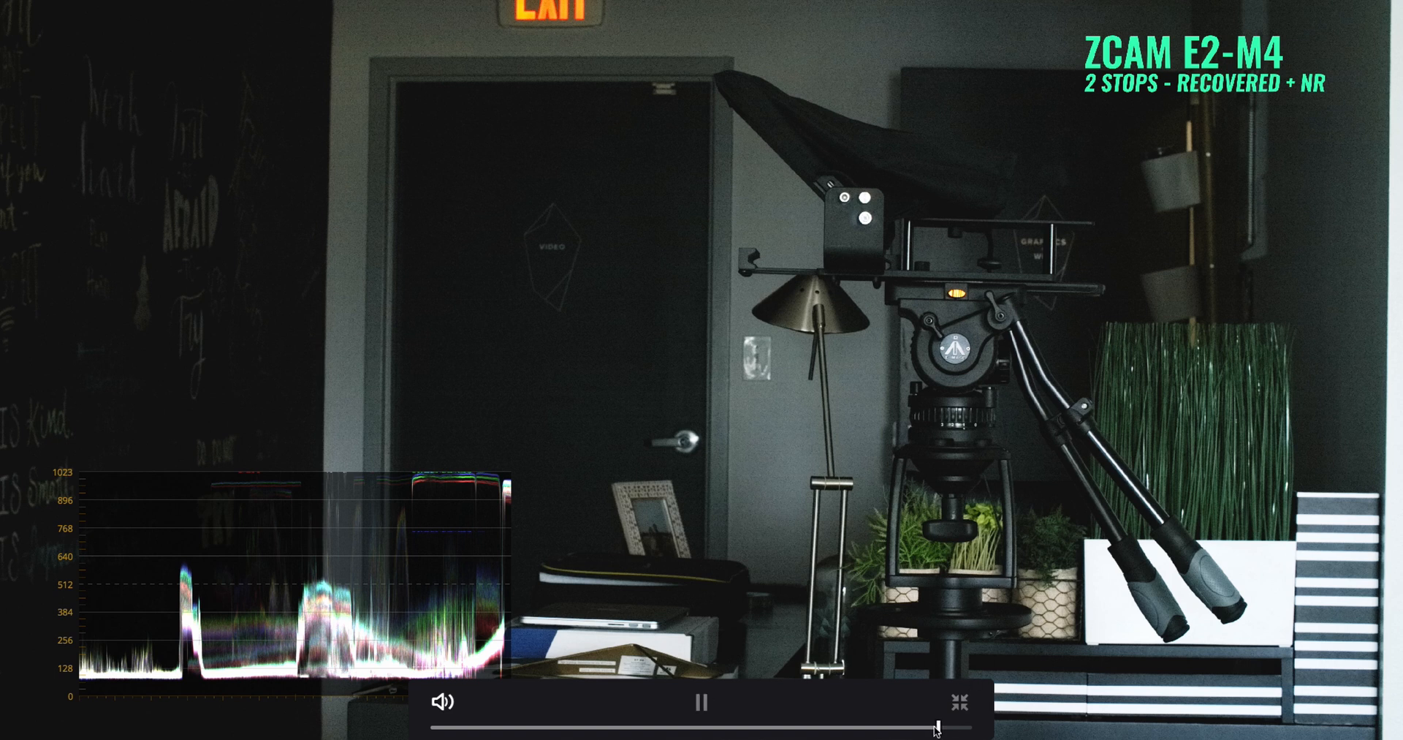
click(701, 703)
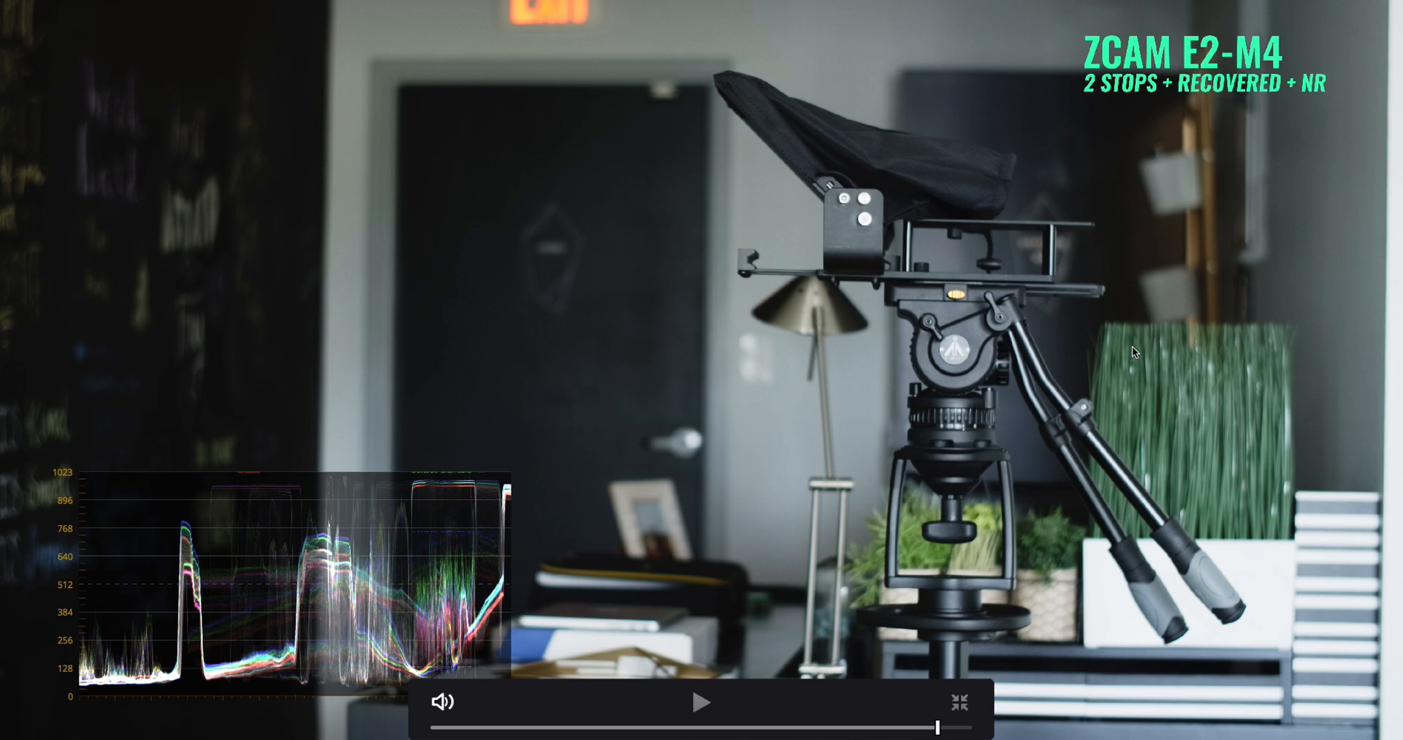
mouse_move(1339, 539)
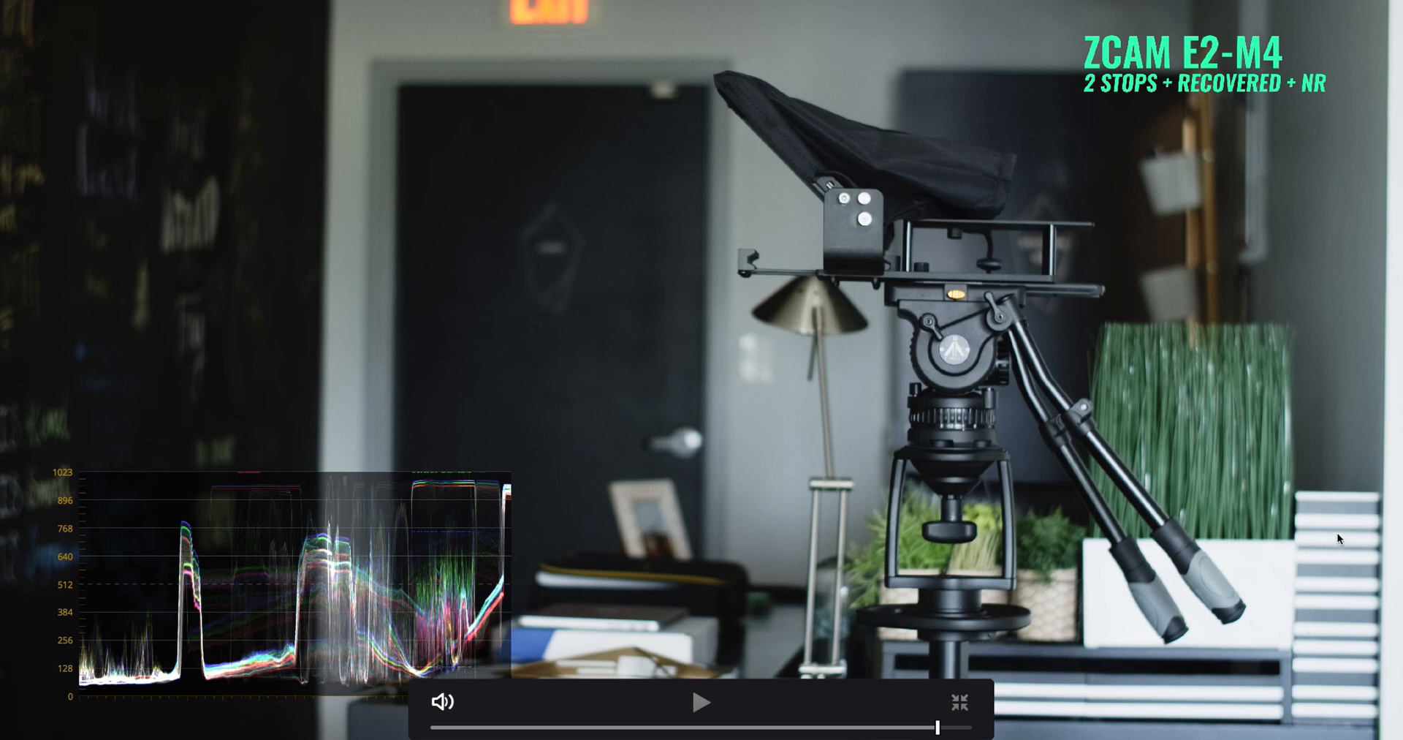
mouse_move(996, 677)
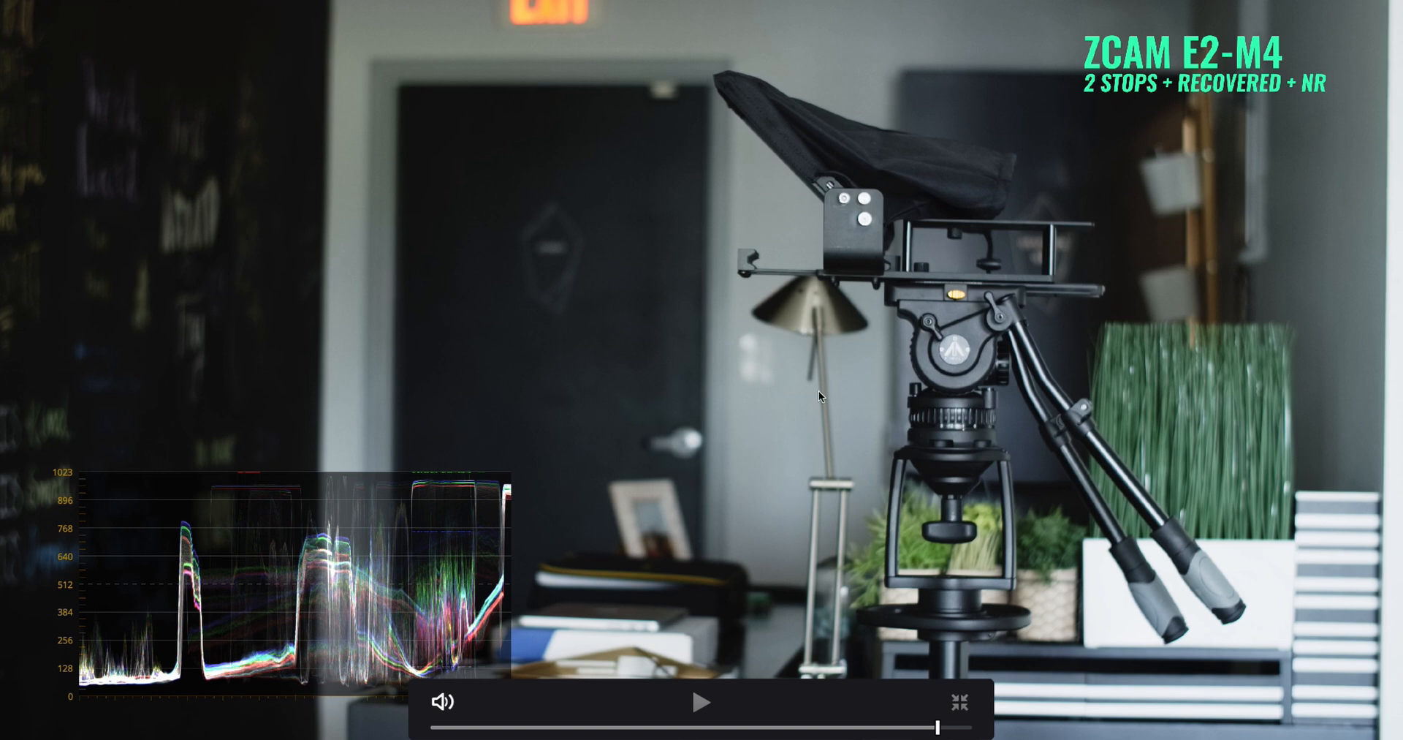
mouse_move(585, 337)
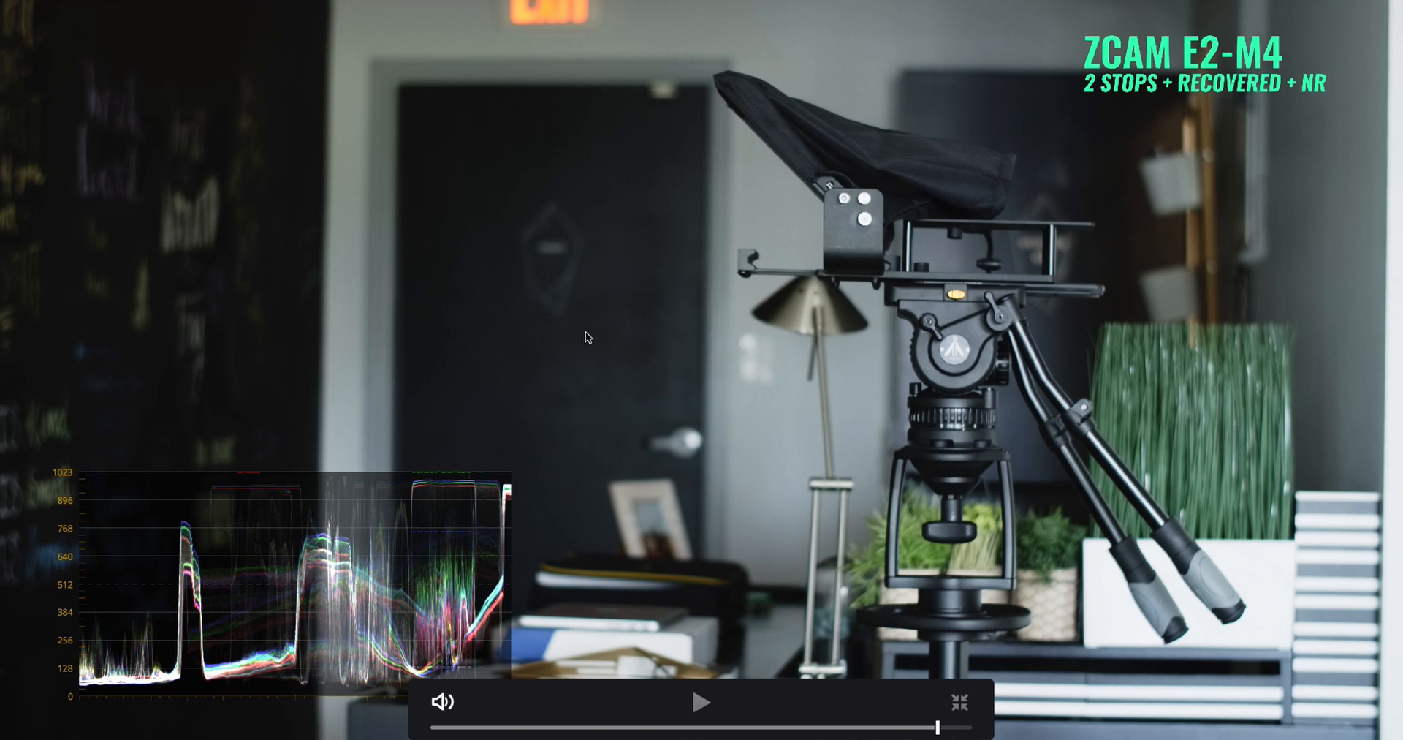
mouse_move(639, 328)
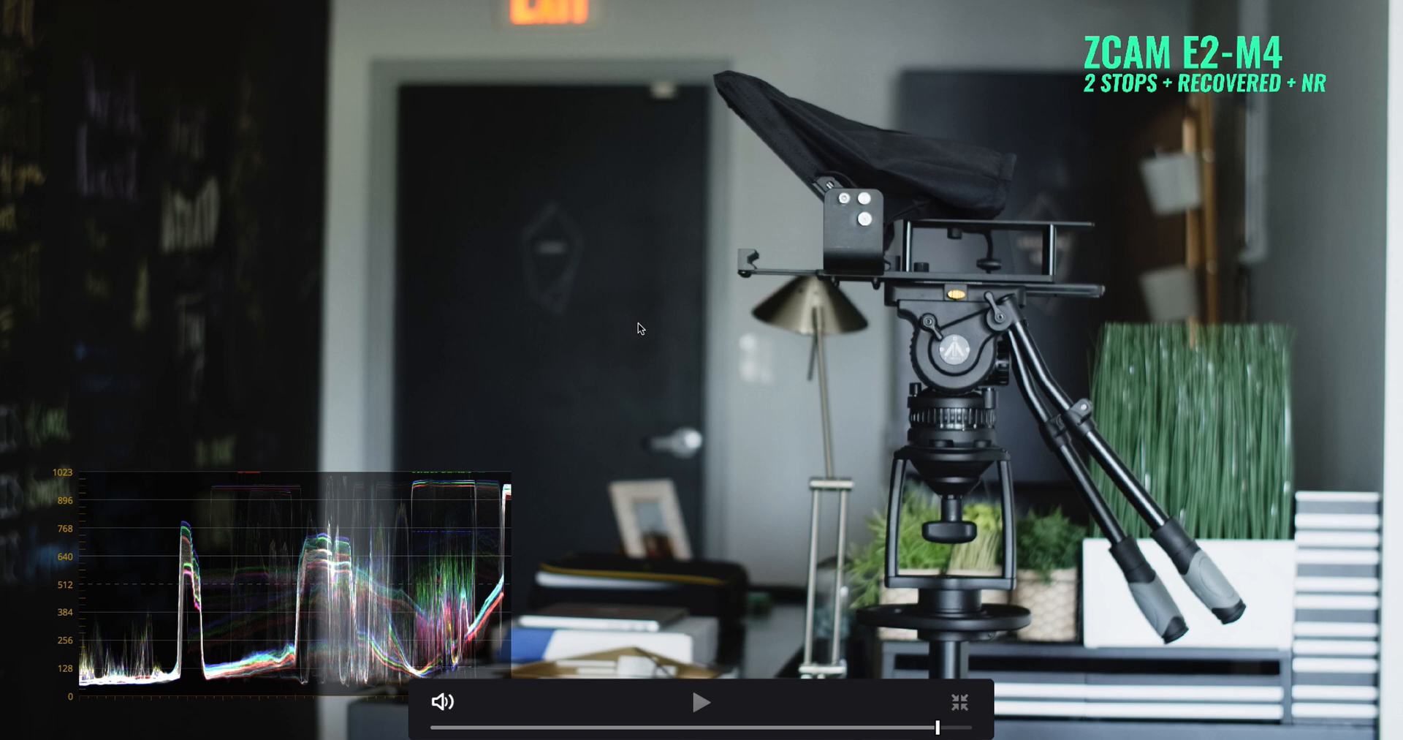
Step: Resume, pause once more on the recovered E2-M4 frame, then continue playback
click(701, 724)
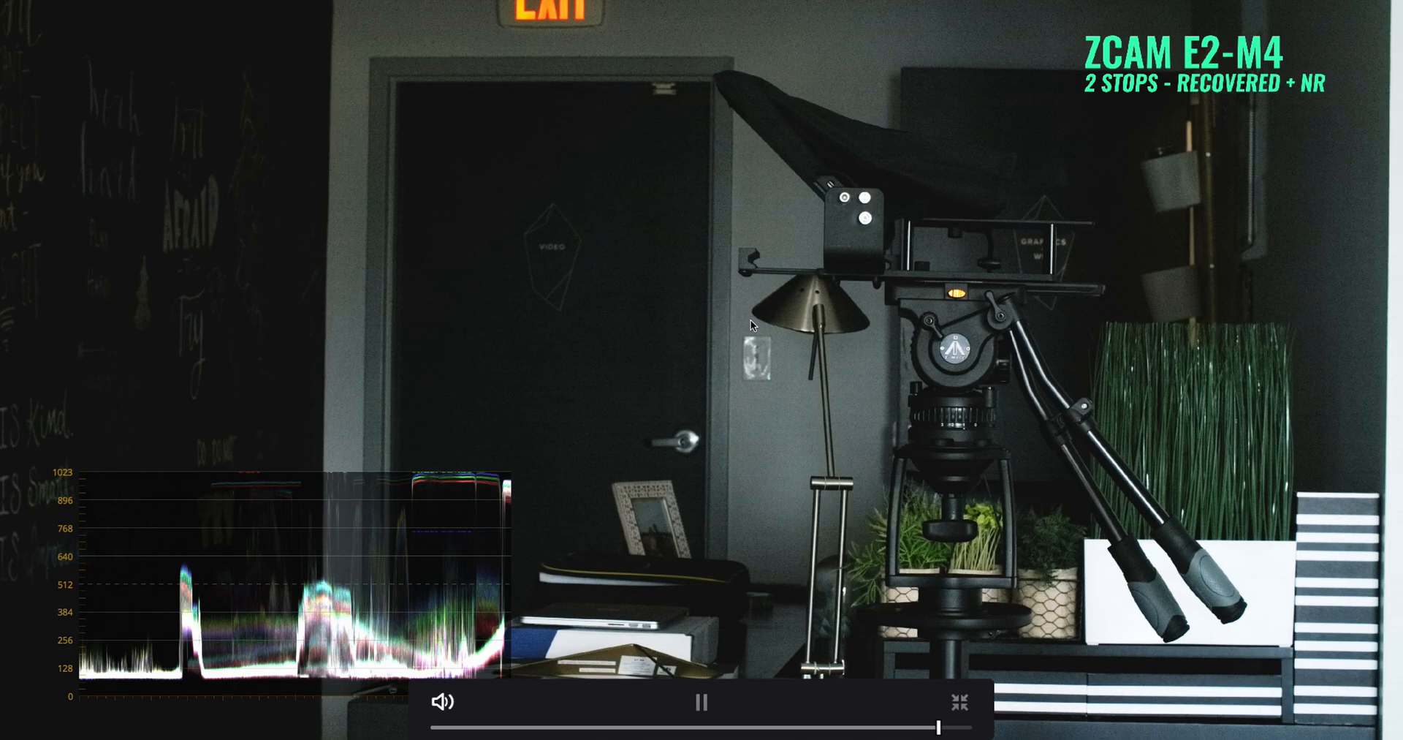
click(703, 703)
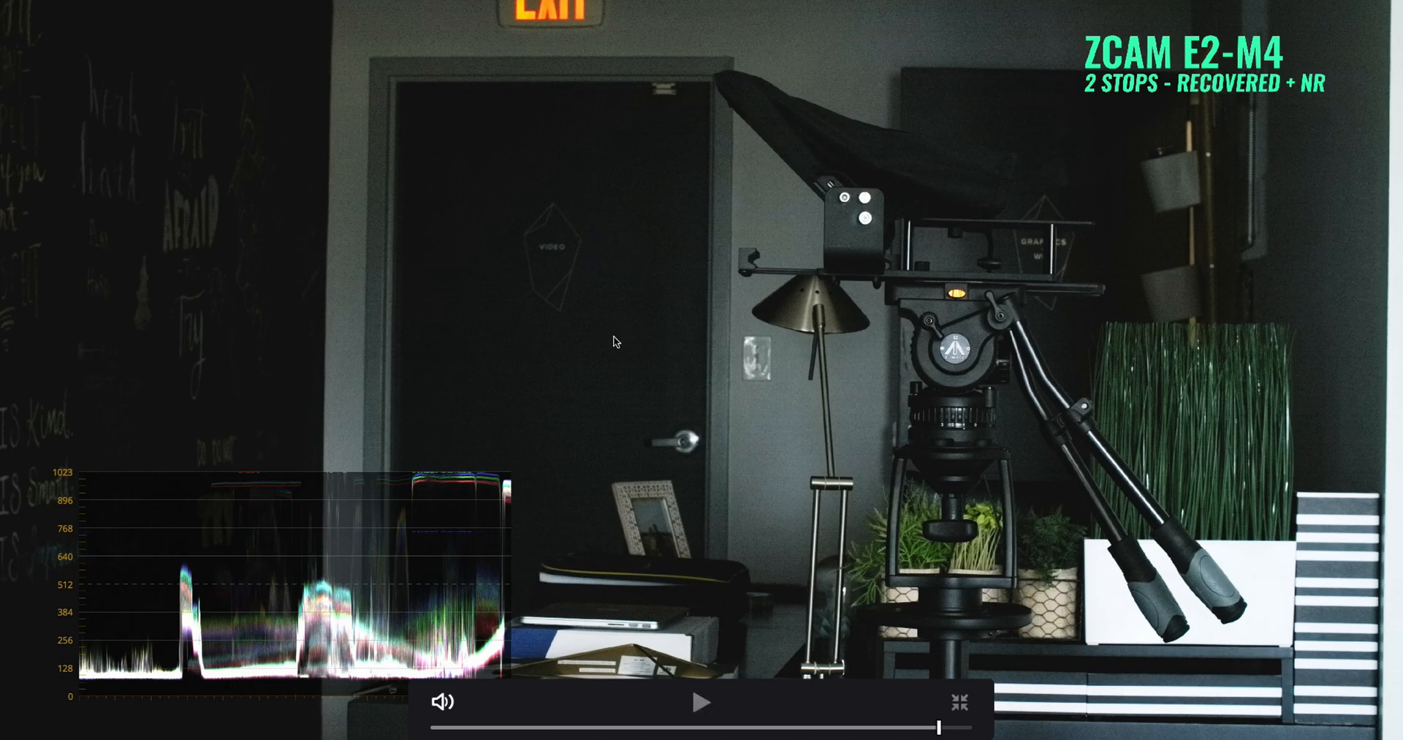
mouse_move(620, 230)
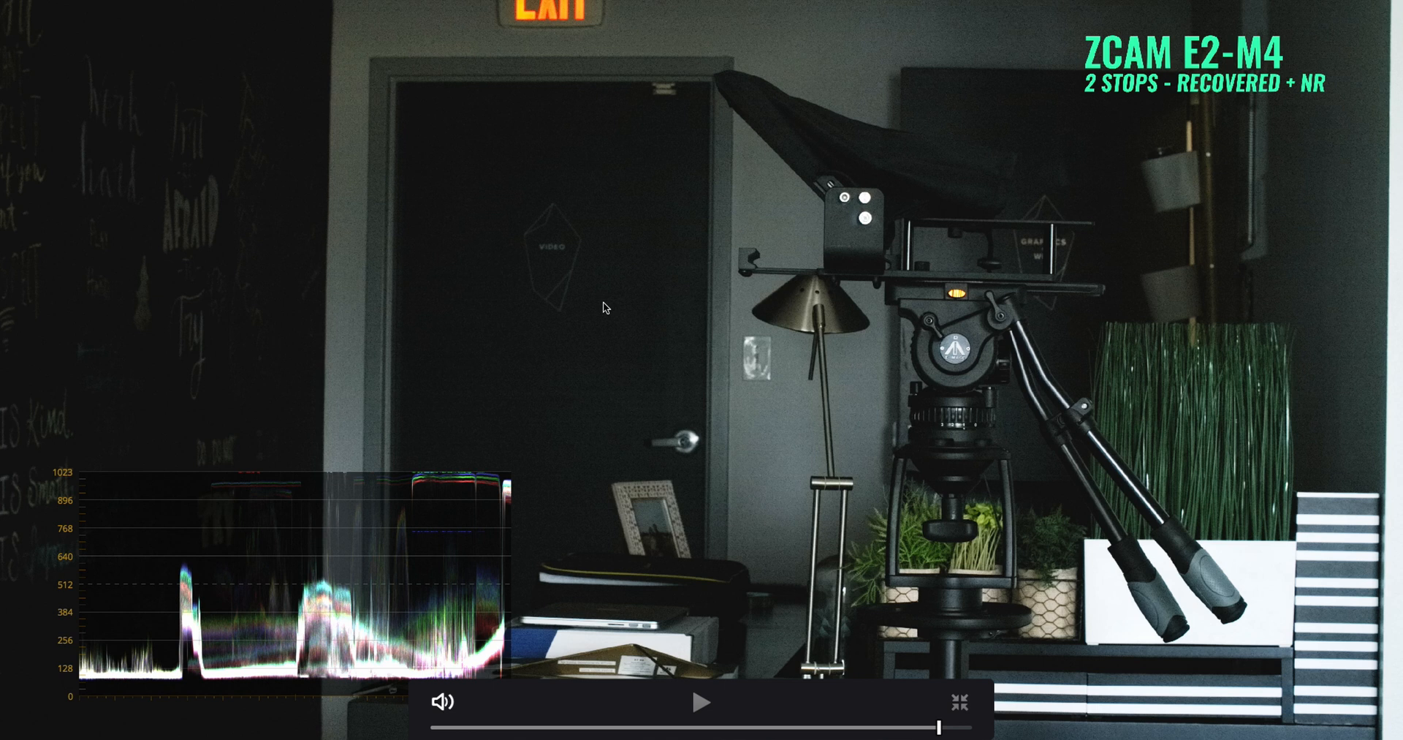
mouse_move(634, 310)
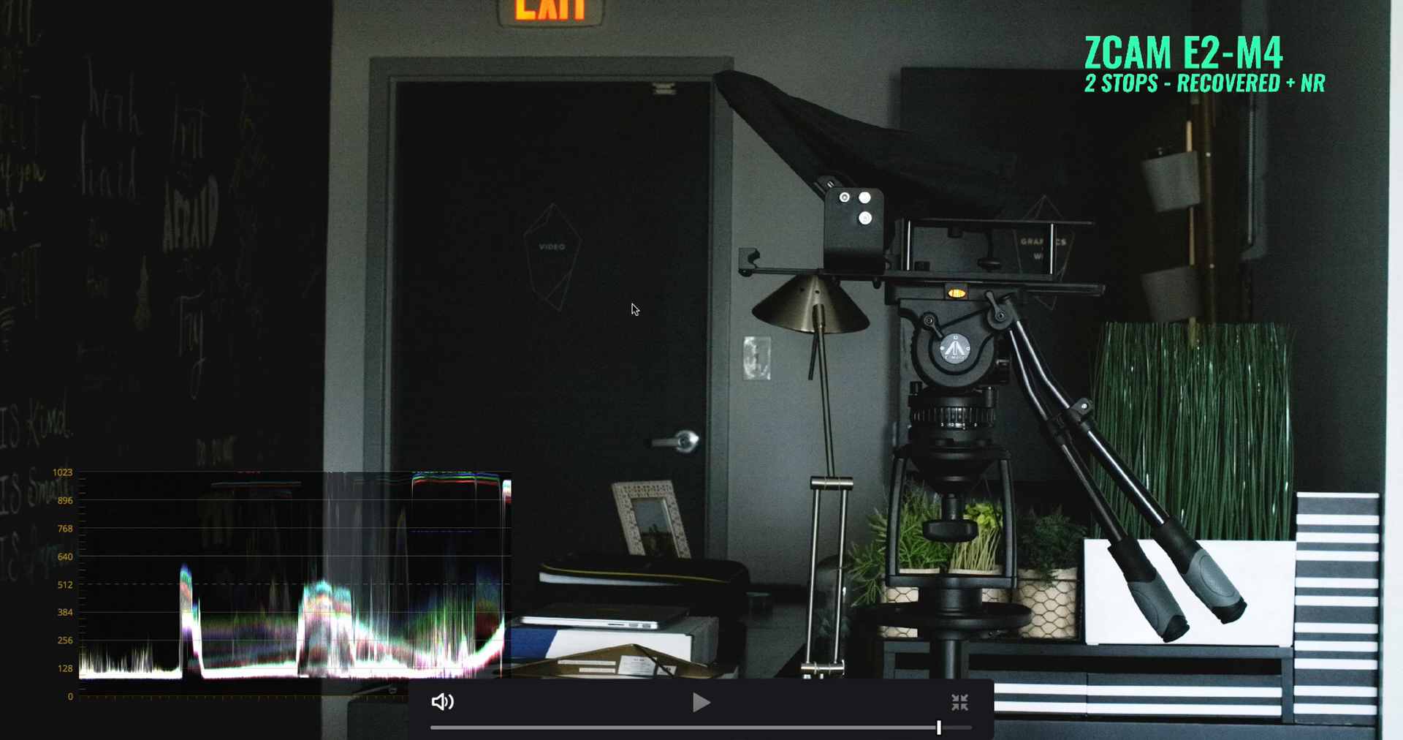
mouse_move(670, 325)
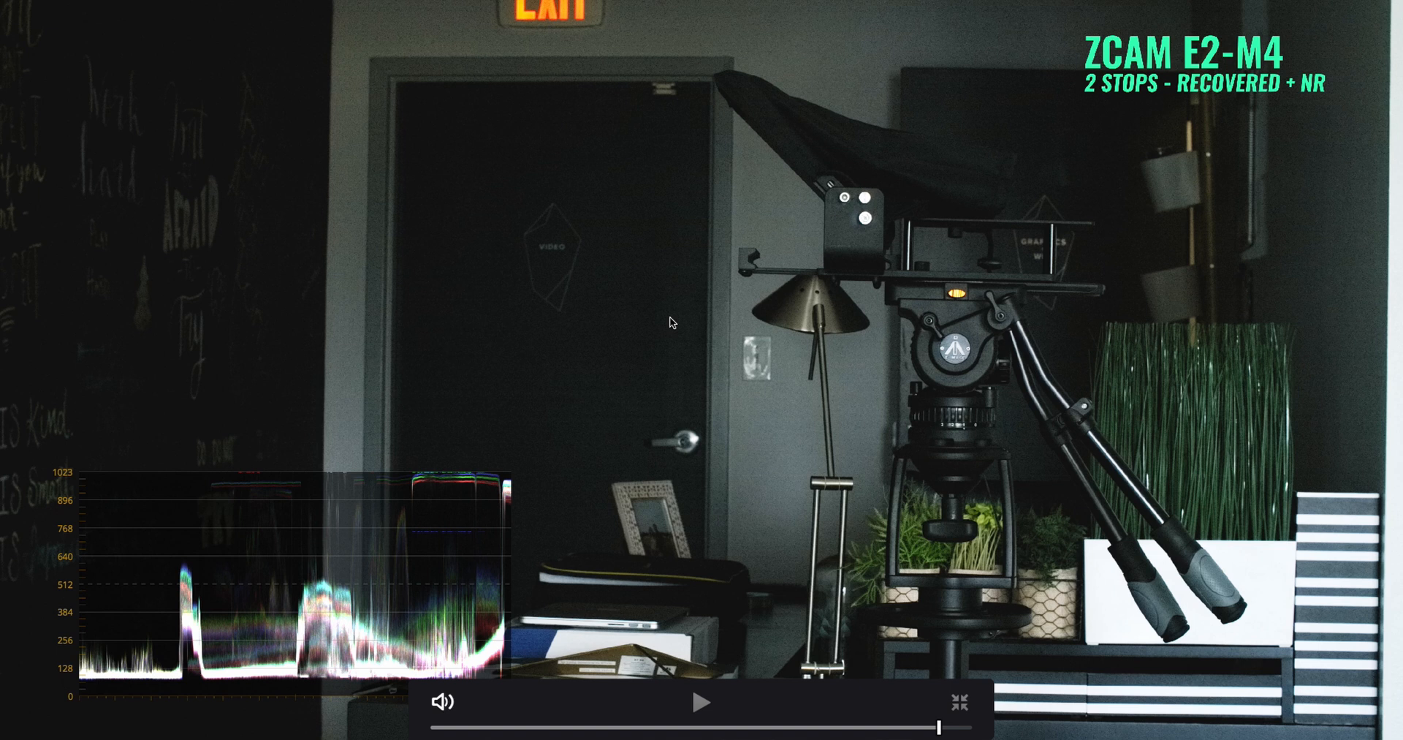
mouse_move(703, 308)
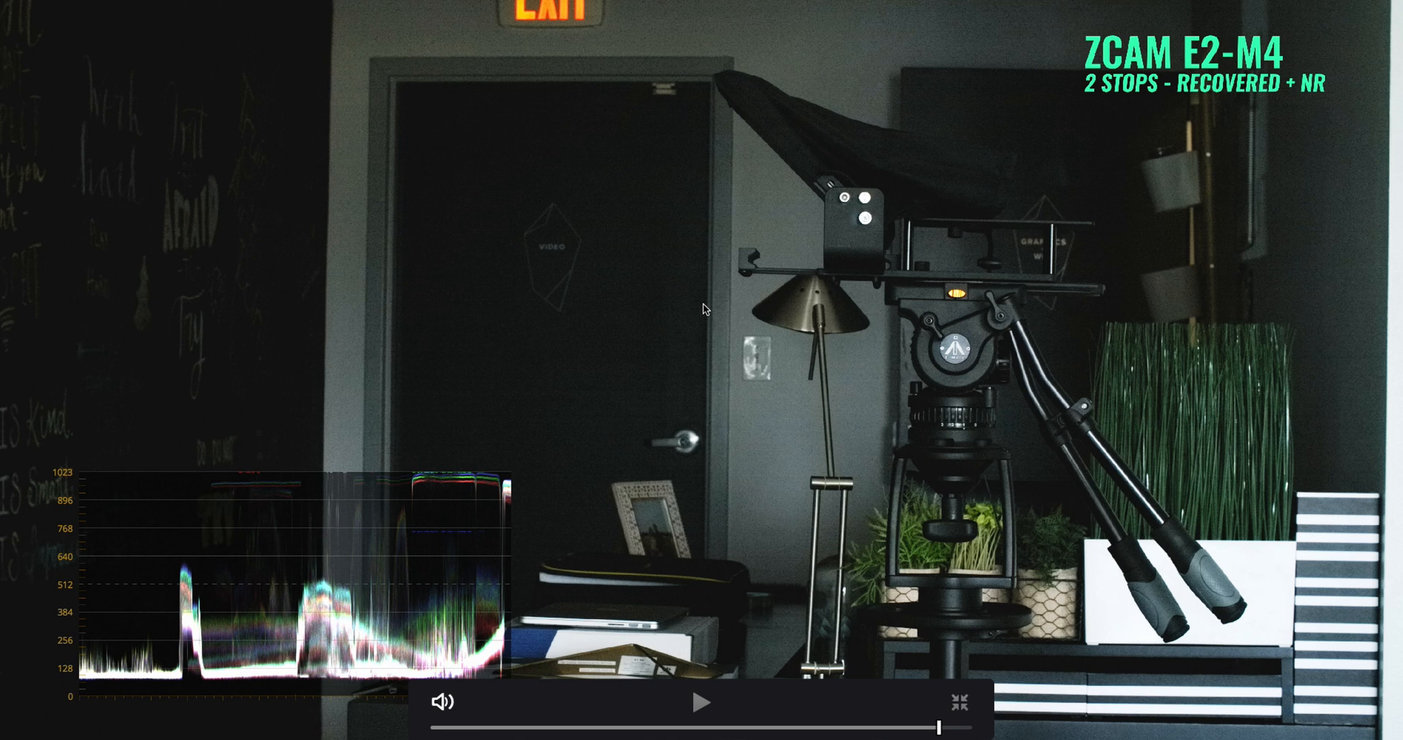
mouse_move(771, 288)
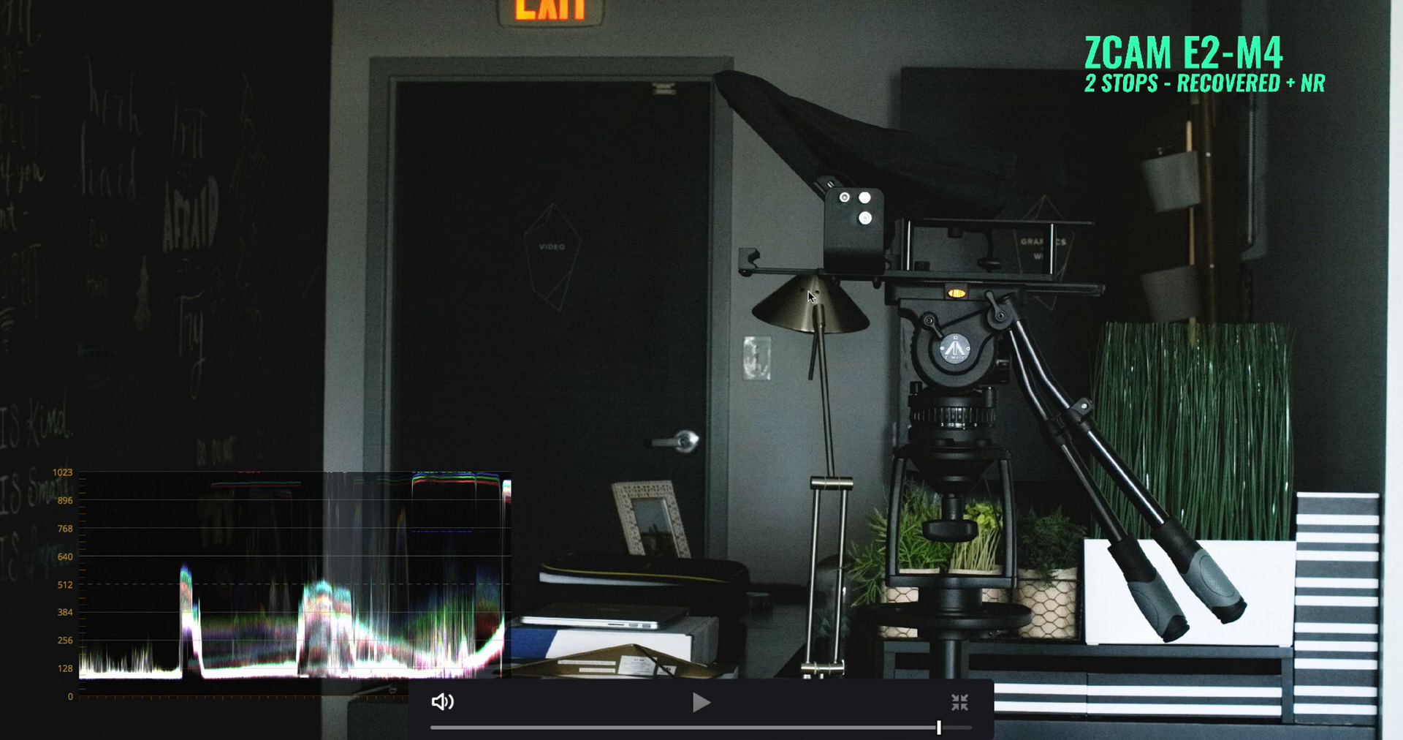
mouse_move(834, 269)
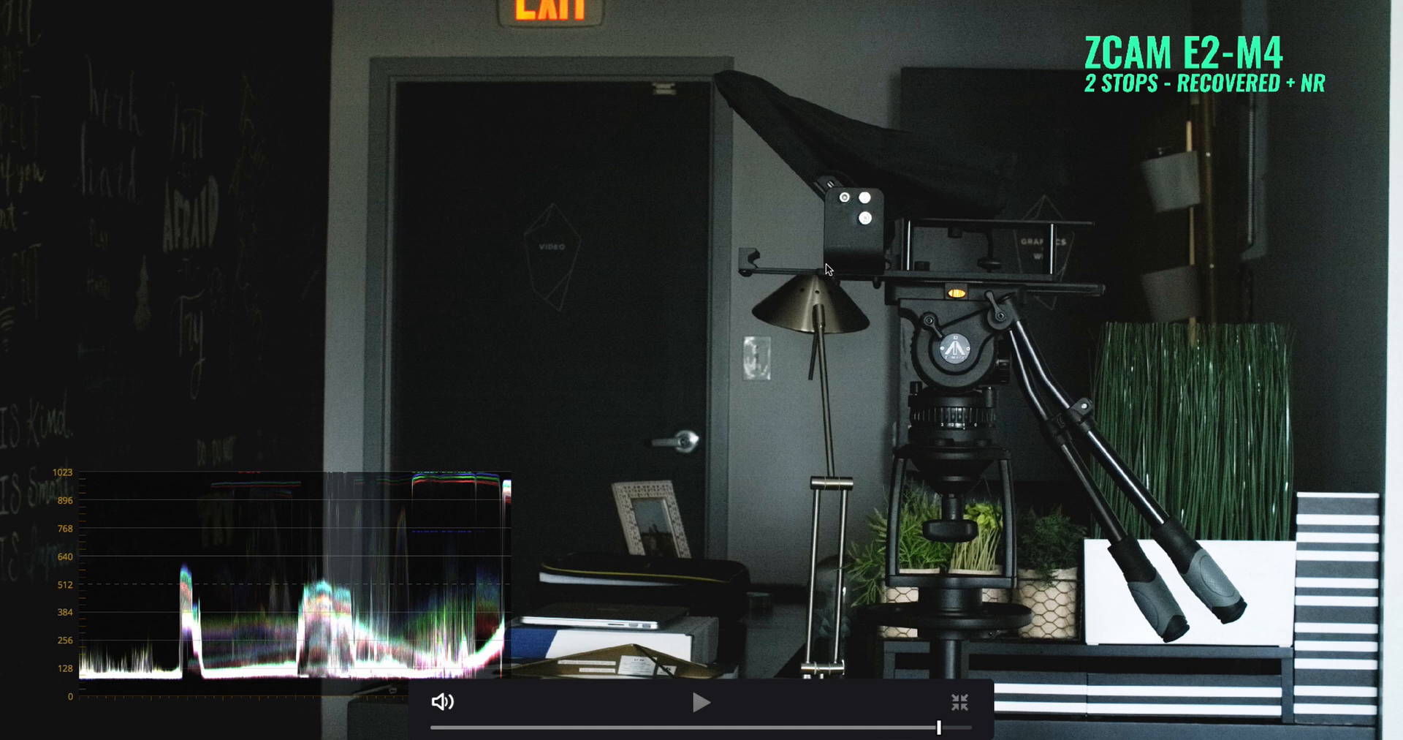
click(703, 705)
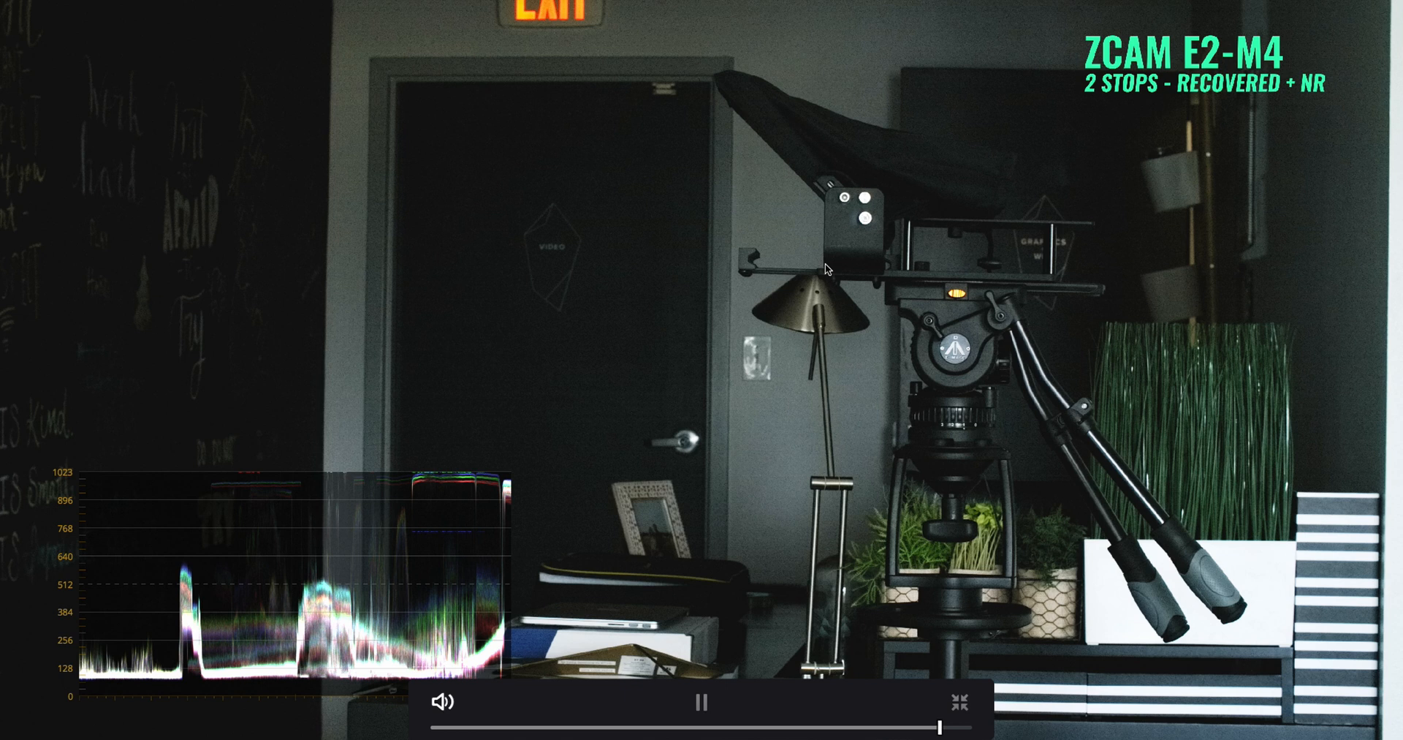
mouse_move(461, 228)
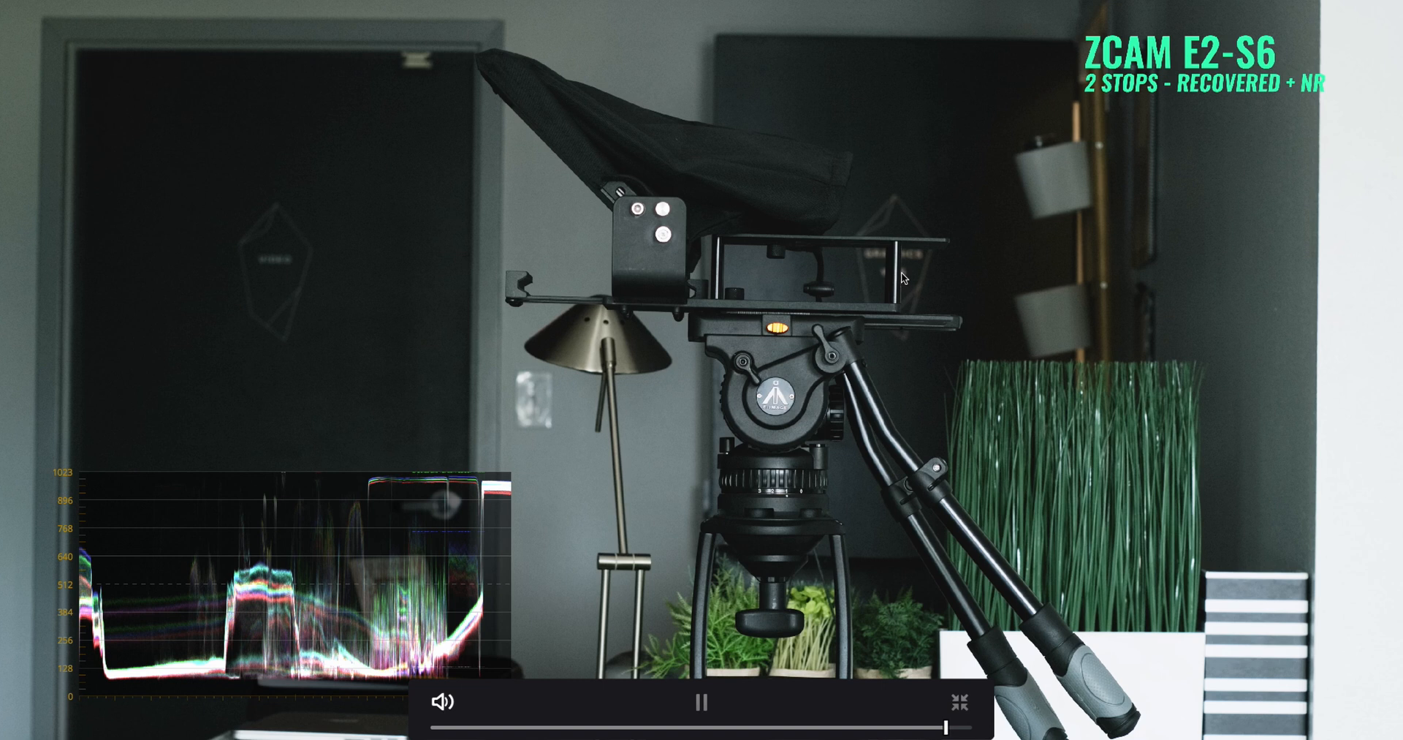
Step: Pause, resume, and pause again on the ZCAM E2-S6 '2 stops - recovered + NR' frame
click(703, 705)
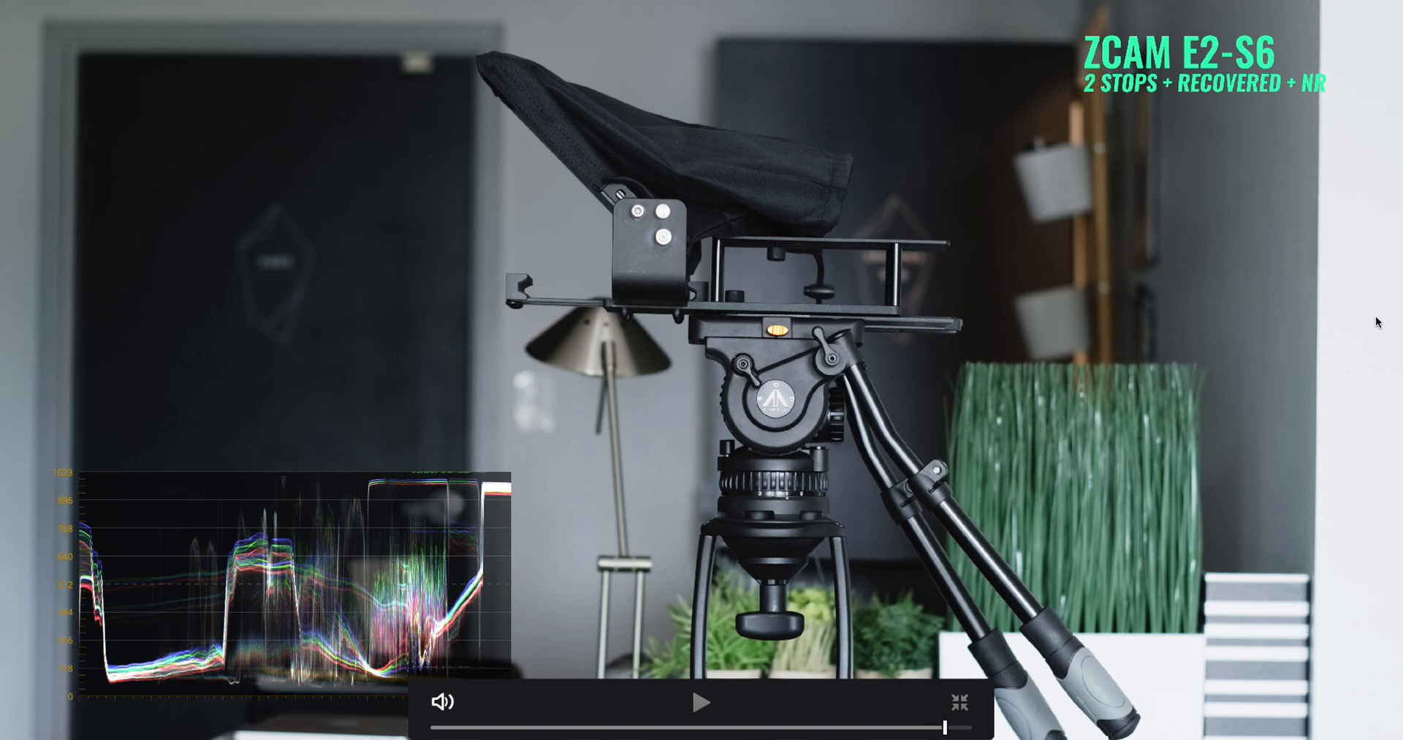
click(703, 703)
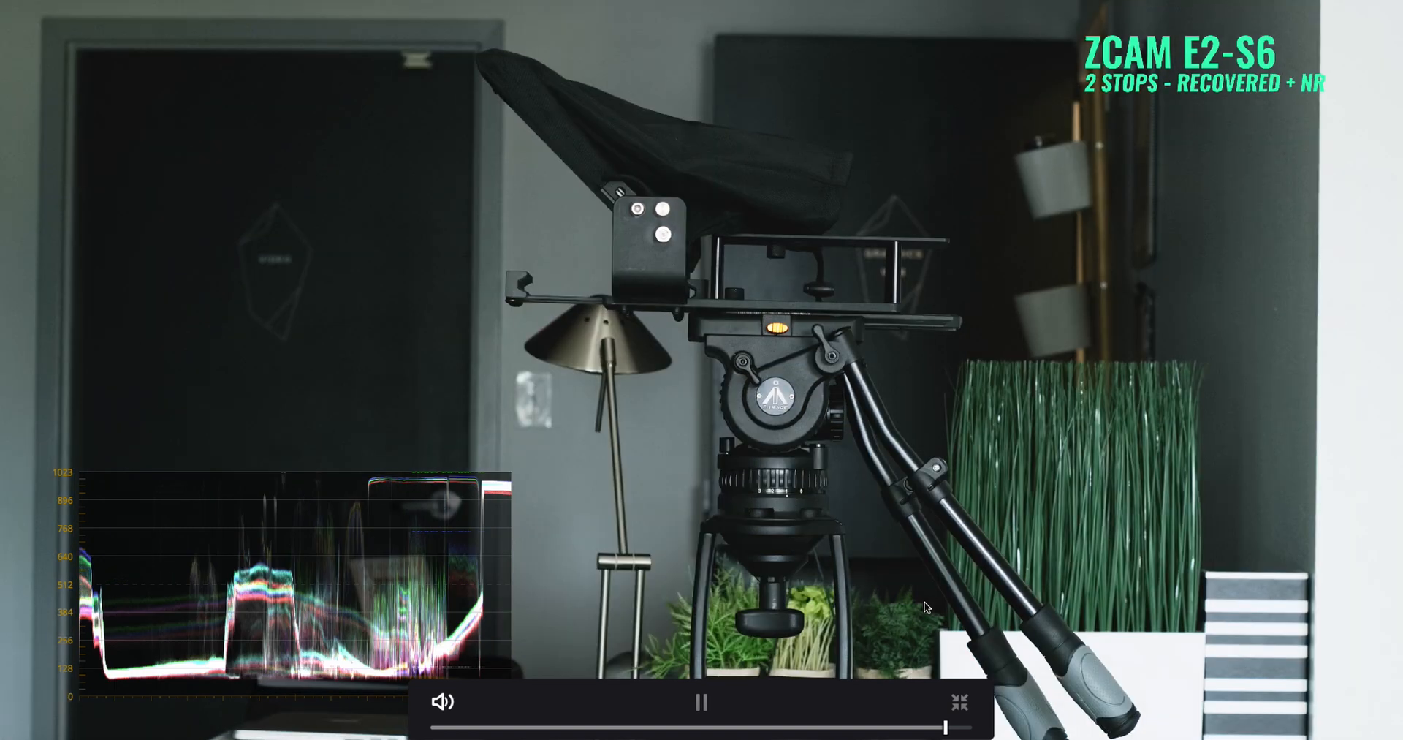
click(702, 704)
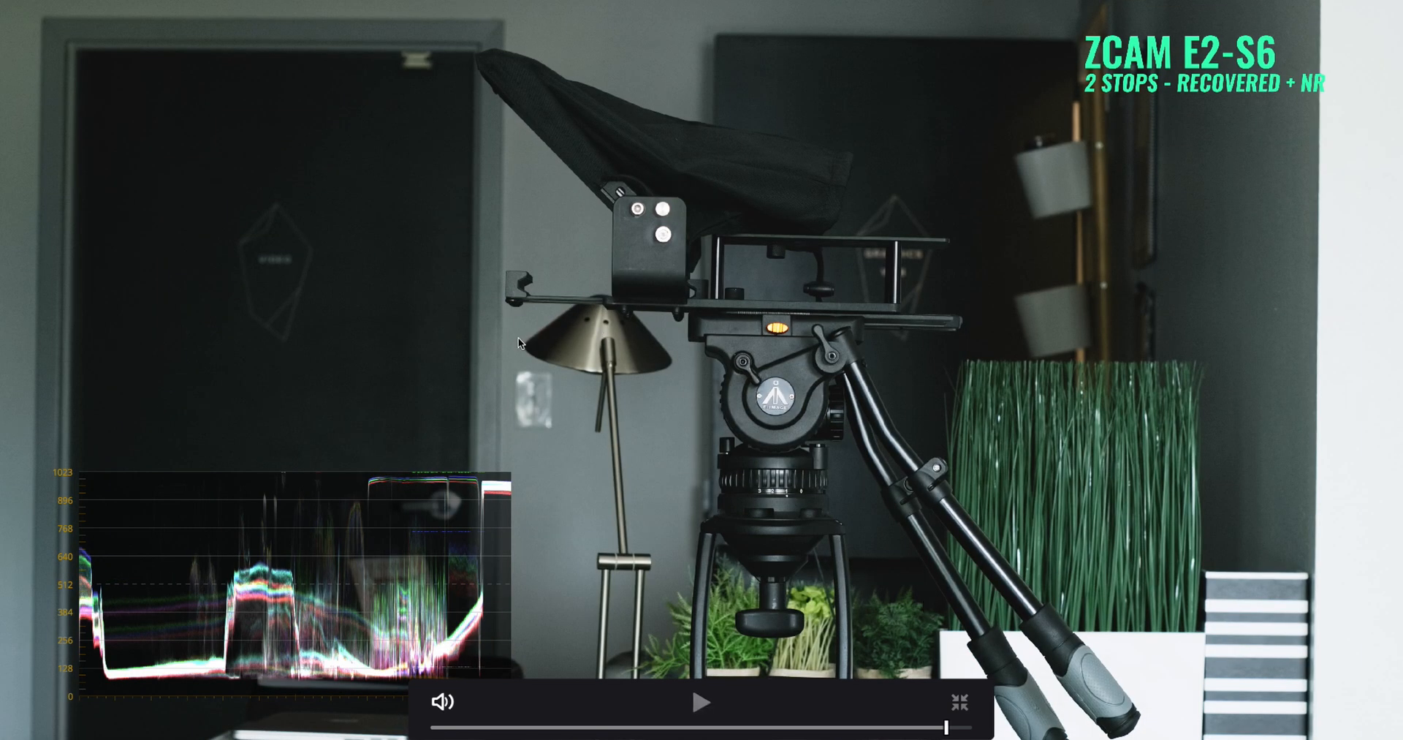
mouse_move(766, 349)
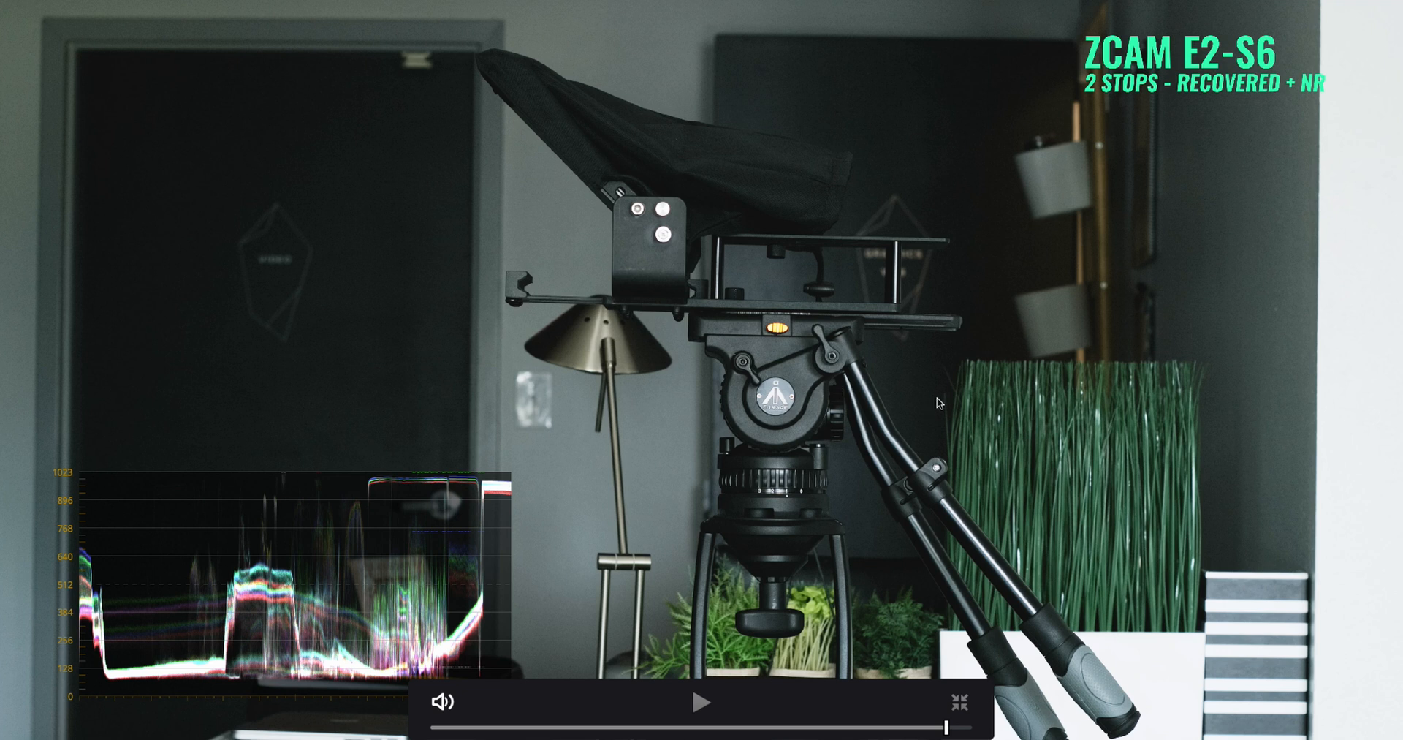
mouse_move(944, 425)
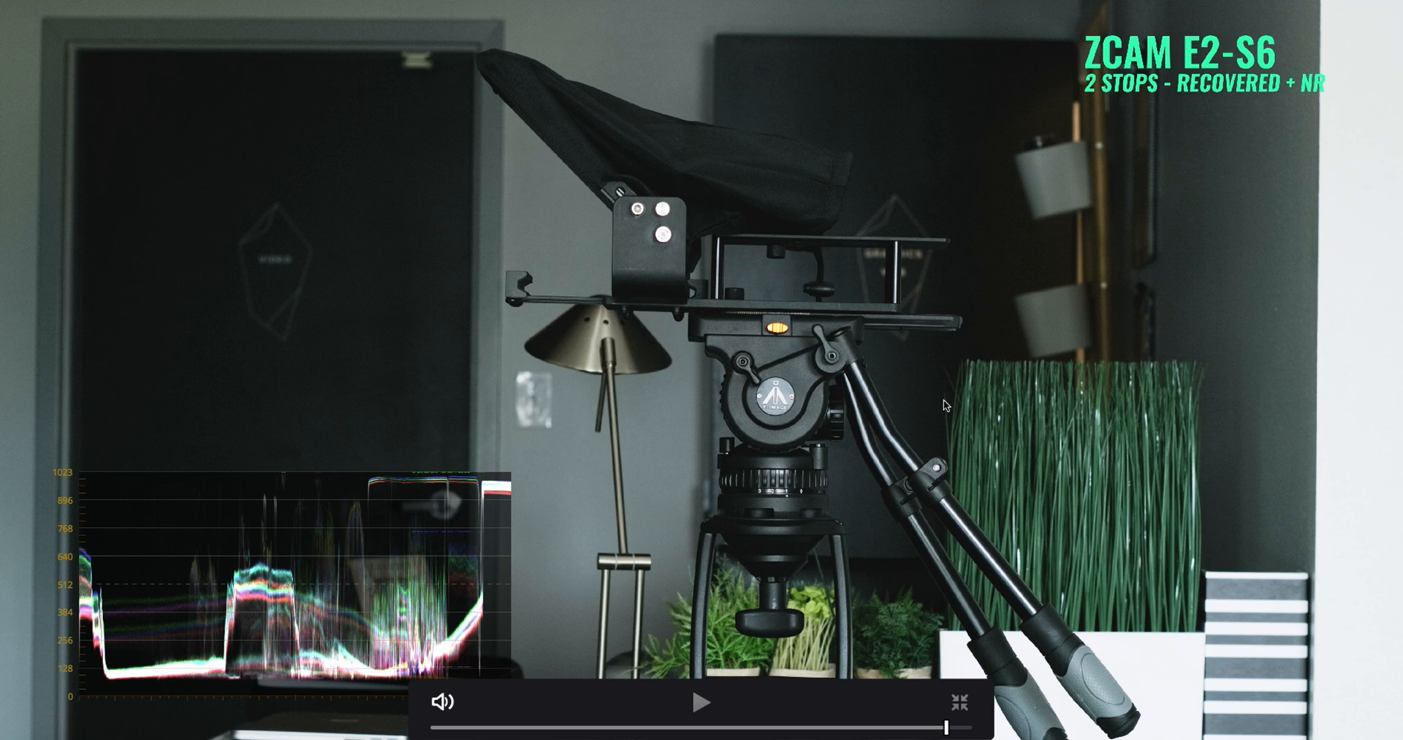
mouse_move(1241, 640)
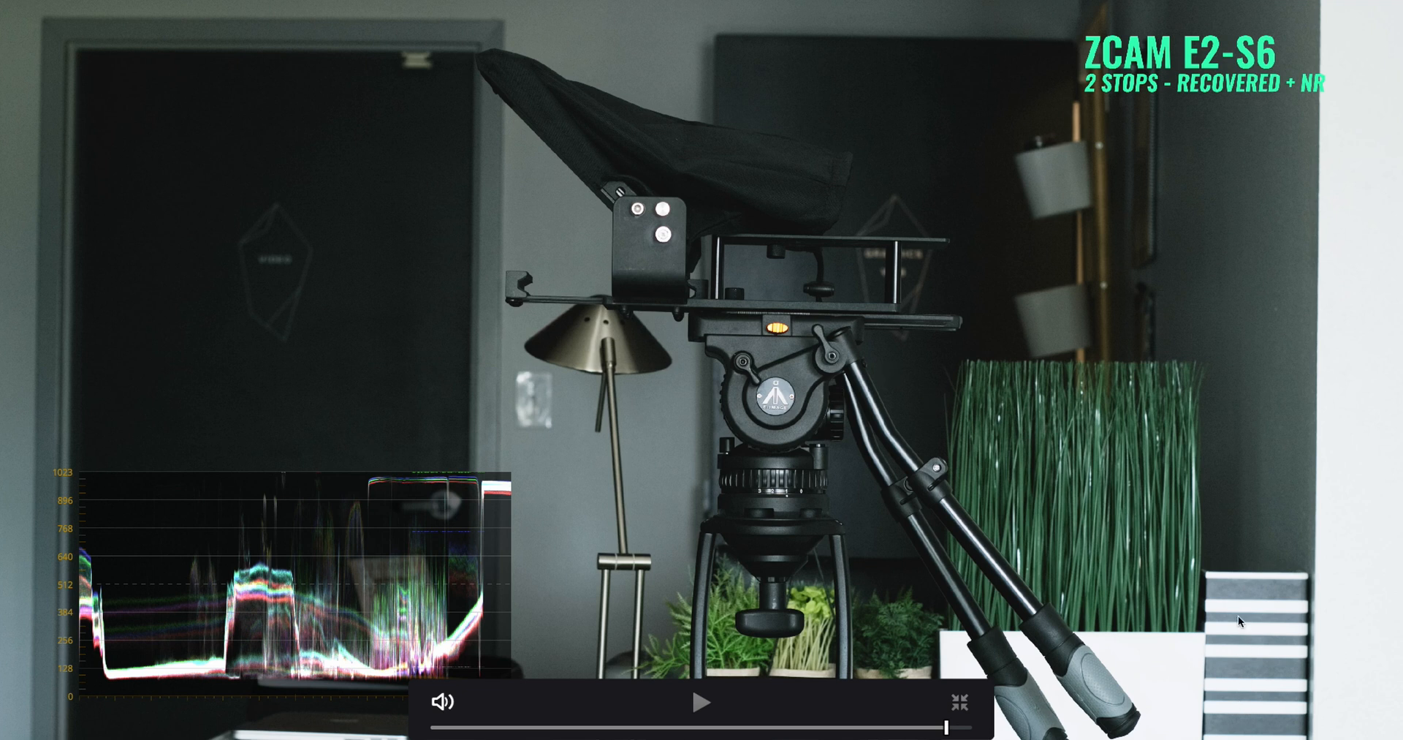
mouse_move(1200, 525)
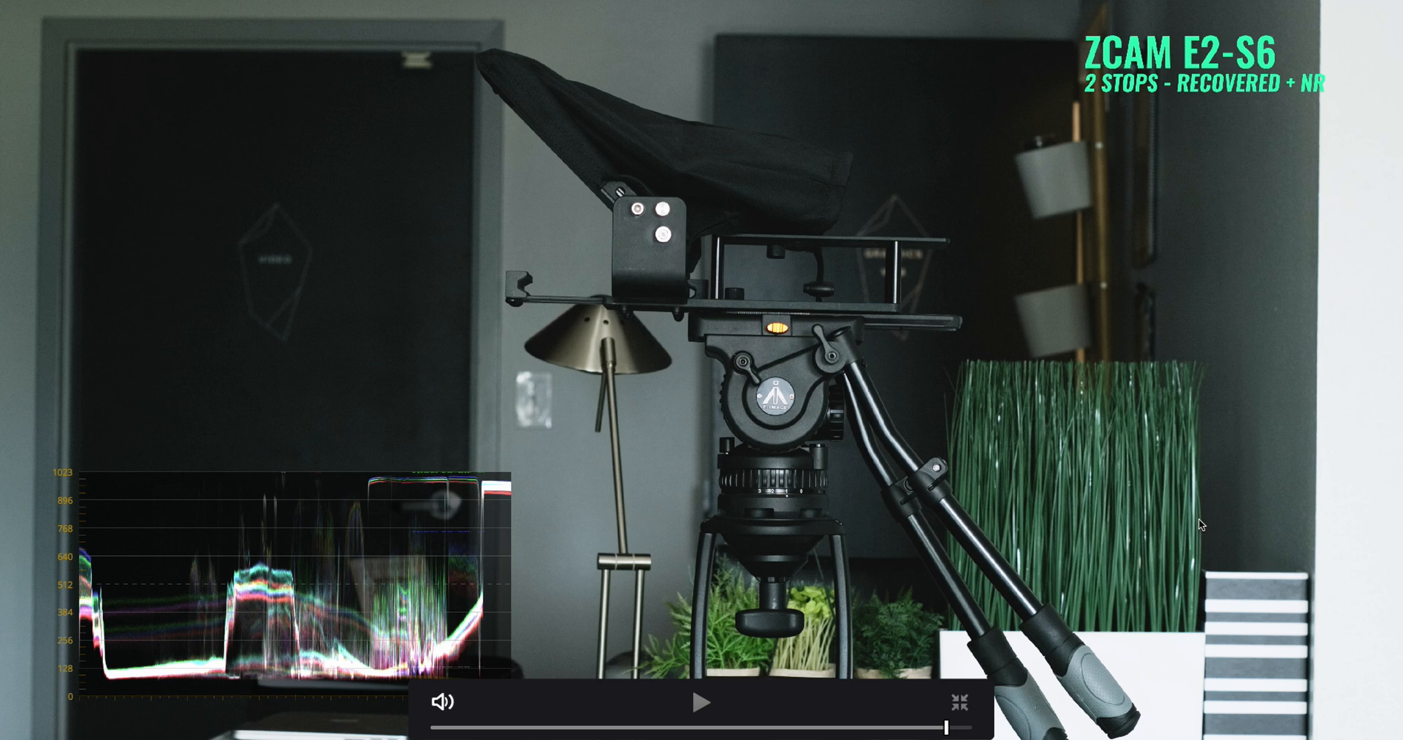
mouse_move(863, 397)
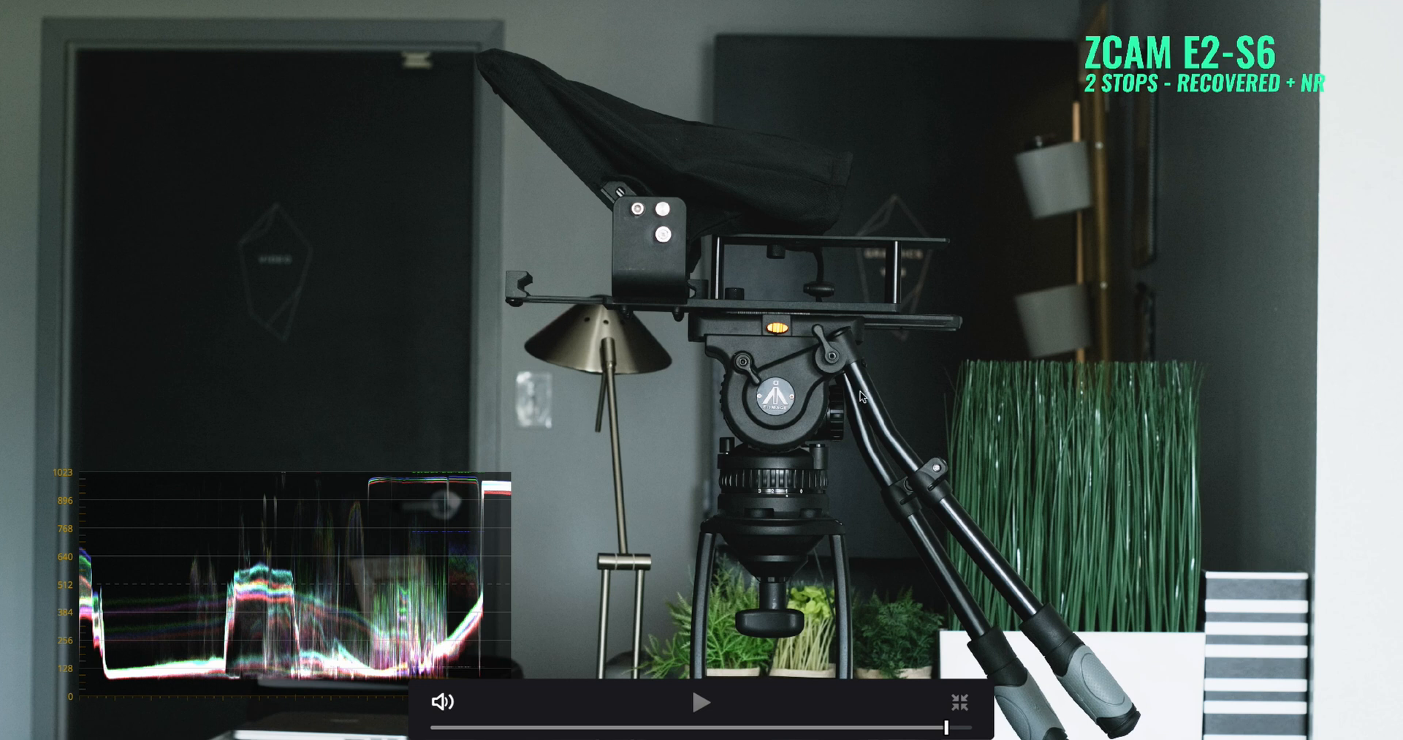
mouse_move(897, 388)
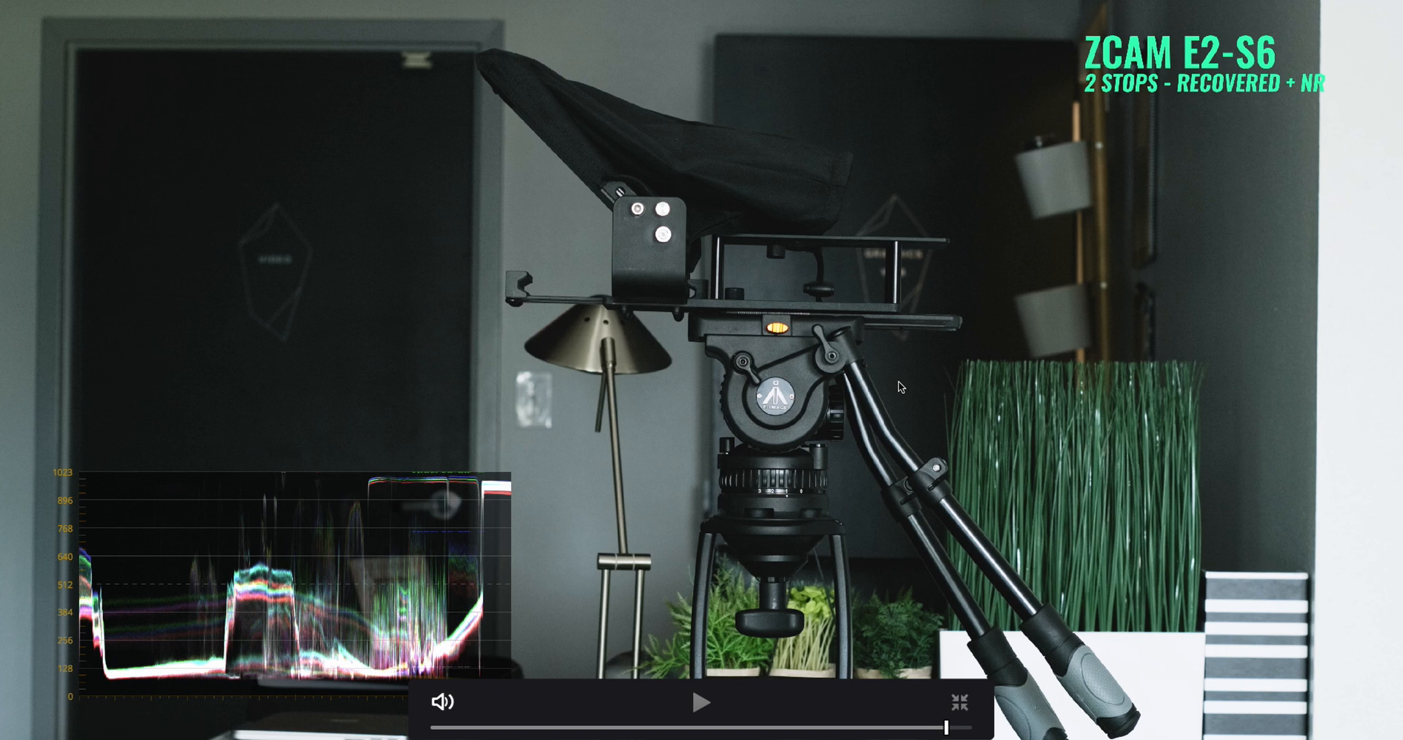
Step: Resume from the E2-S6 clip, hold briefly, then let playback continue into the next camera's clip
click(703, 703)
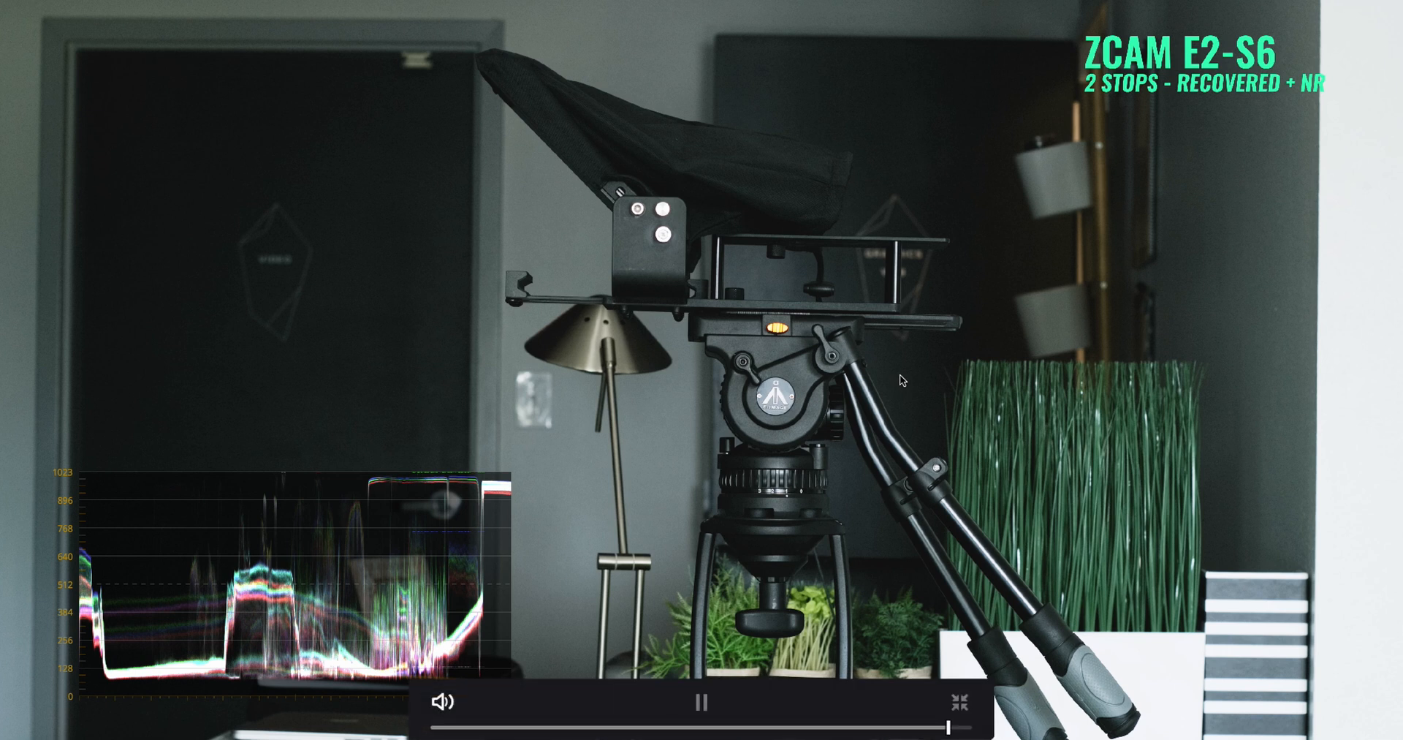
click(702, 701)
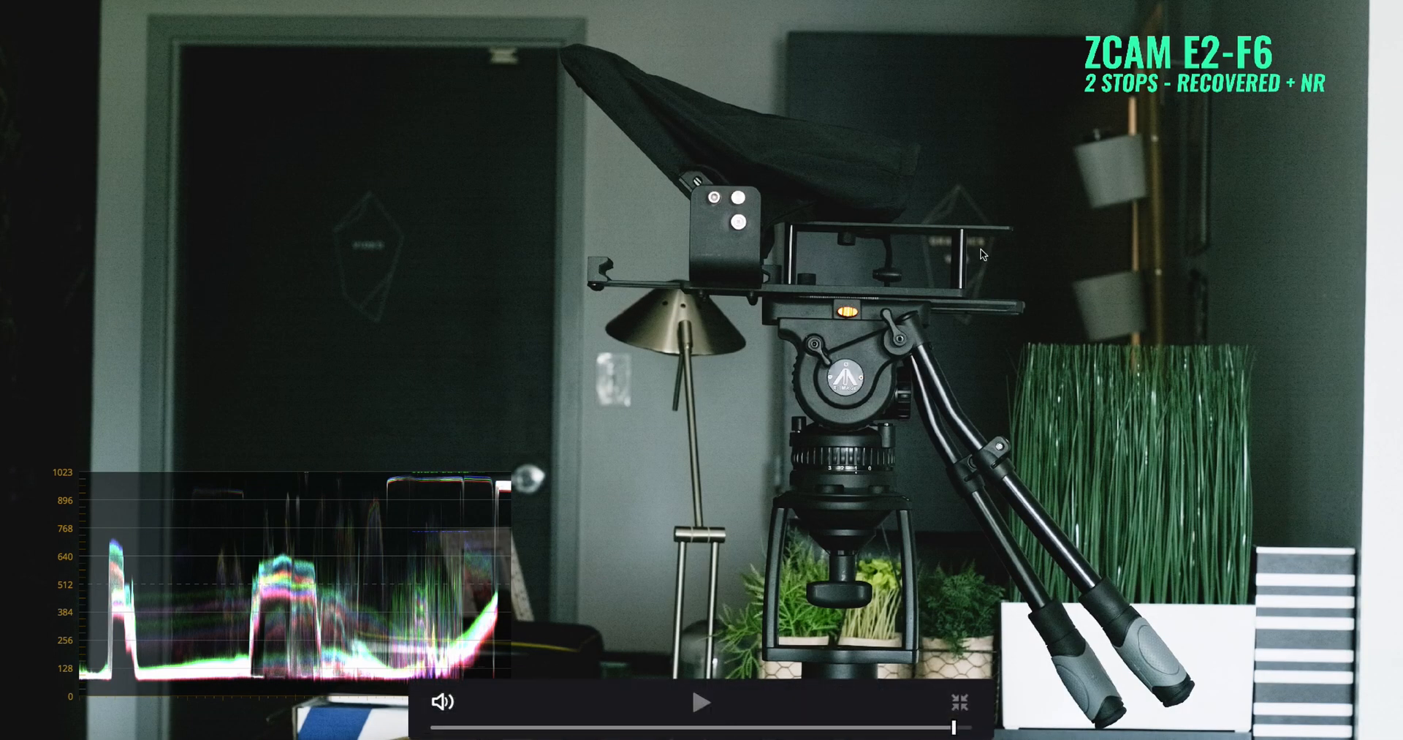
mouse_move(1003, 282)
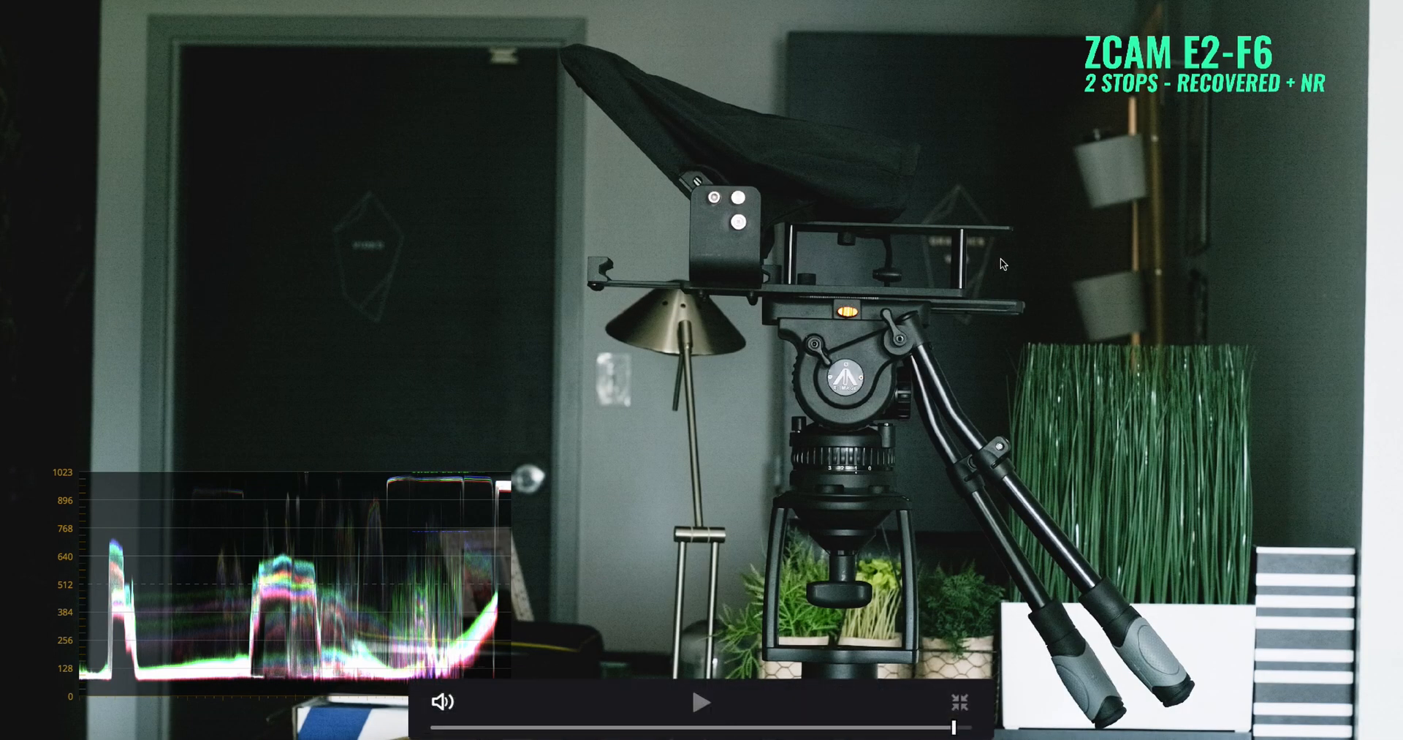
mouse_move(1272, 449)
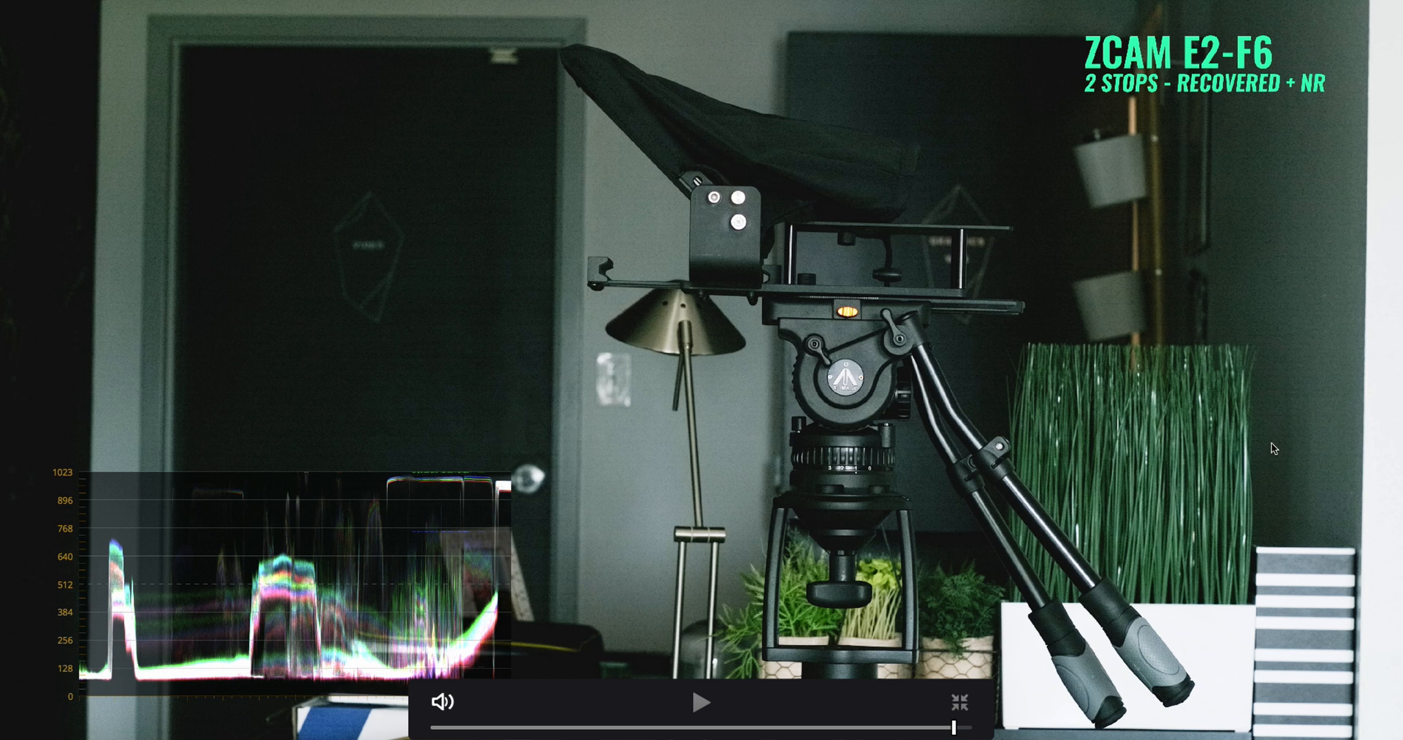
mouse_move(1308, 457)
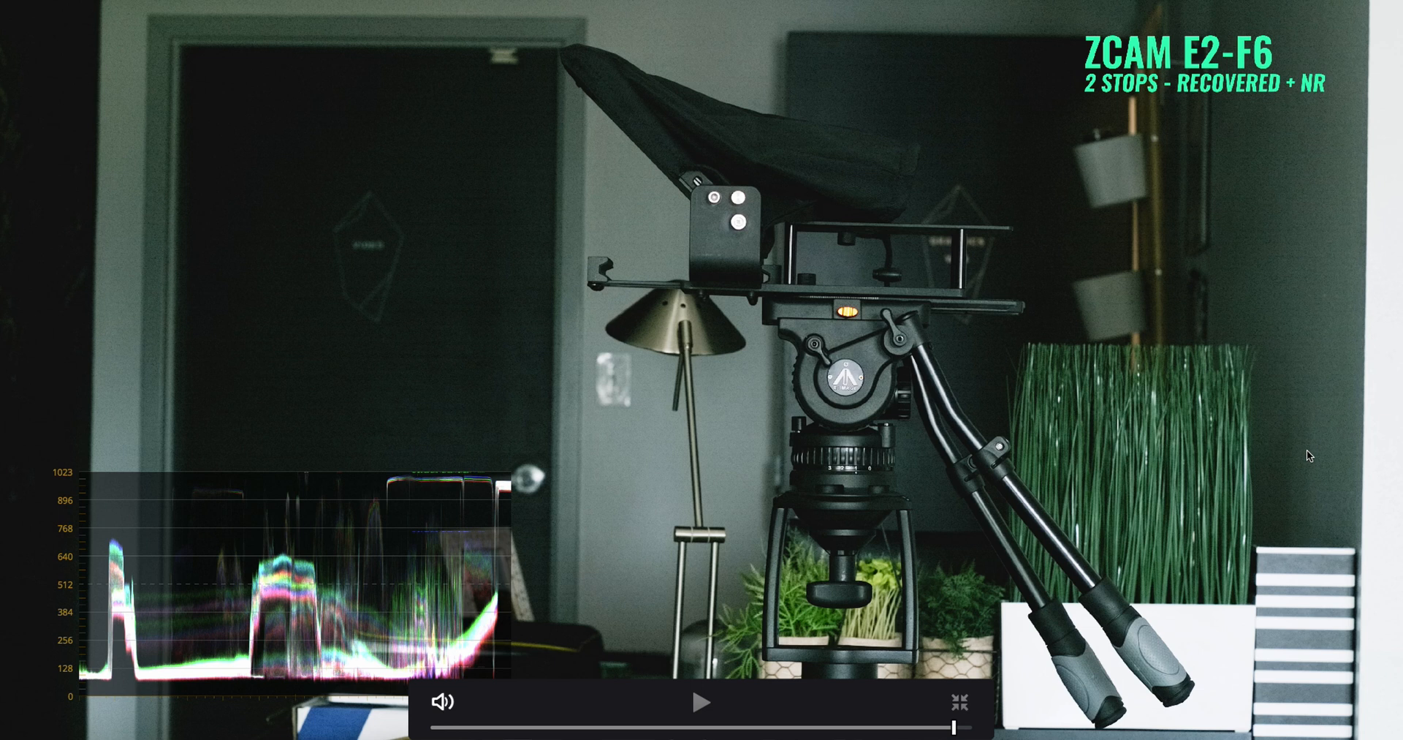
mouse_move(1304, 452)
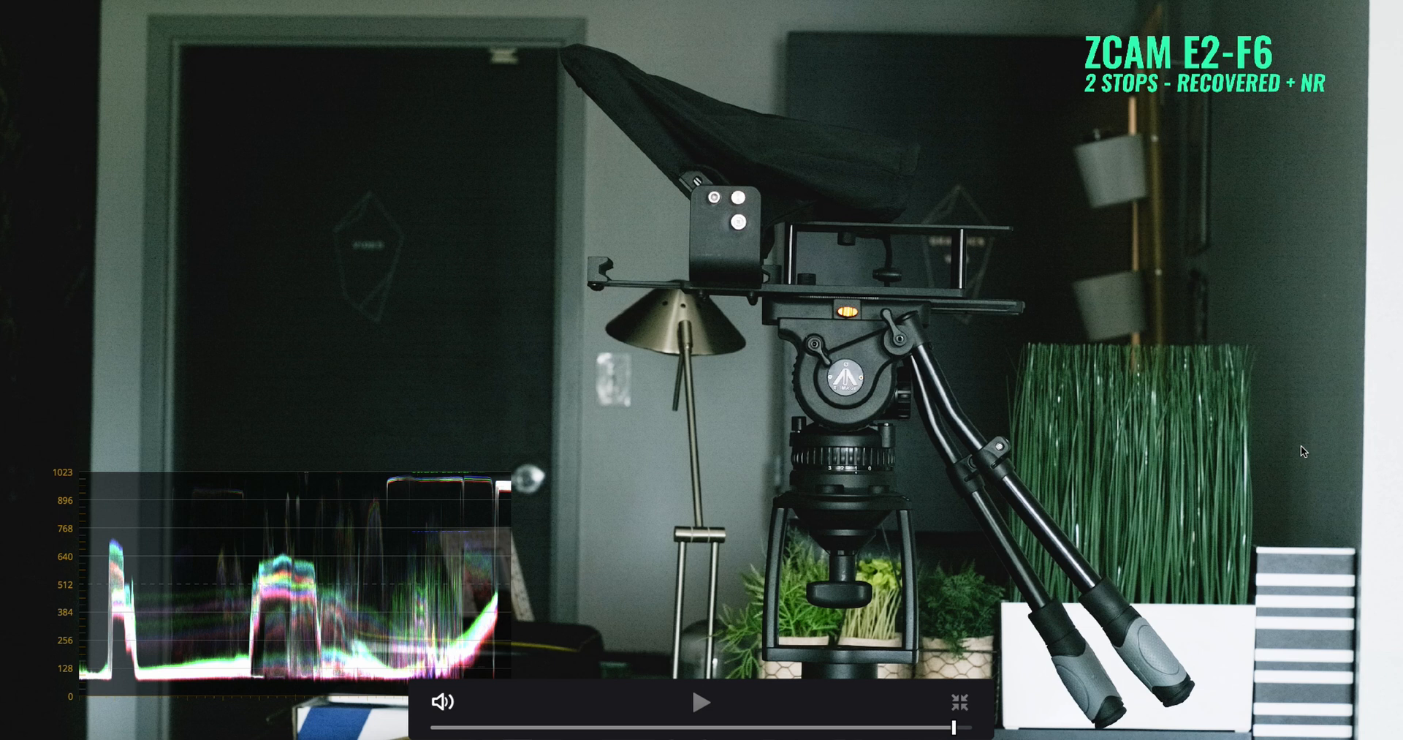
mouse_move(1152, 370)
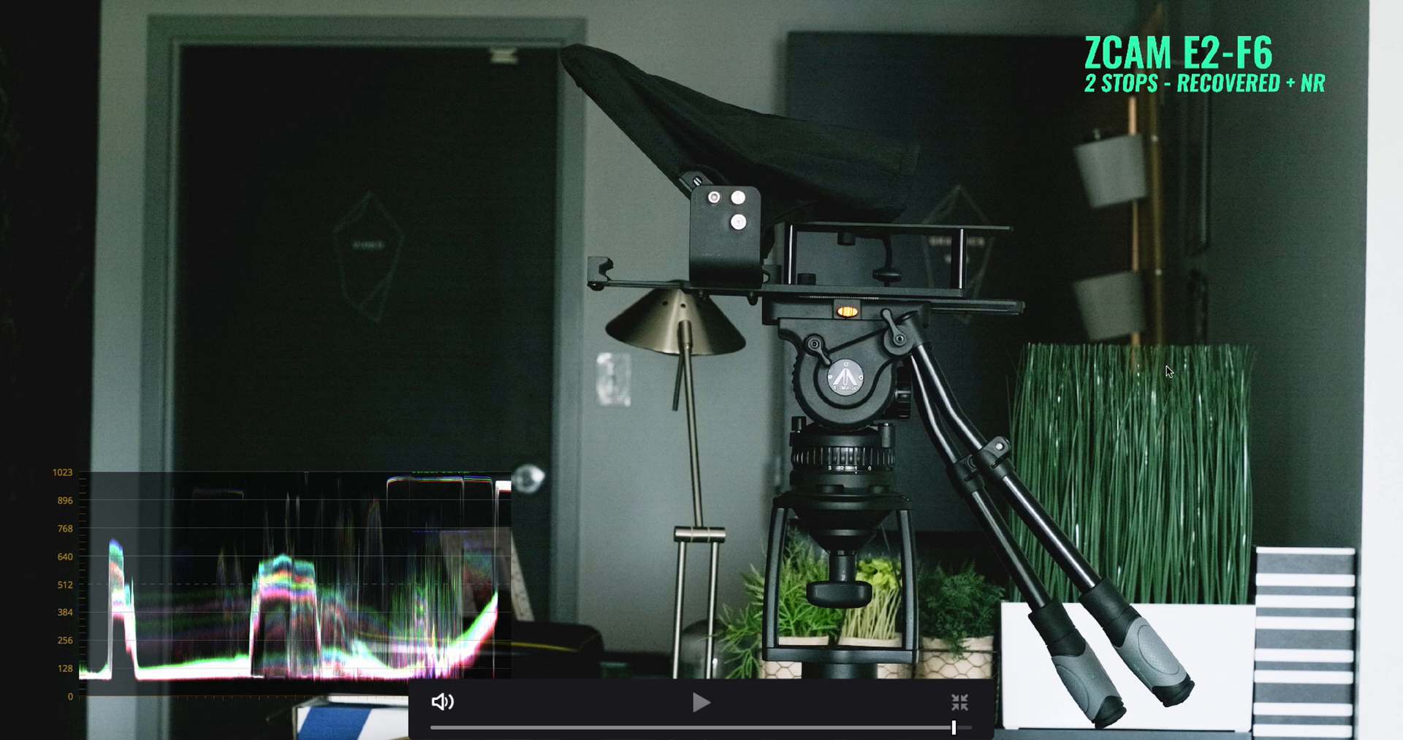
mouse_move(1043, 389)
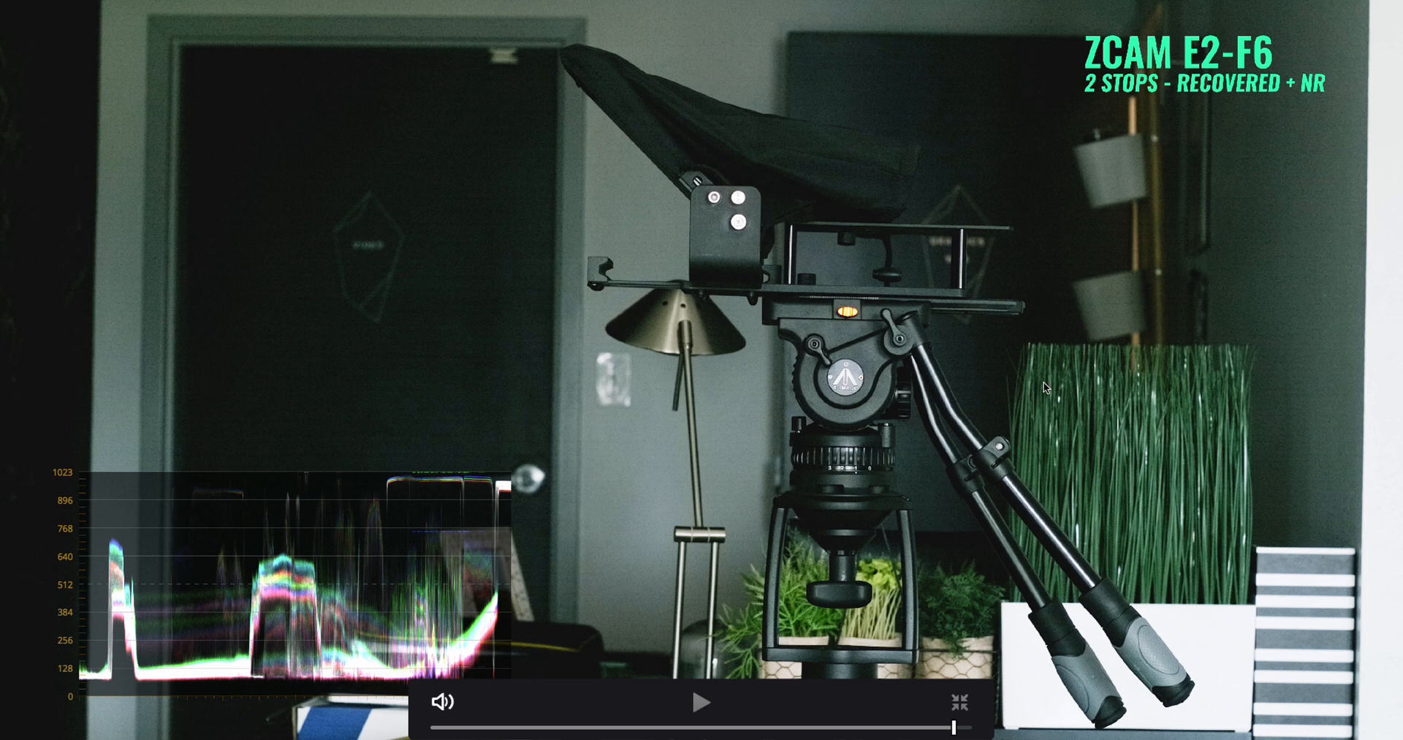
mouse_move(1174, 349)
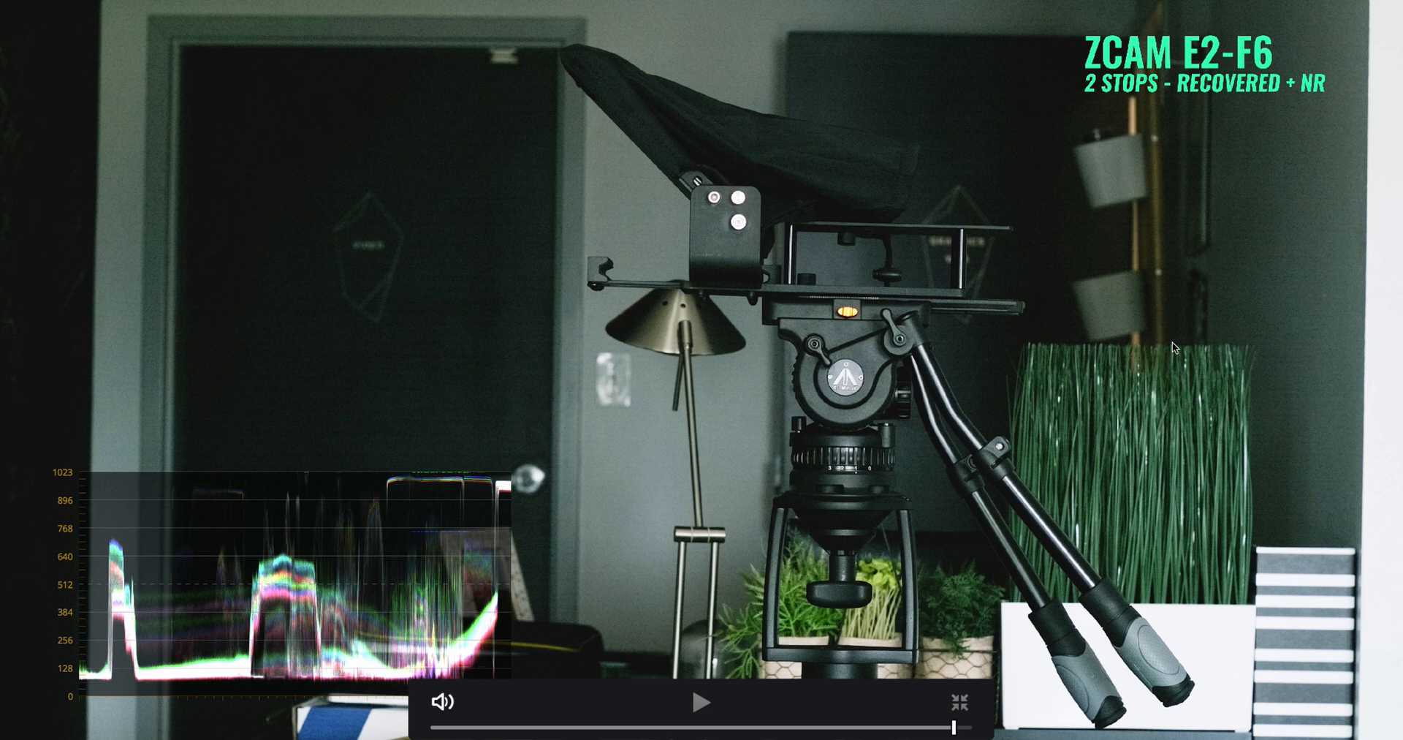
click(701, 703)
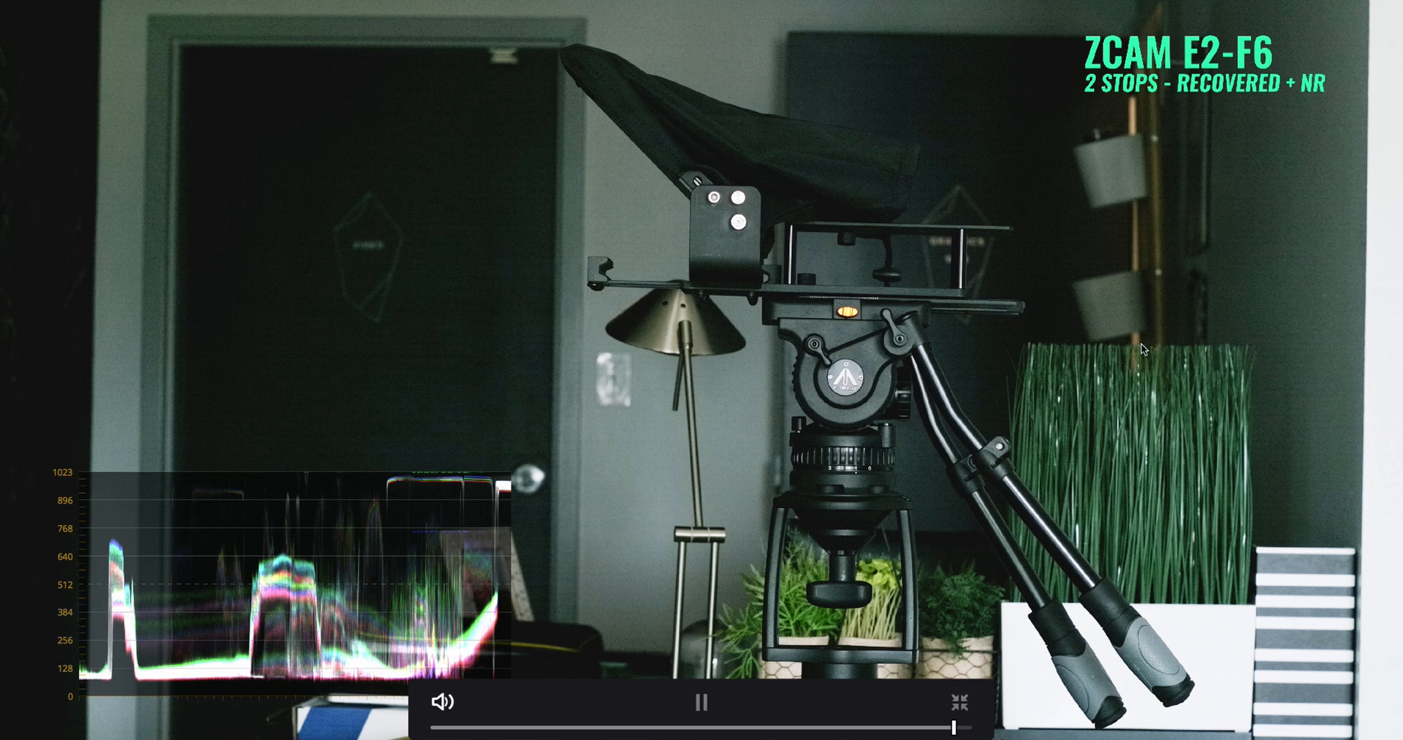
mouse_move(1140, 361)
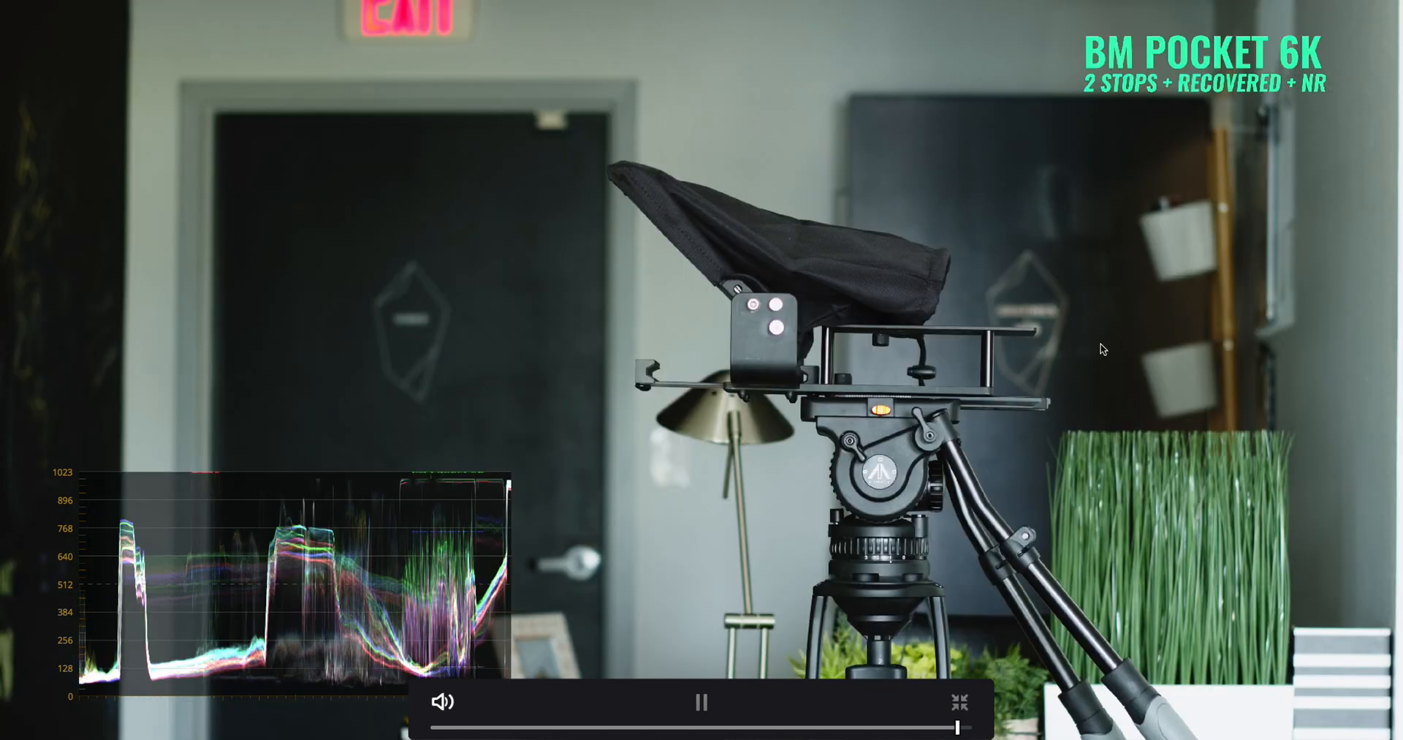
Step: Freeze on the BM Pocket 6K overexposed frame, then continue to its 2-stops-under recovered clip
click(702, 703)
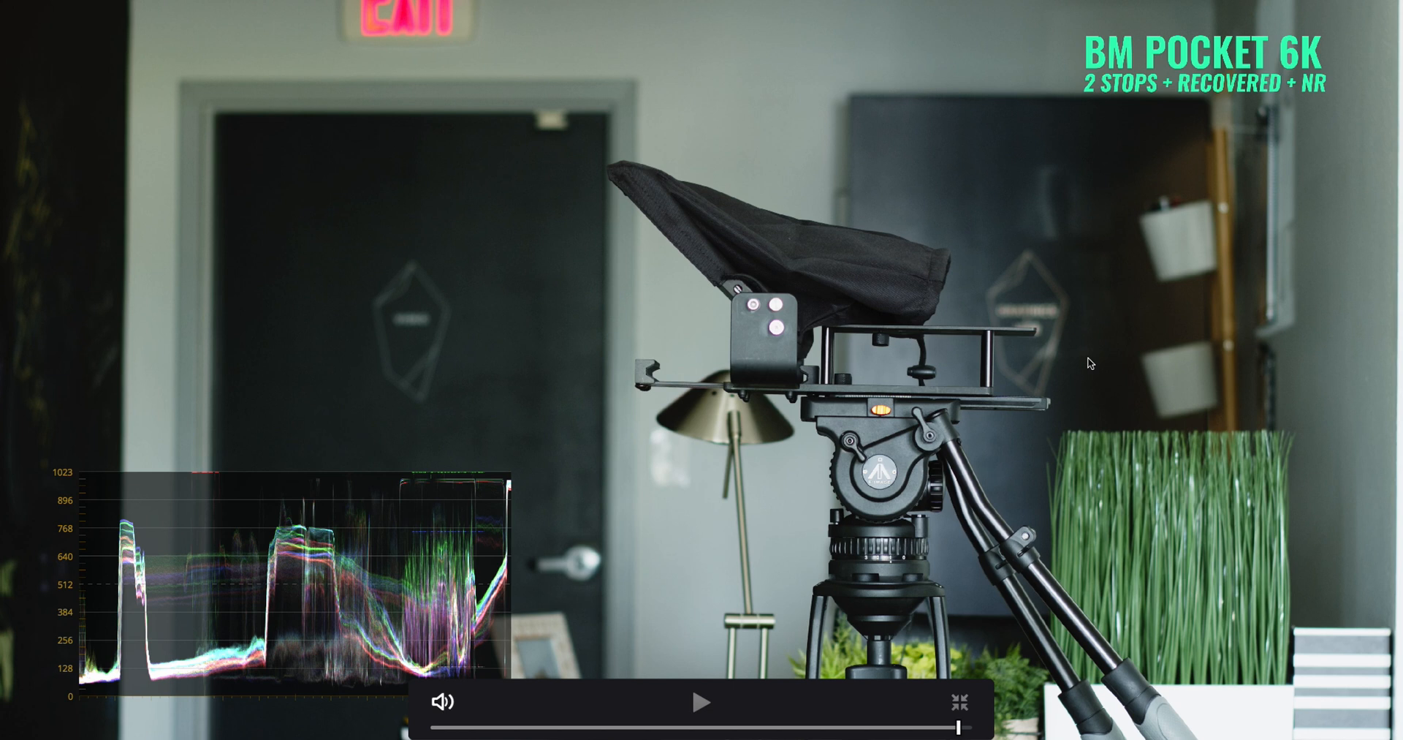
mouse_move(1219, 309)
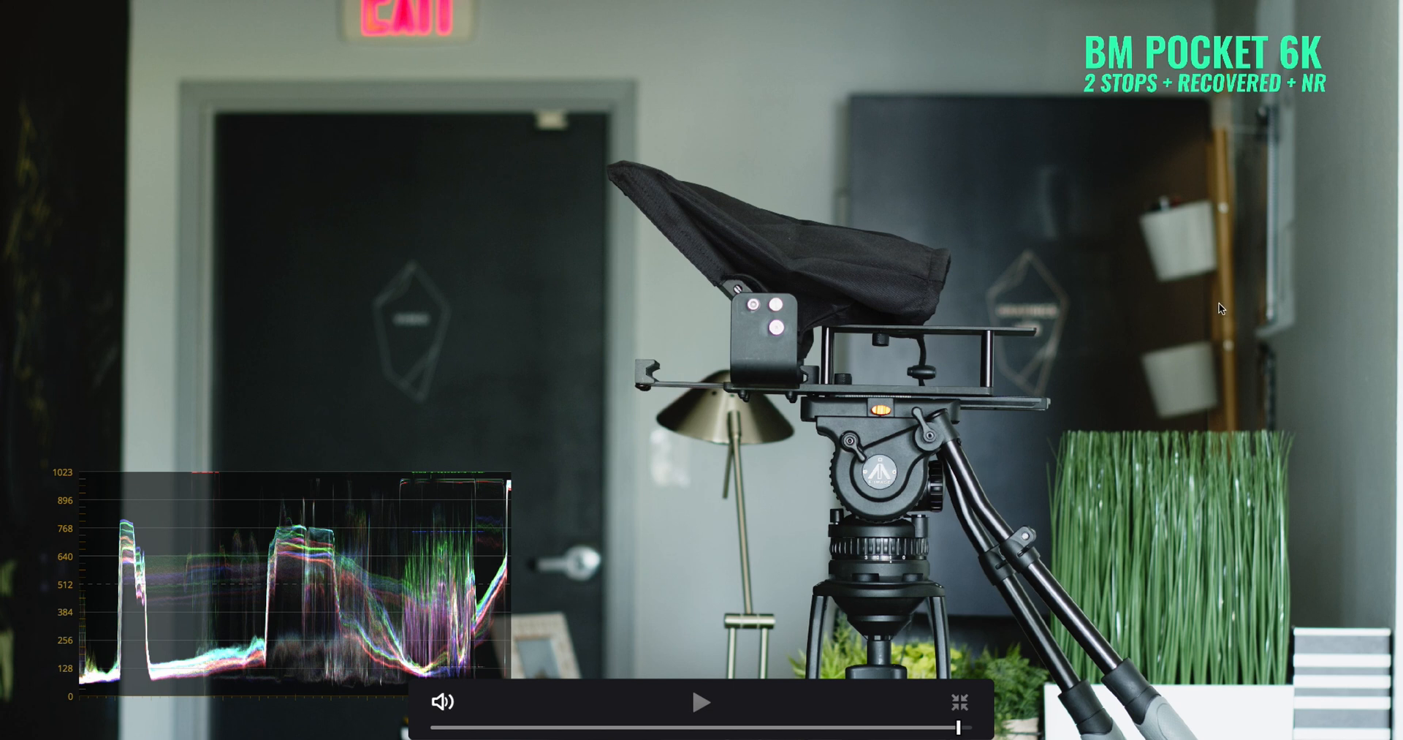
mouse_move(1340, 727)
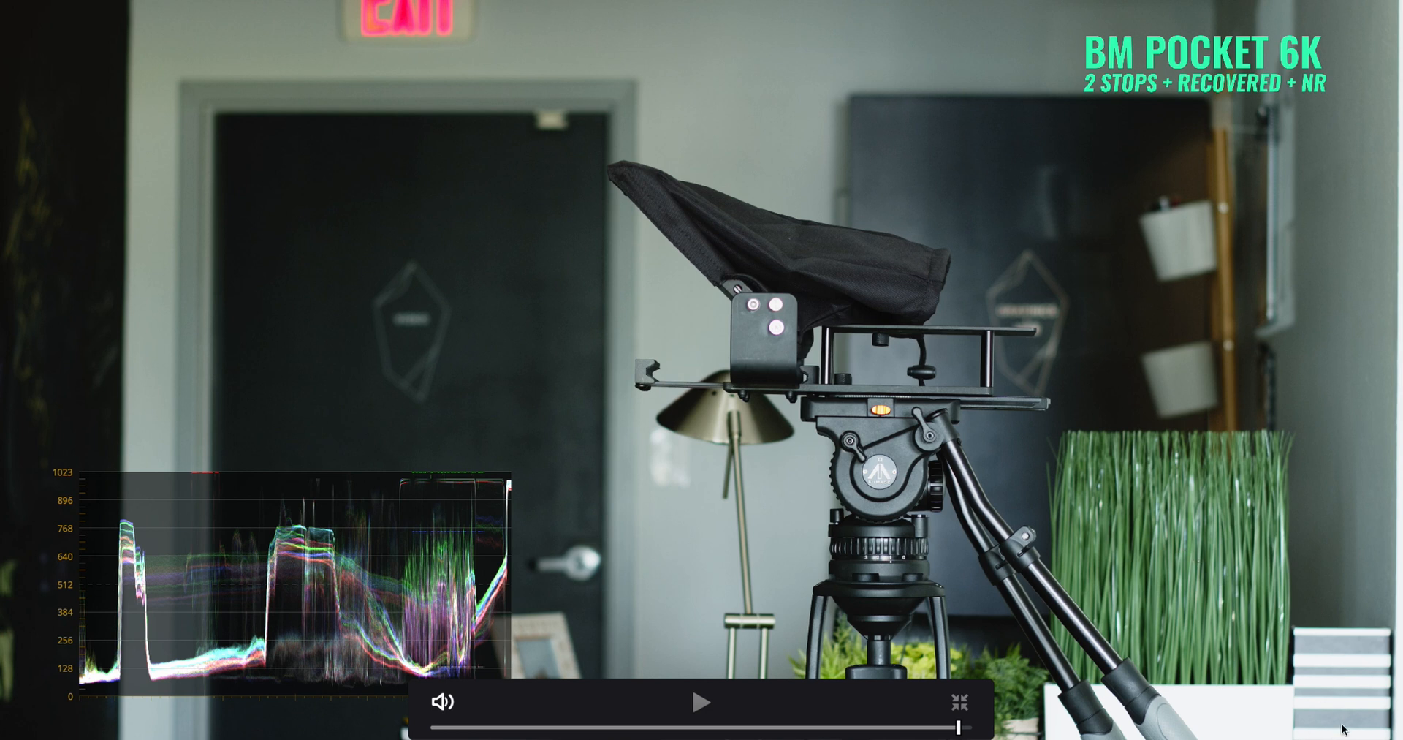
mouse_move(1331, 730)
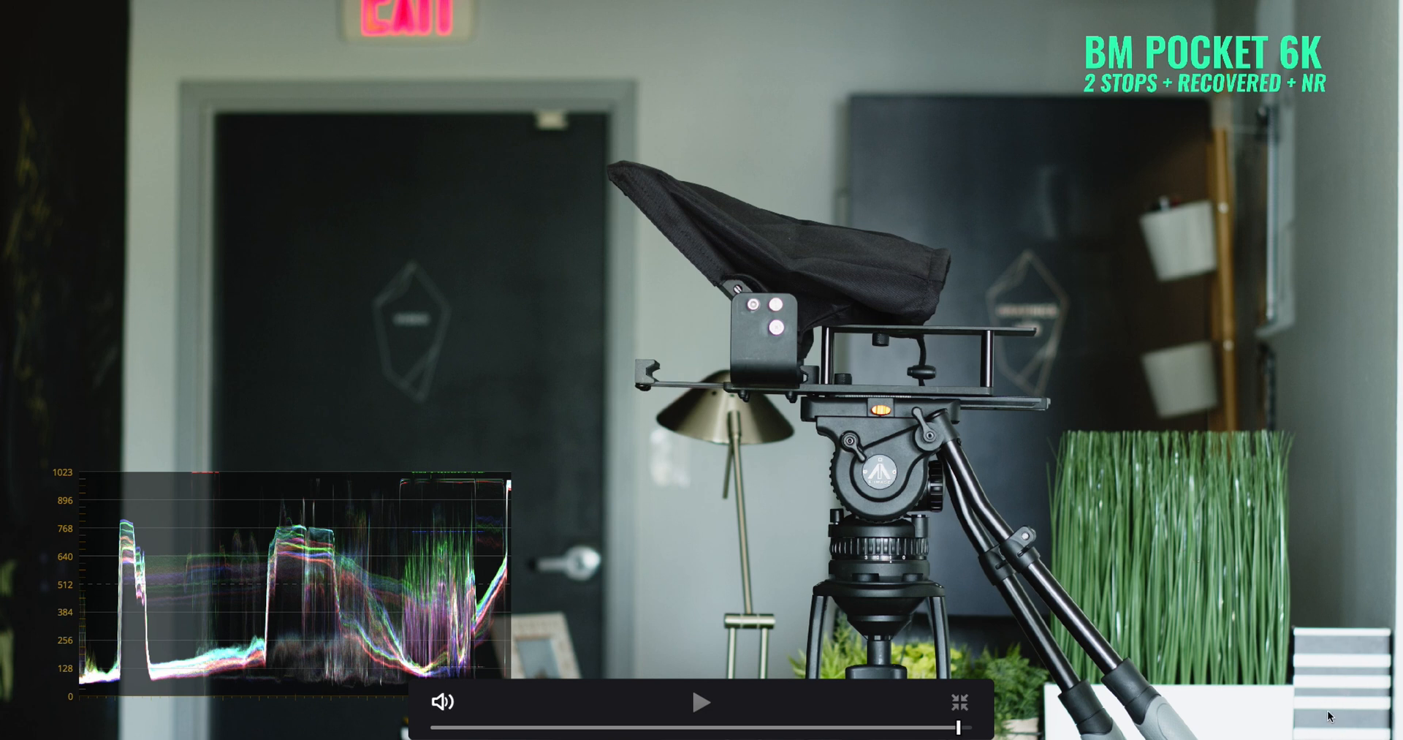
mouse_move(995, 392)
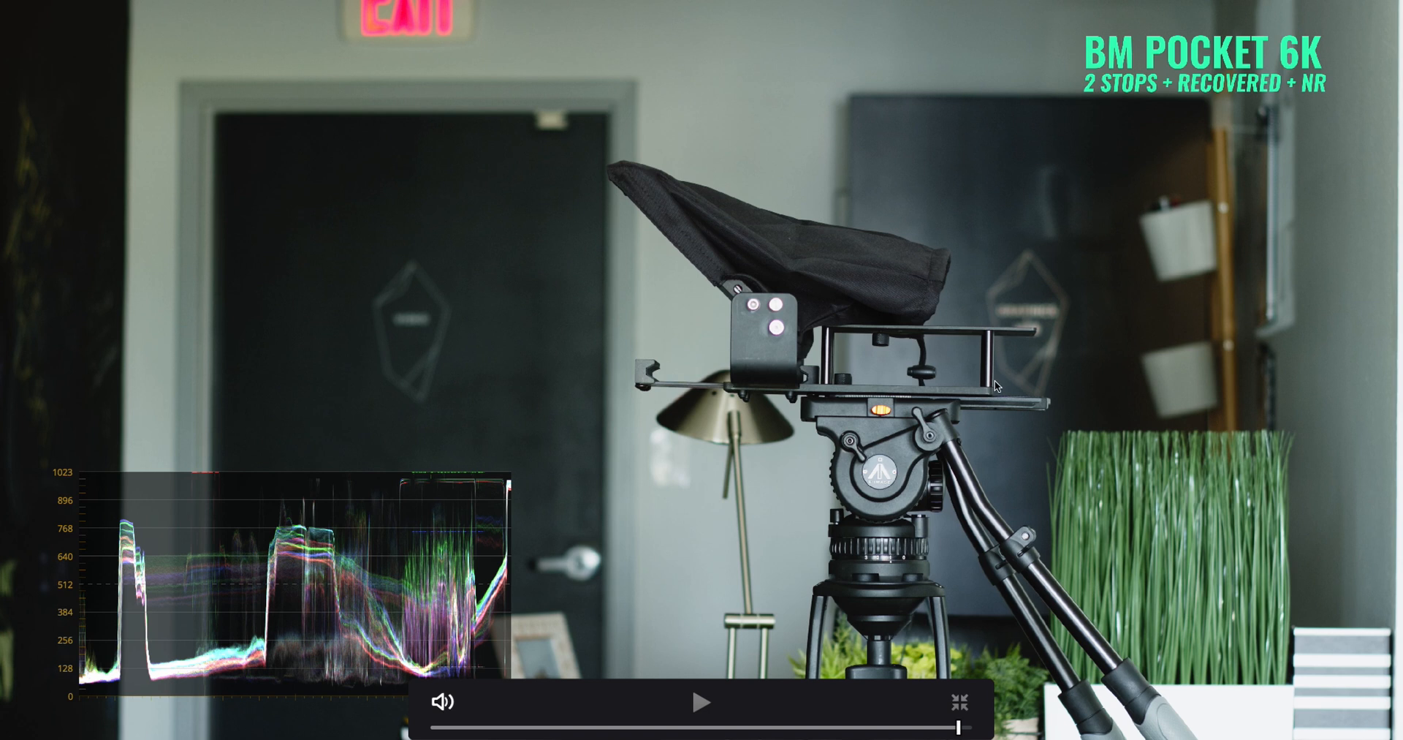
mouse_move(1330, 557)
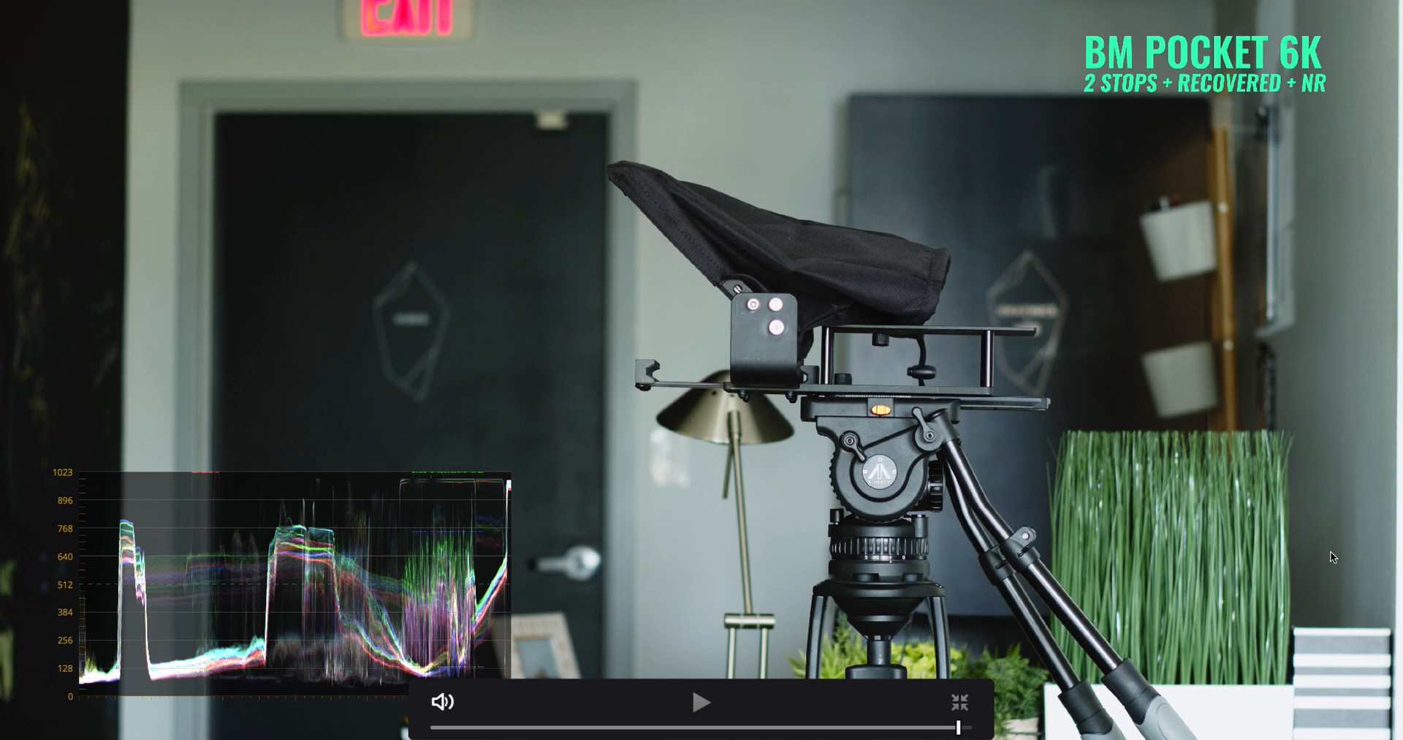
mouse_move(1285, 505)
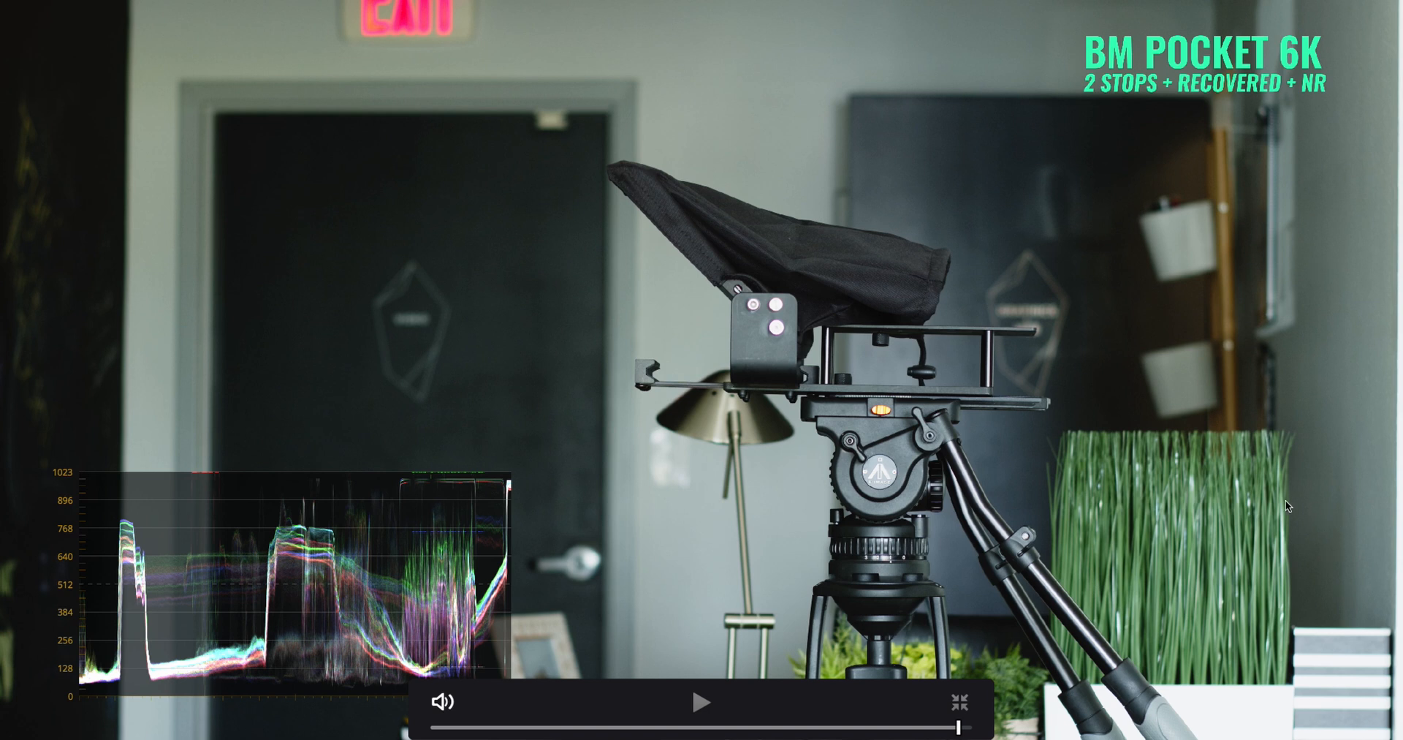
click(702, 703)
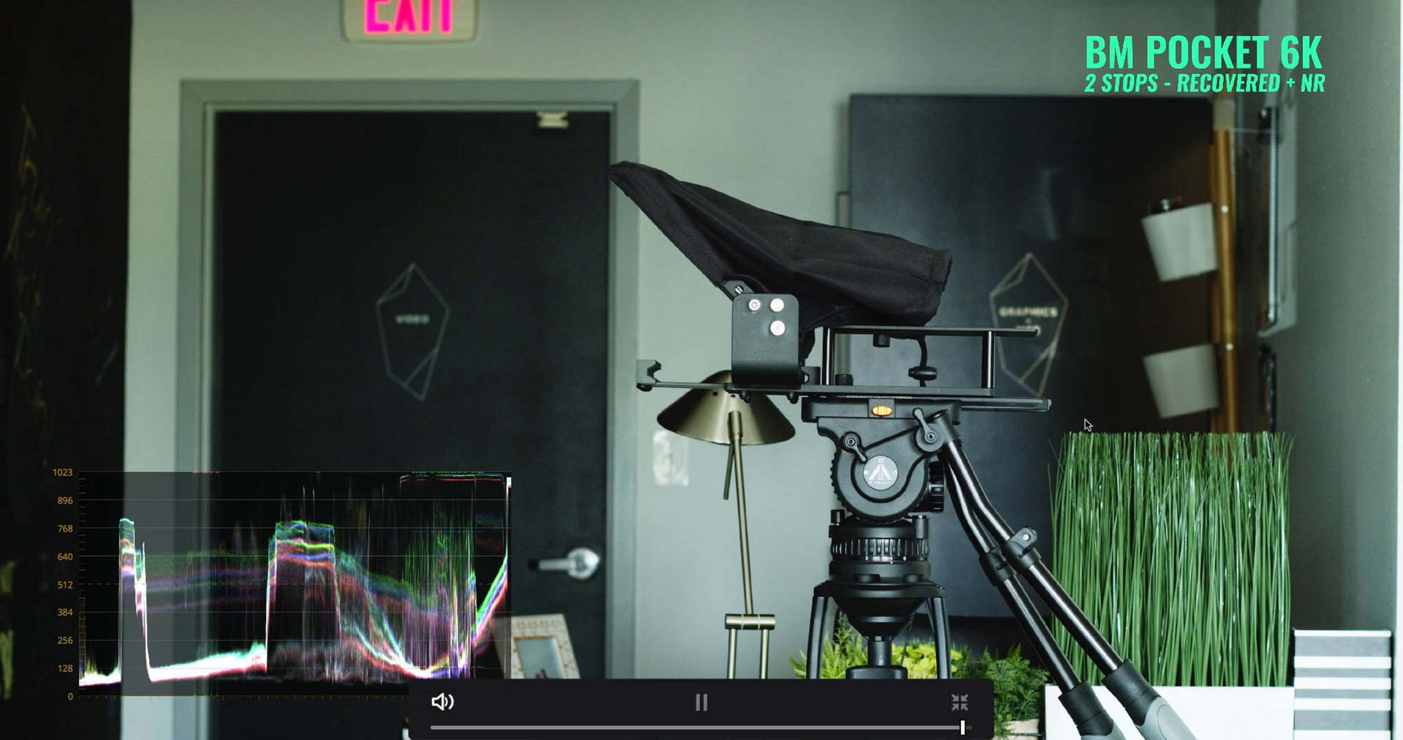
mouse_move(1040, 353)
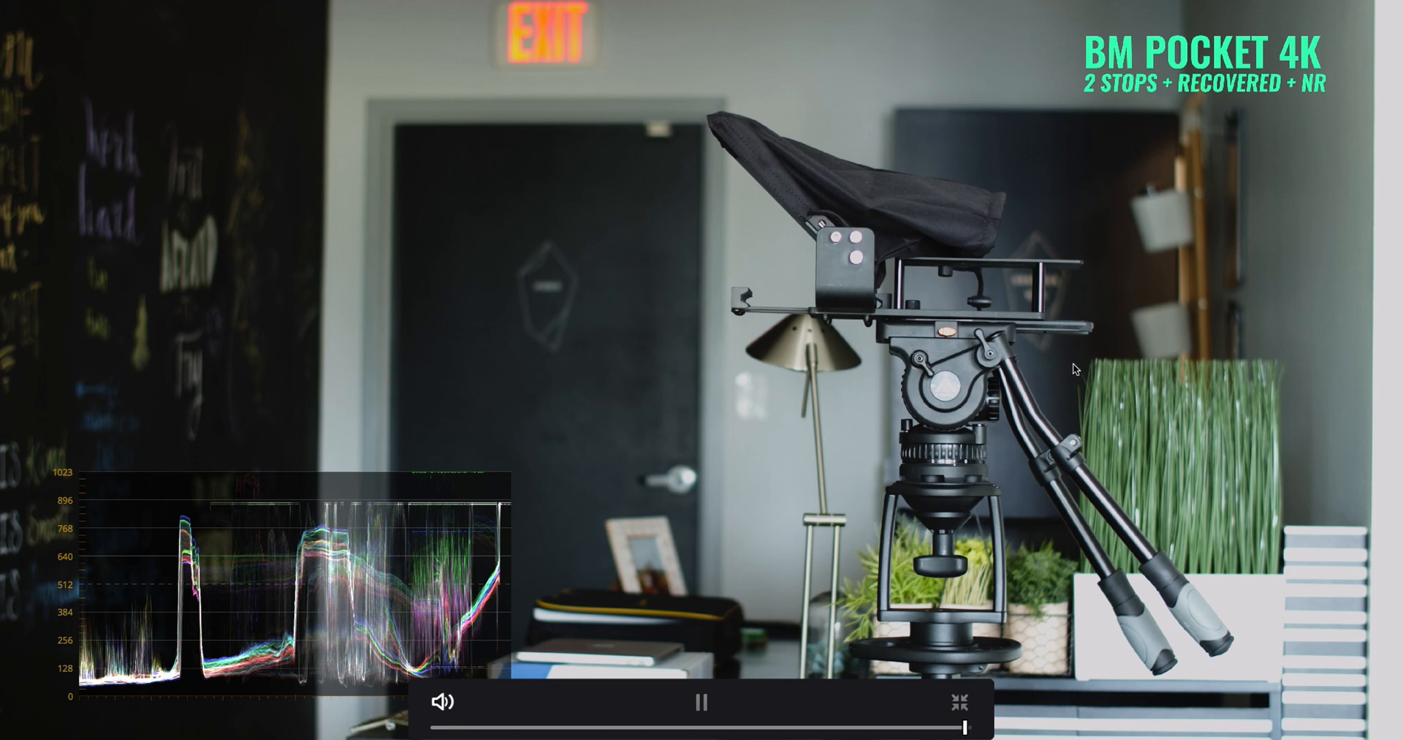
Step: Freeze on the BM Pocket 4K 2-stops-over recovered frame, then resume the exposure test
click(705, 703)
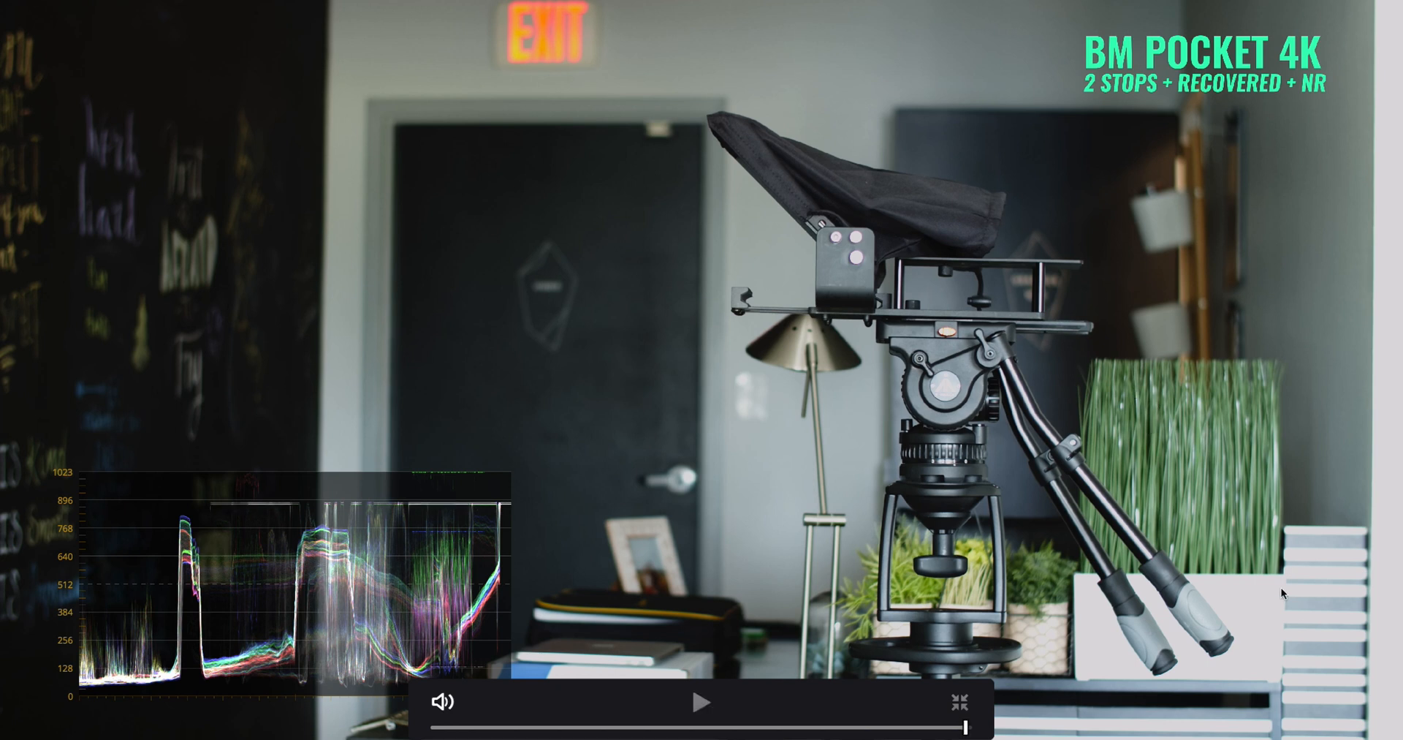
mouse_move(1266, 648)
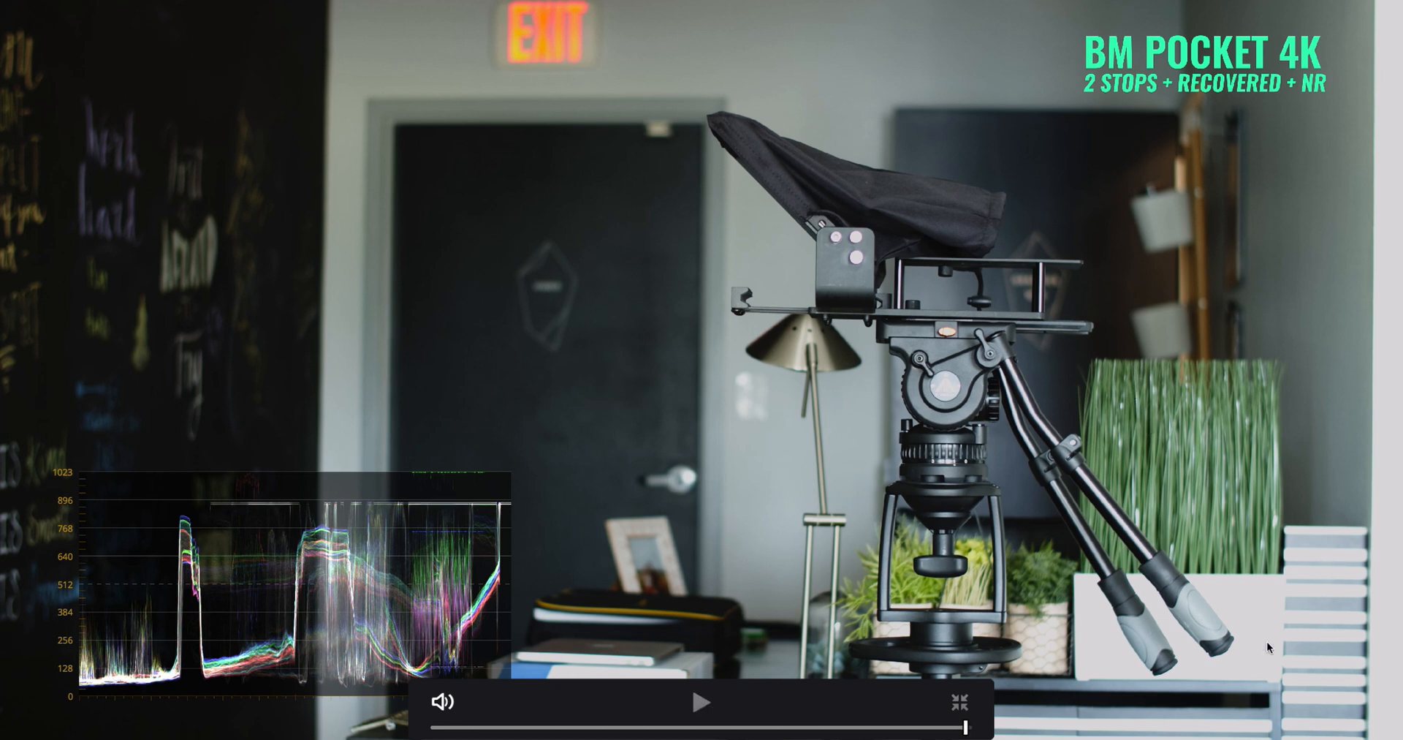
mouse_move(1276, 629)
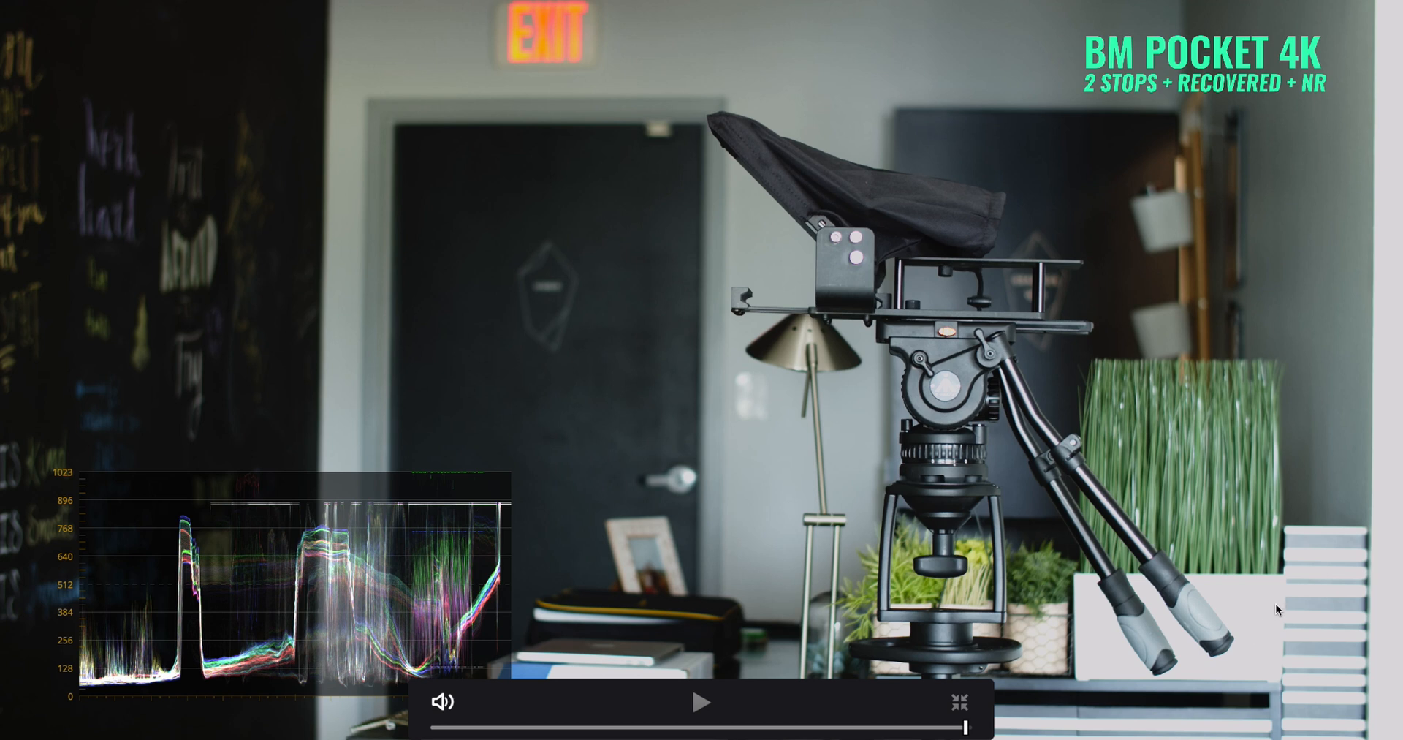
mouse_move(1351, 672)
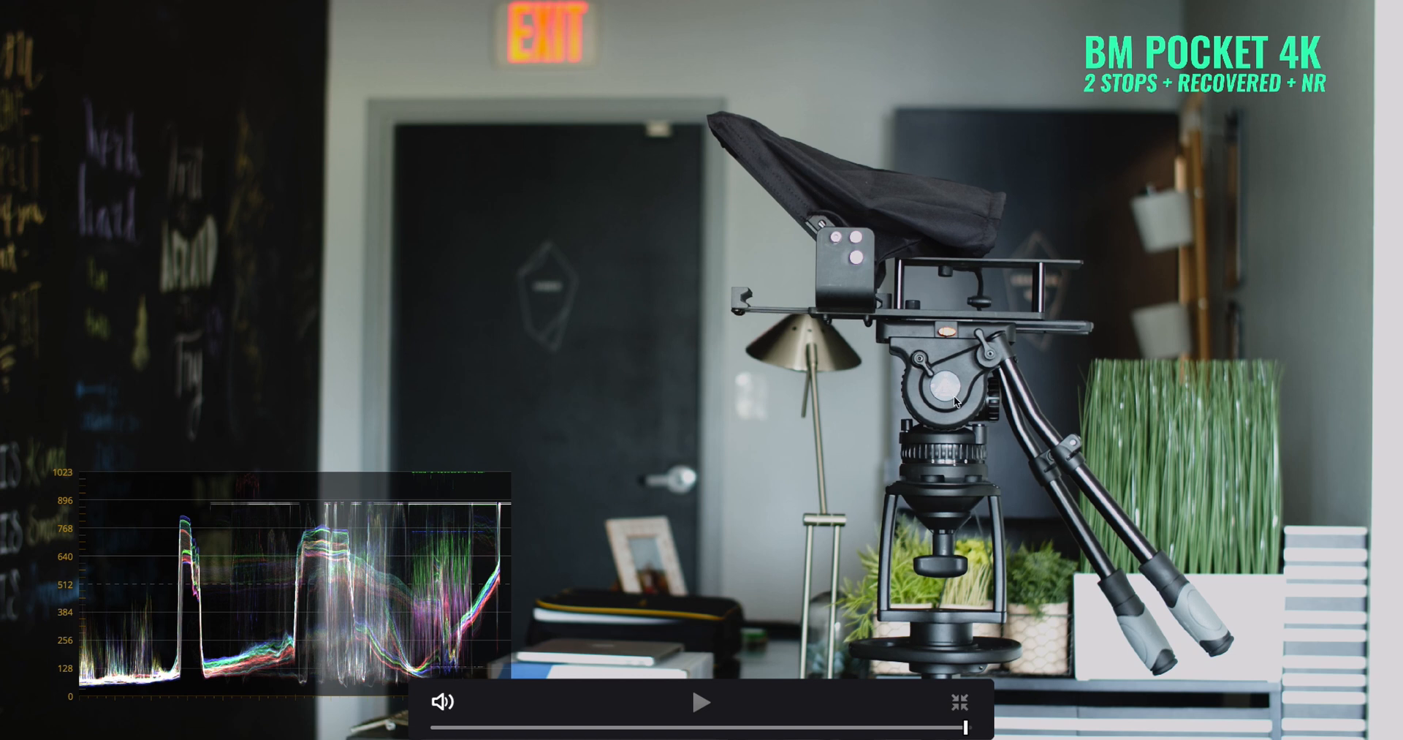
mouse_move(1187, 444)
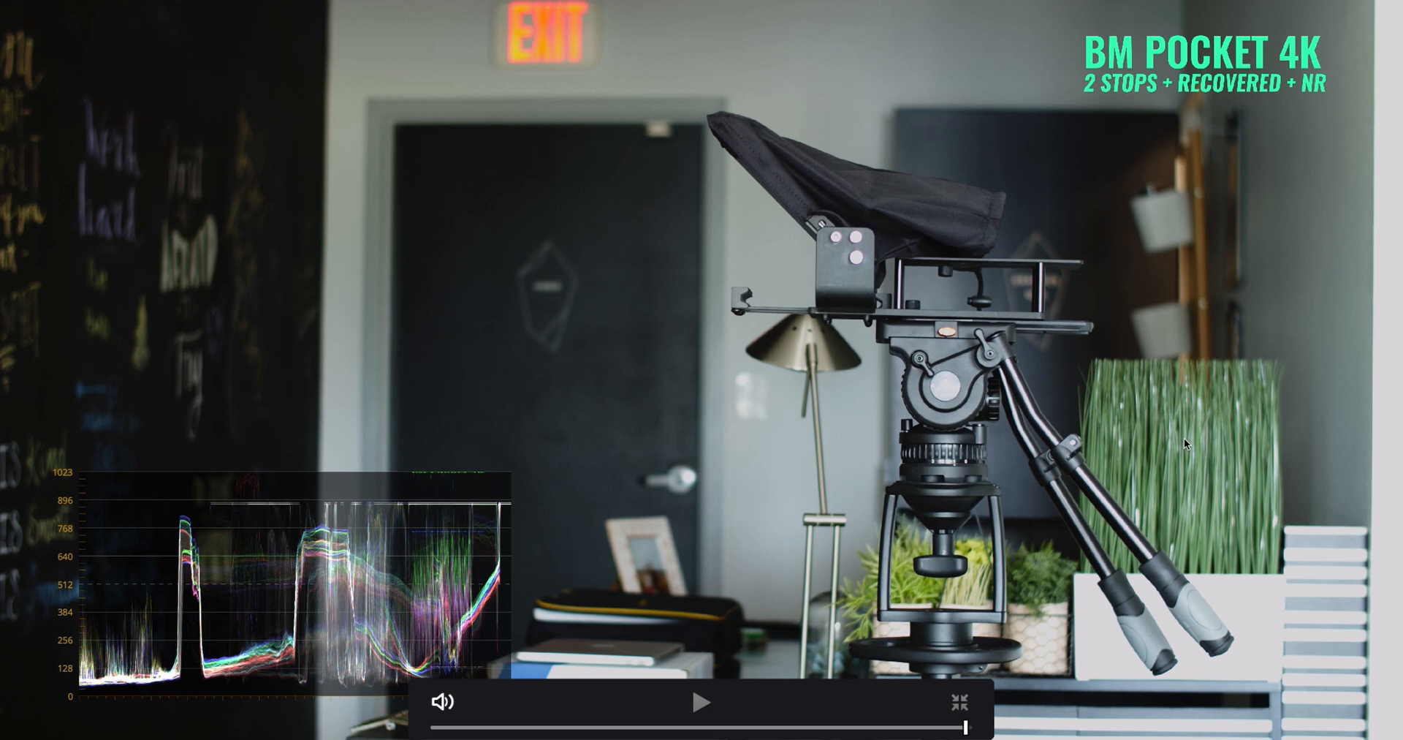
click(702, 722)
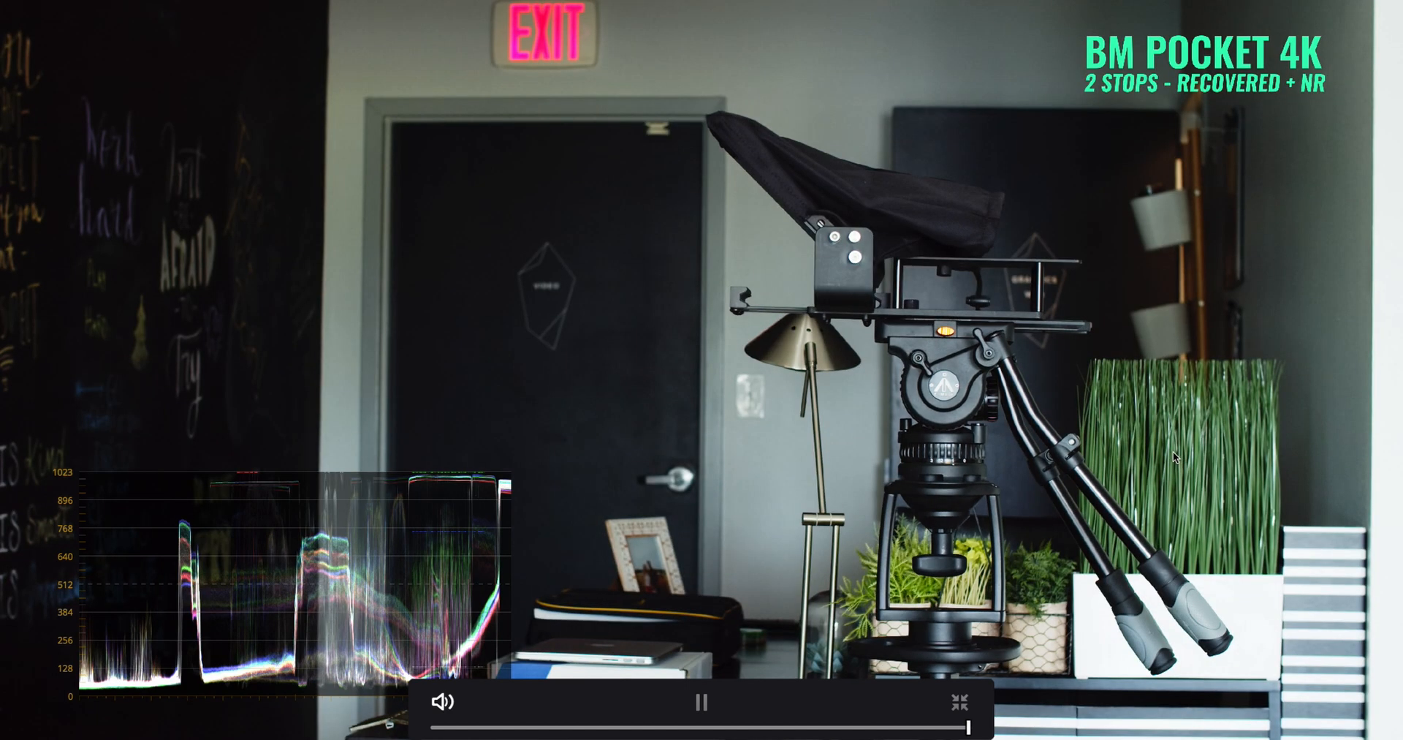
click(703, 704)
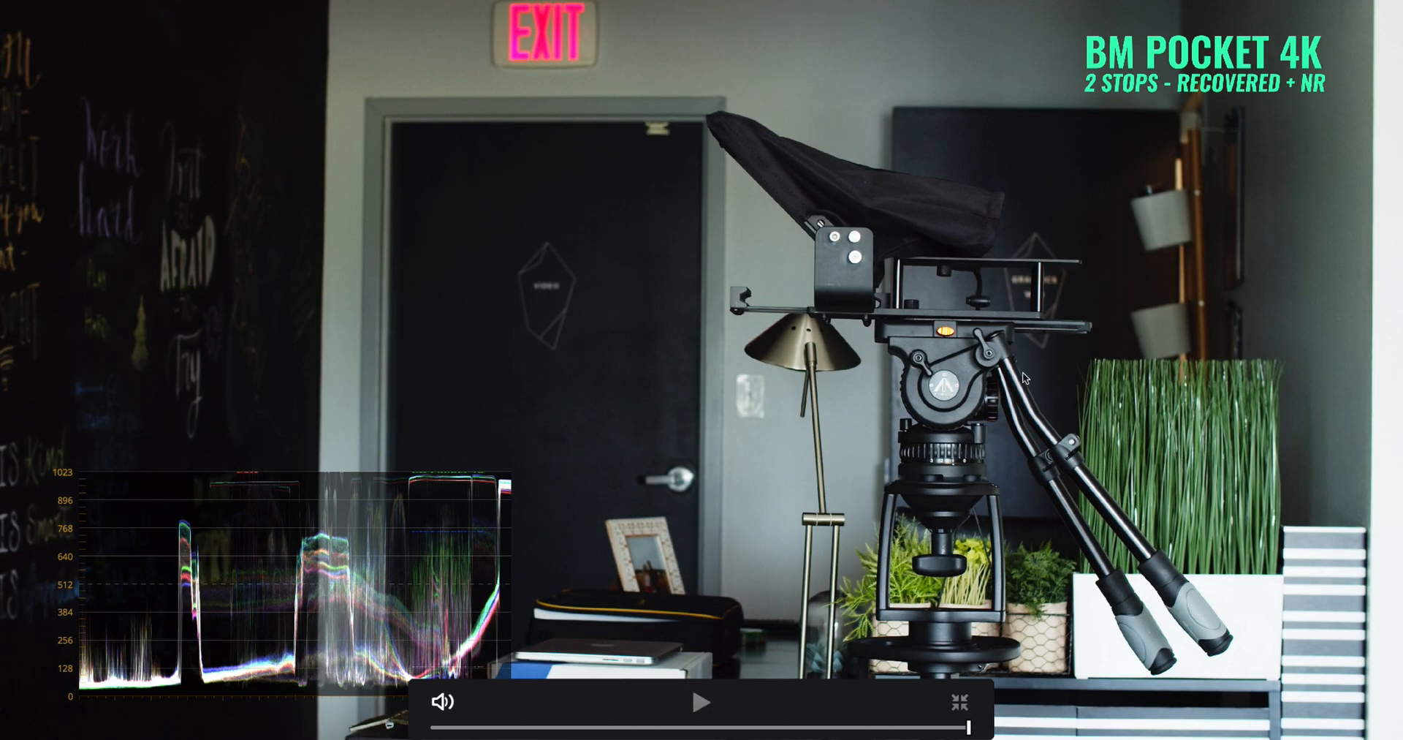
mouse_move(1056, 377)
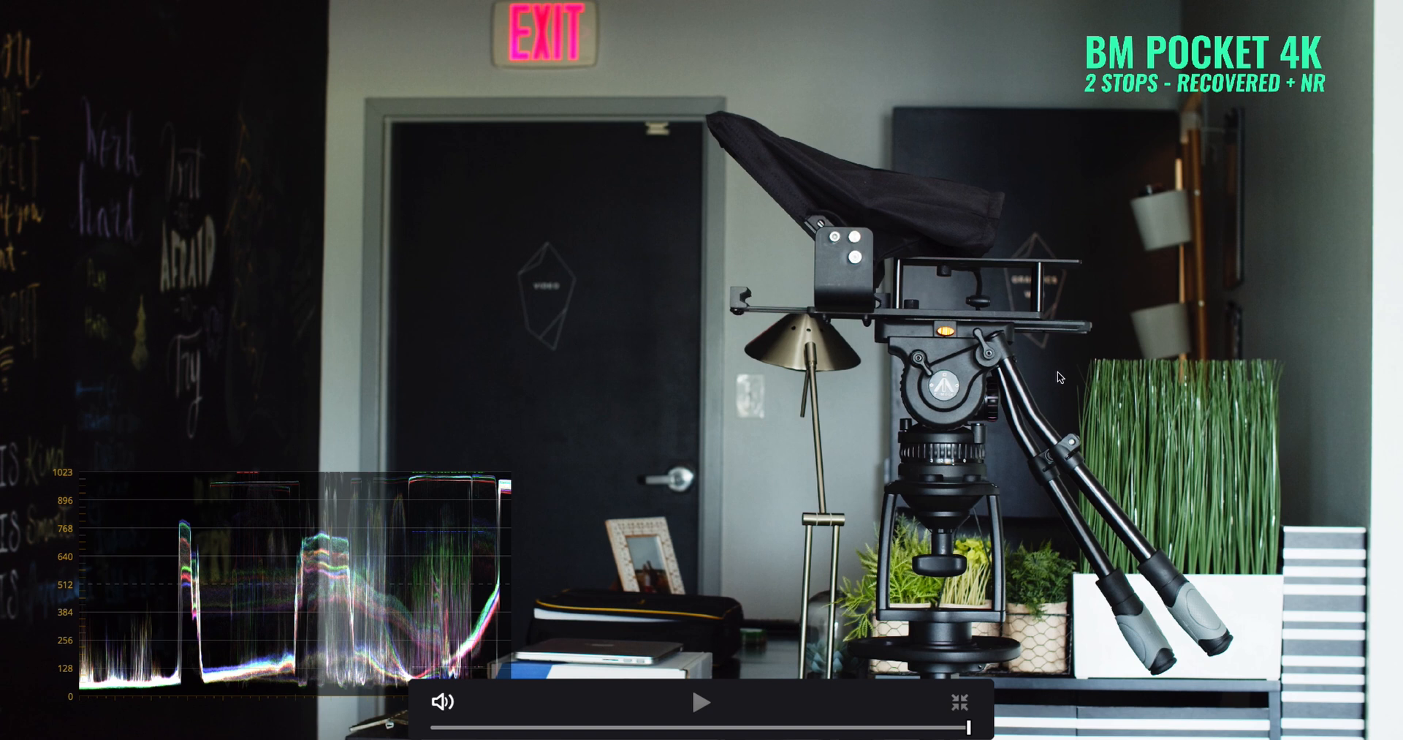
mouse_move(1025, 343)
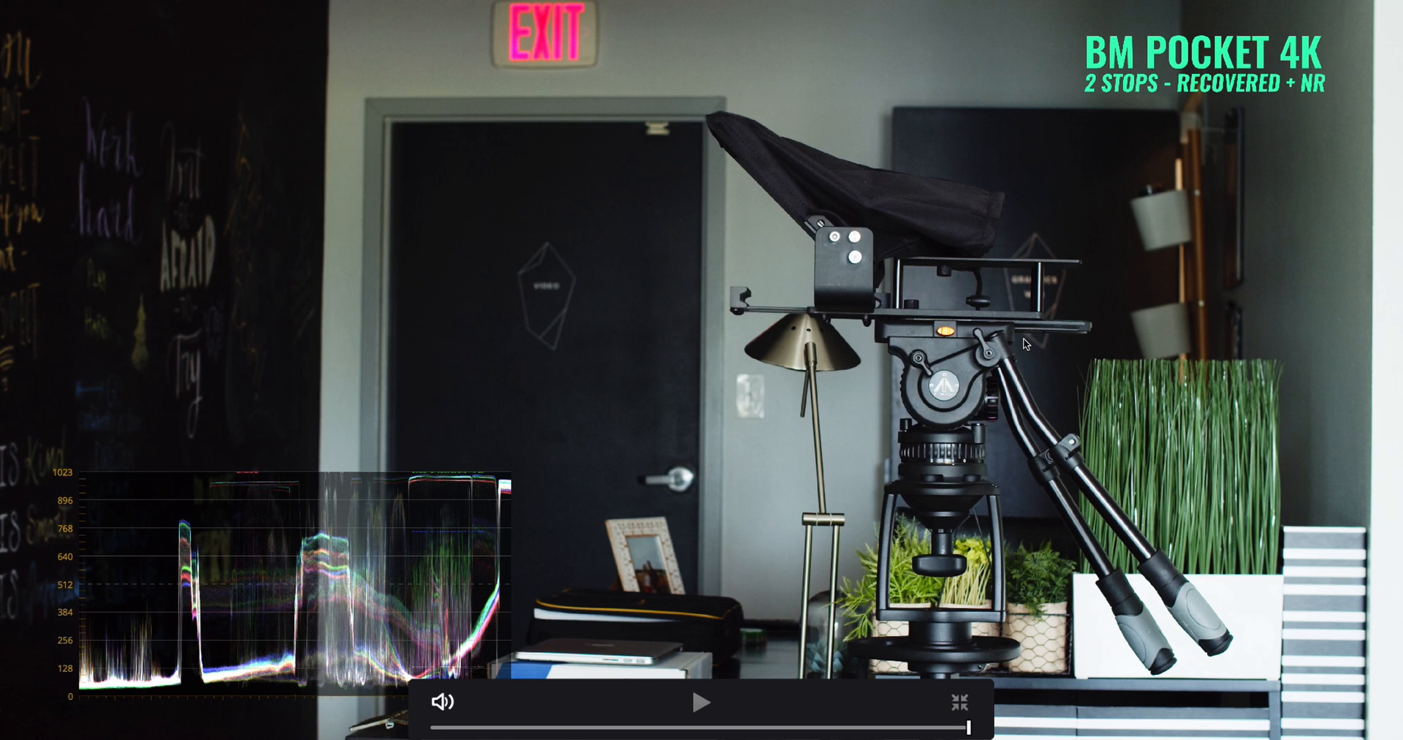
mouse_move(1096, 446)
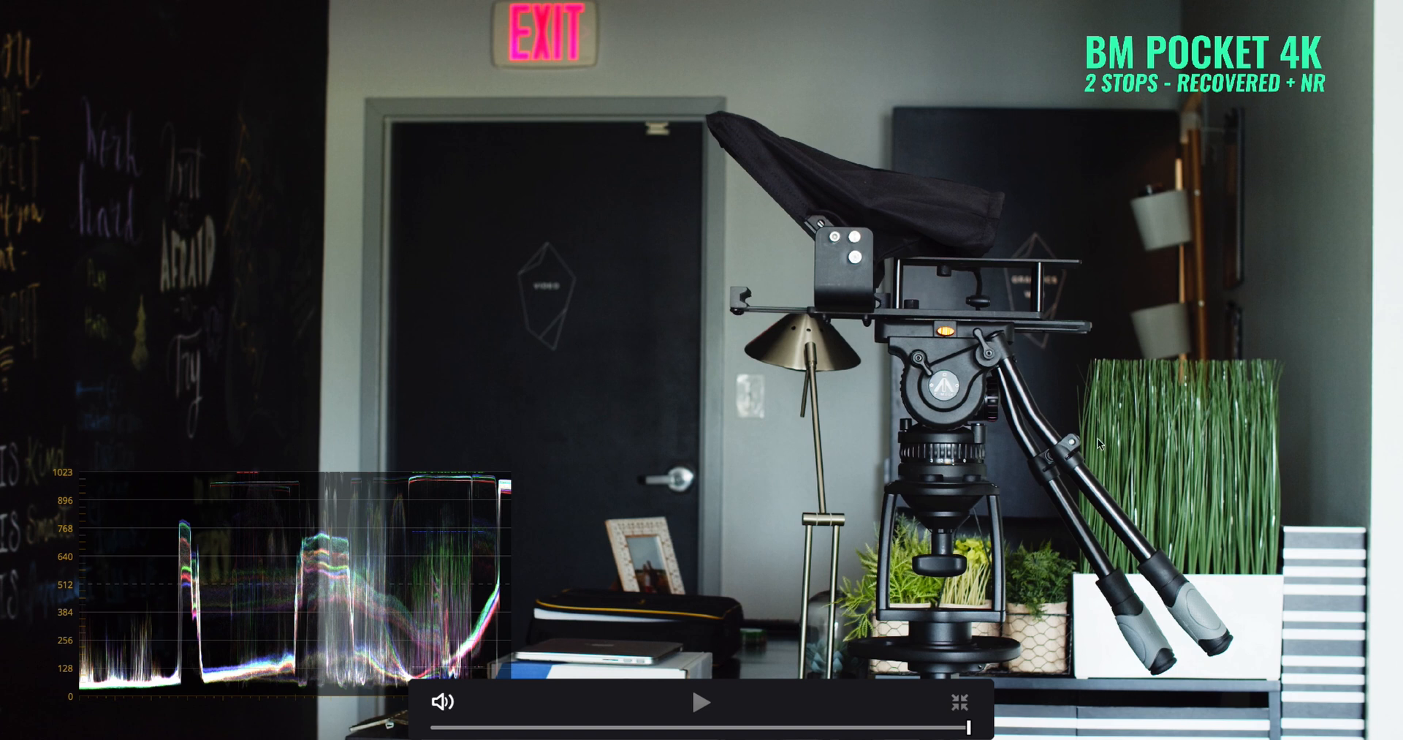
click(701, 722)
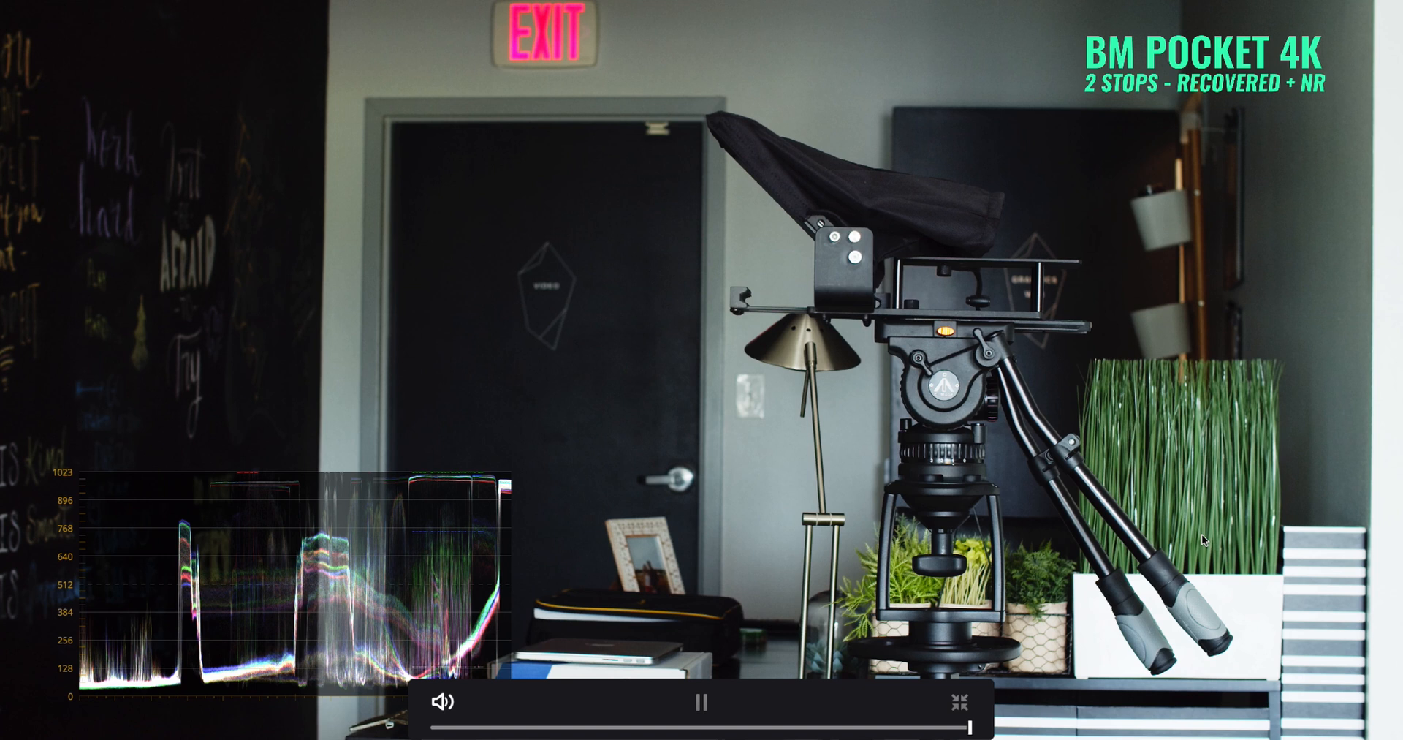
mouse_move(1216, 523)
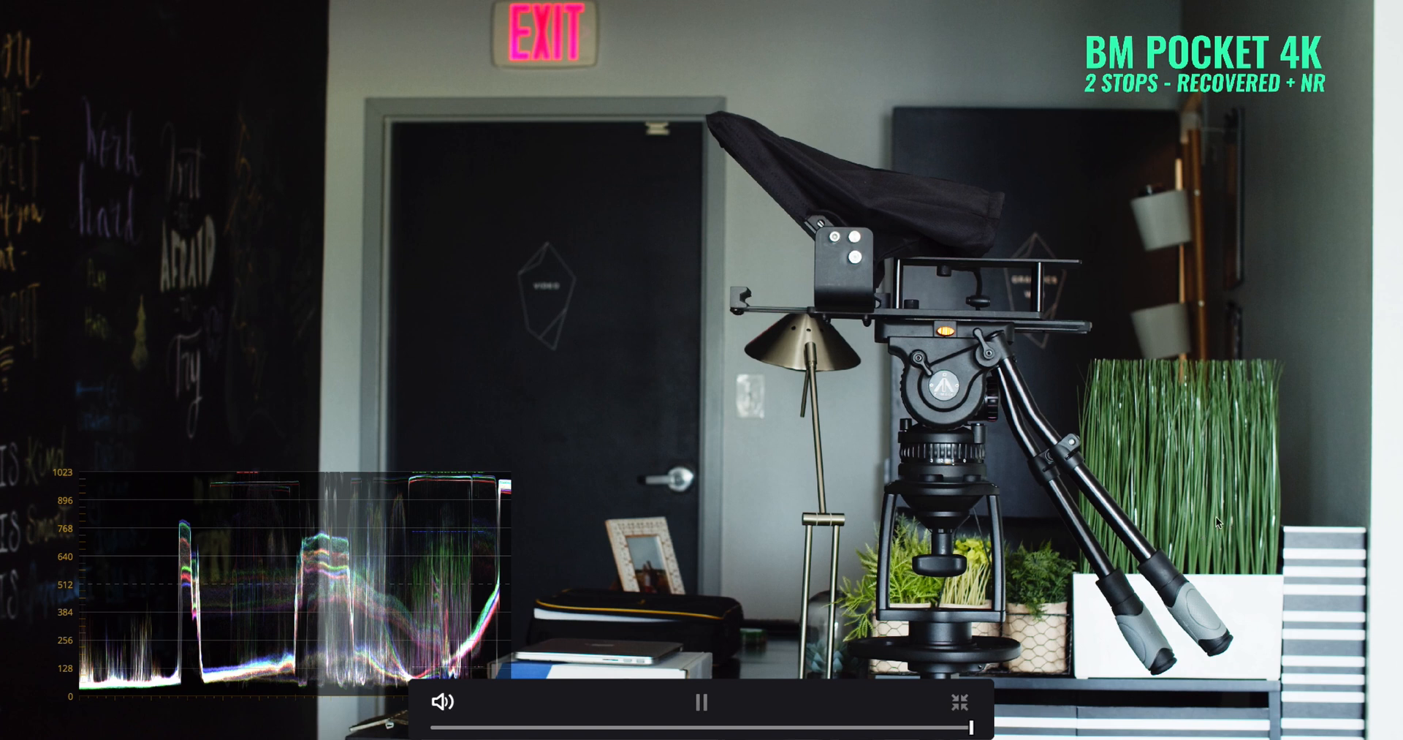
click(703, 705)
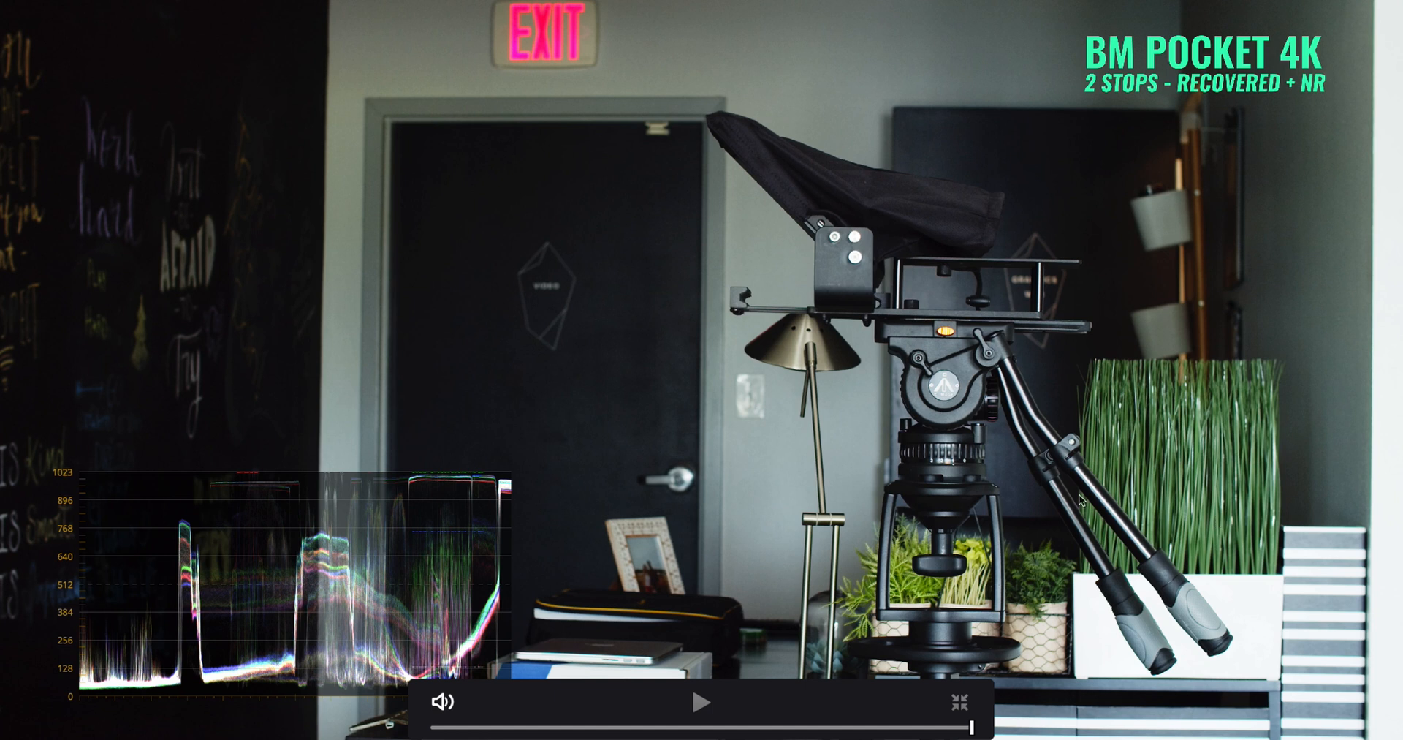
mouse_move(1088, 511)
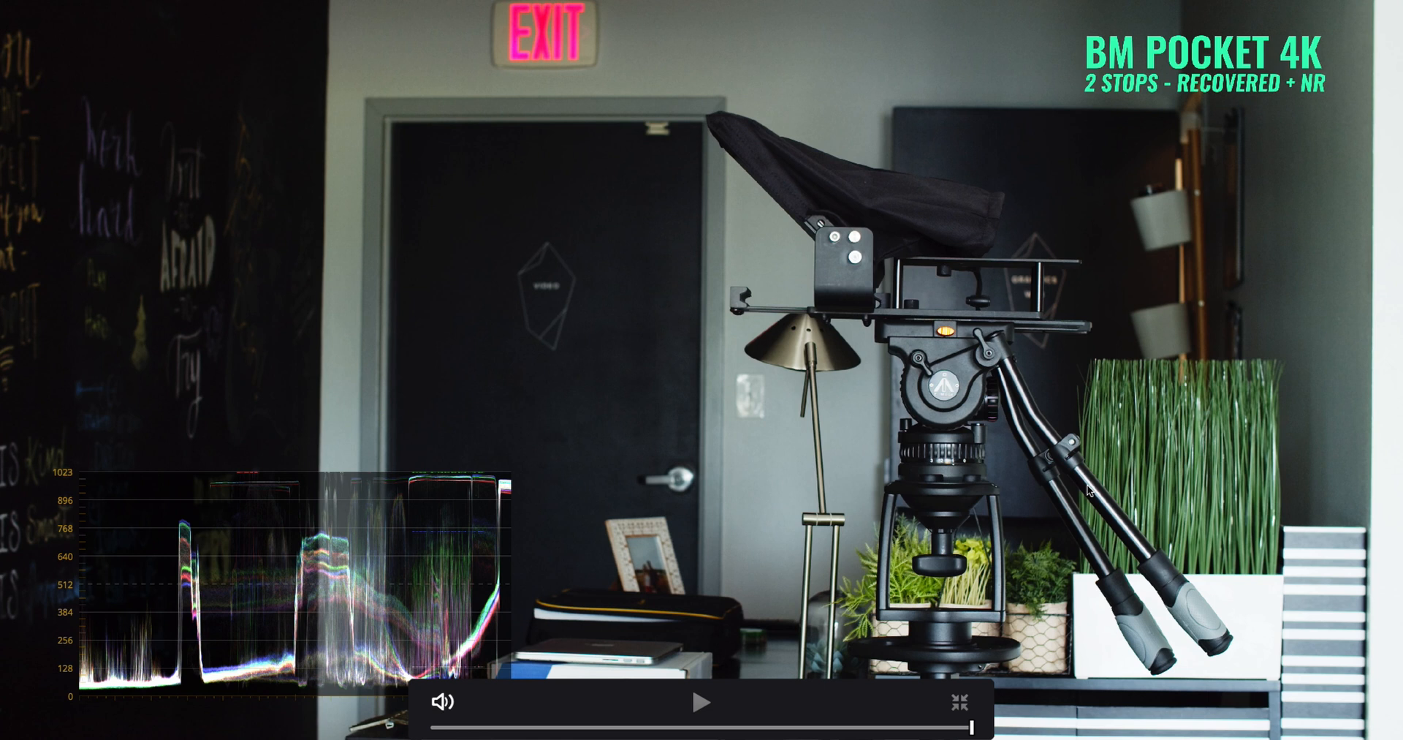
mouse_move(1069, 524)
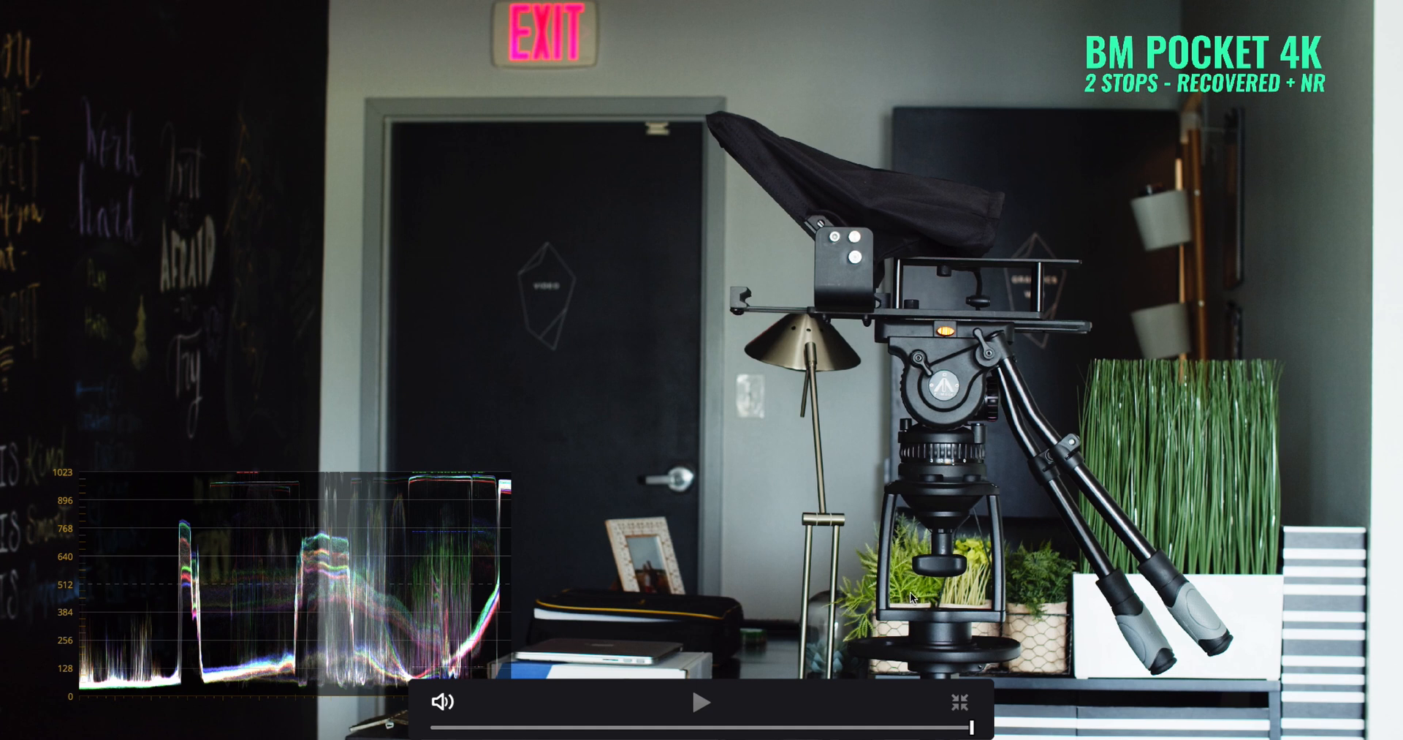
mouse_move(1015, 675)
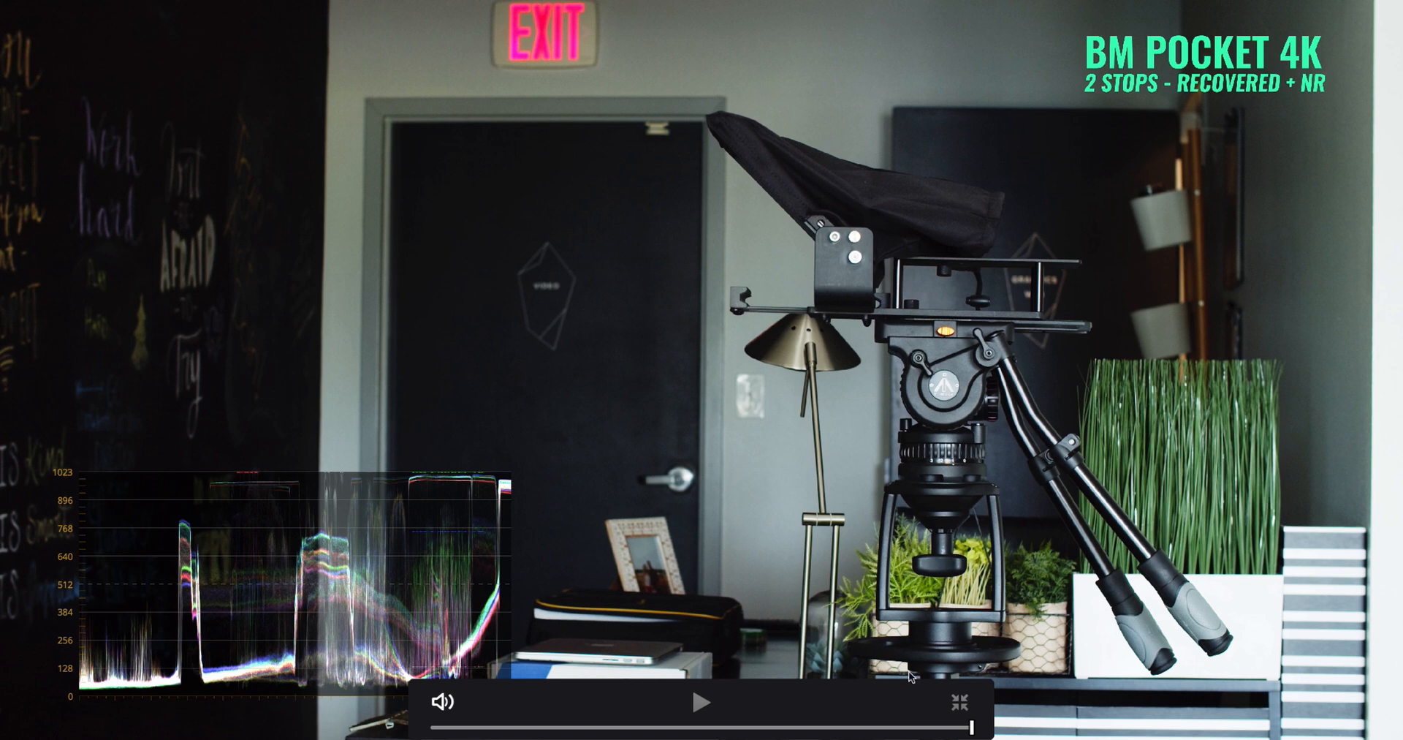
mouse_move(944, 497)
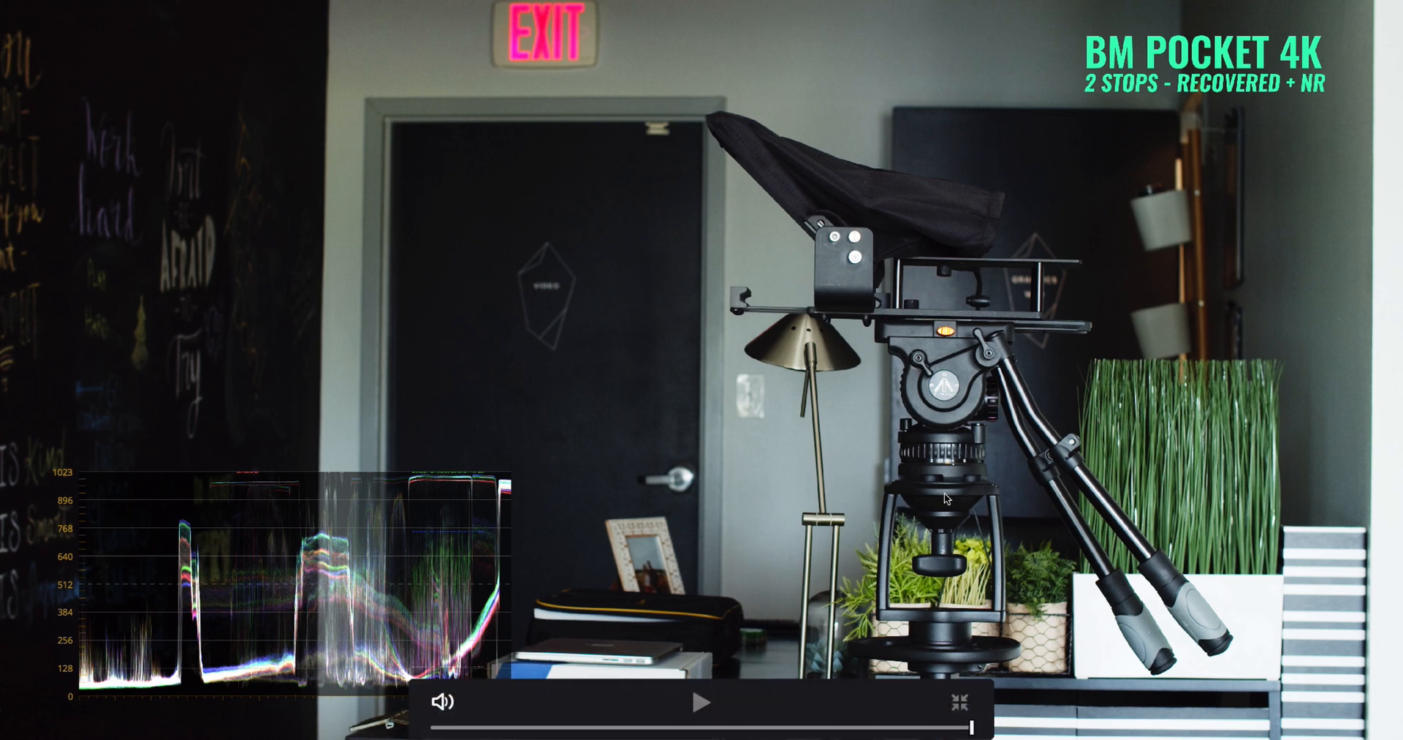
mouse_move(900, 558)
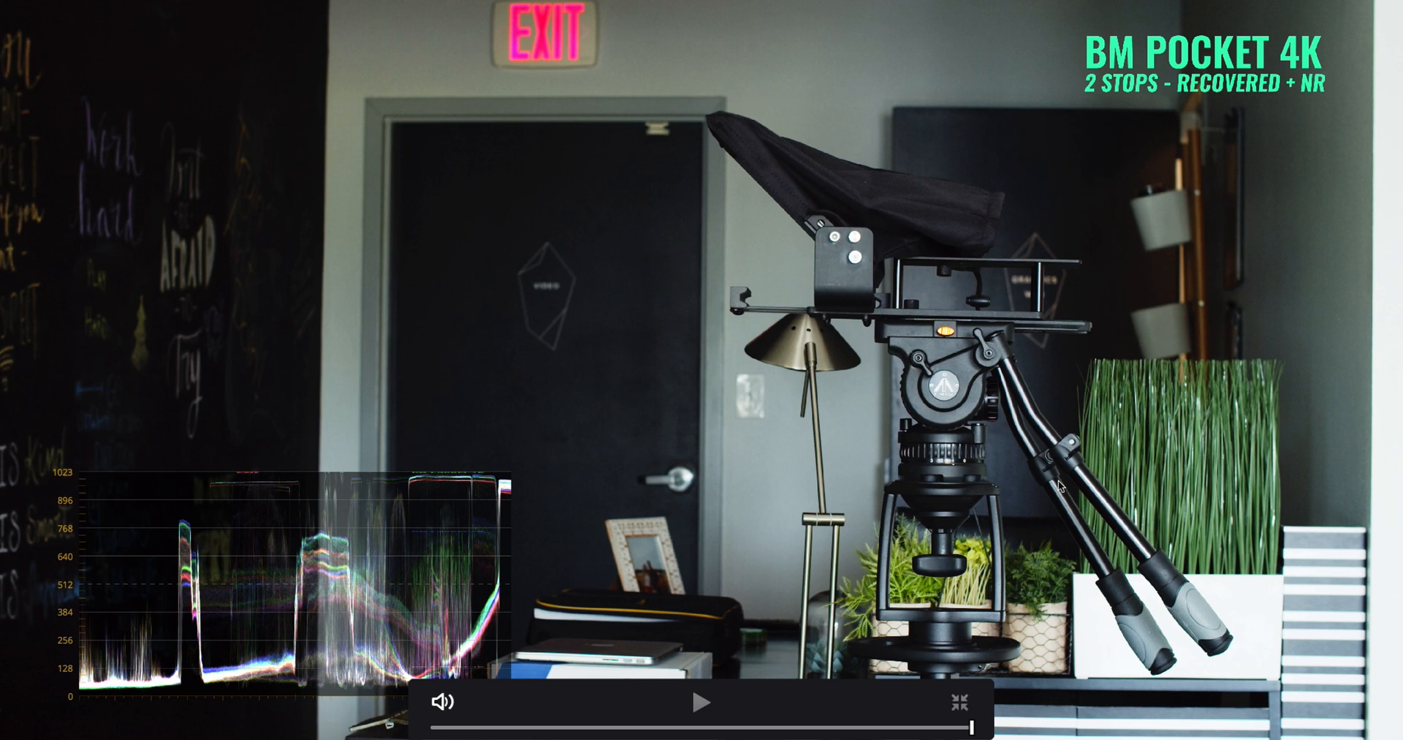
mouse_move(903, 519)
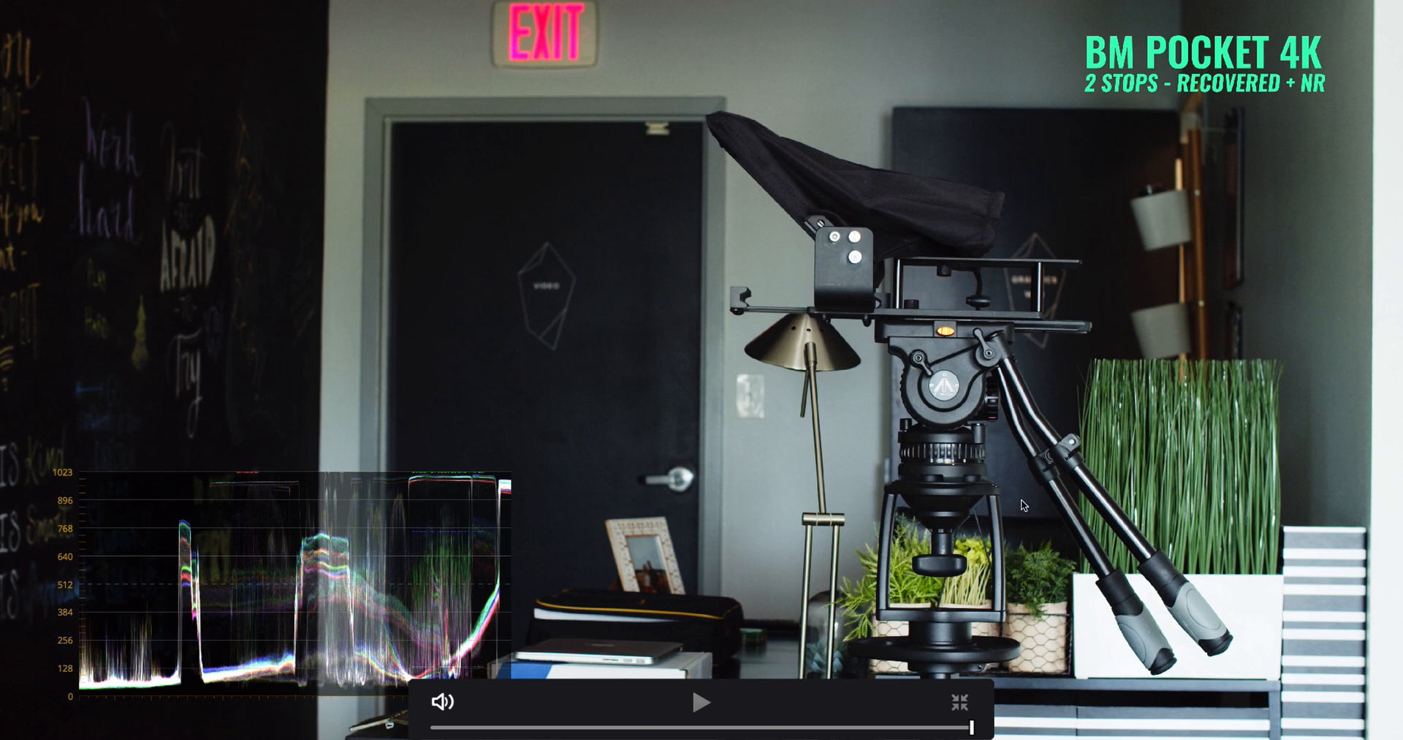
mouse_move(1306, 614)
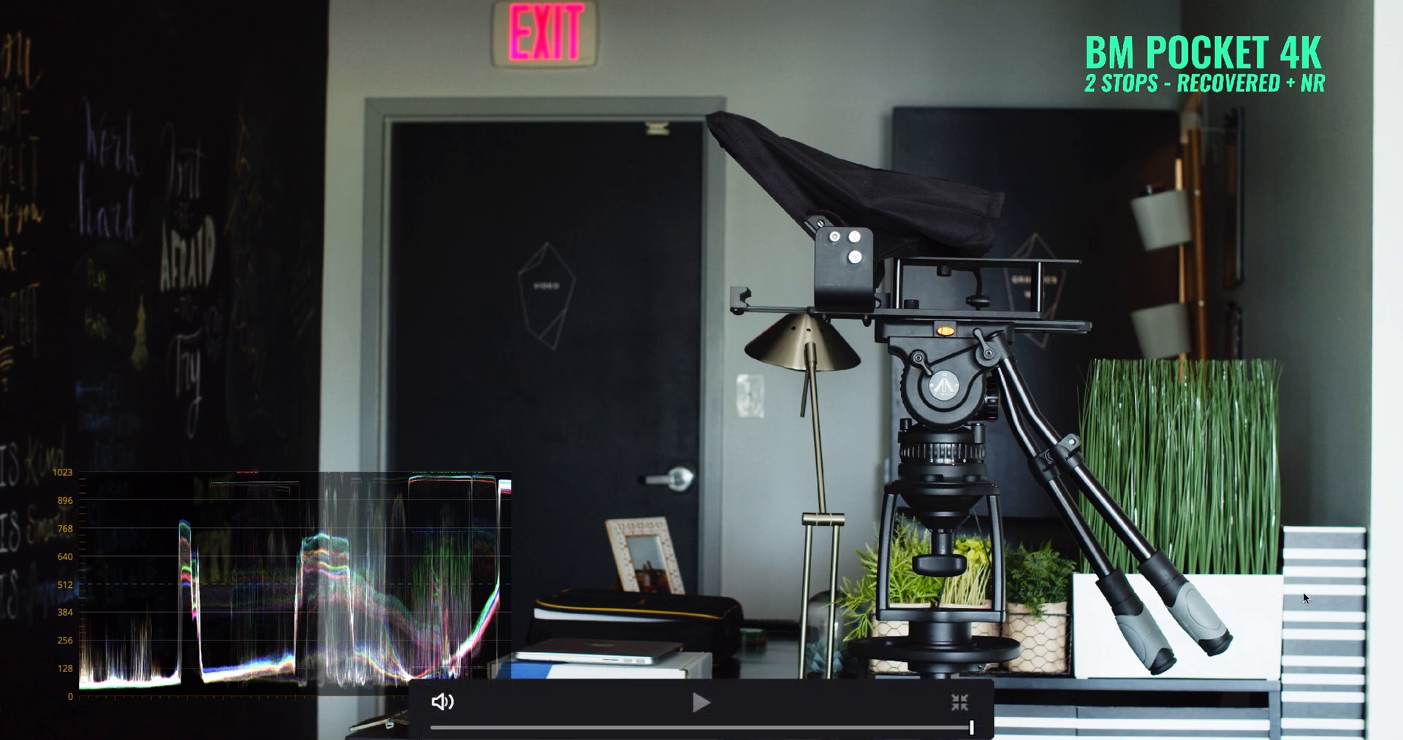
mouse_move(1350, 627)
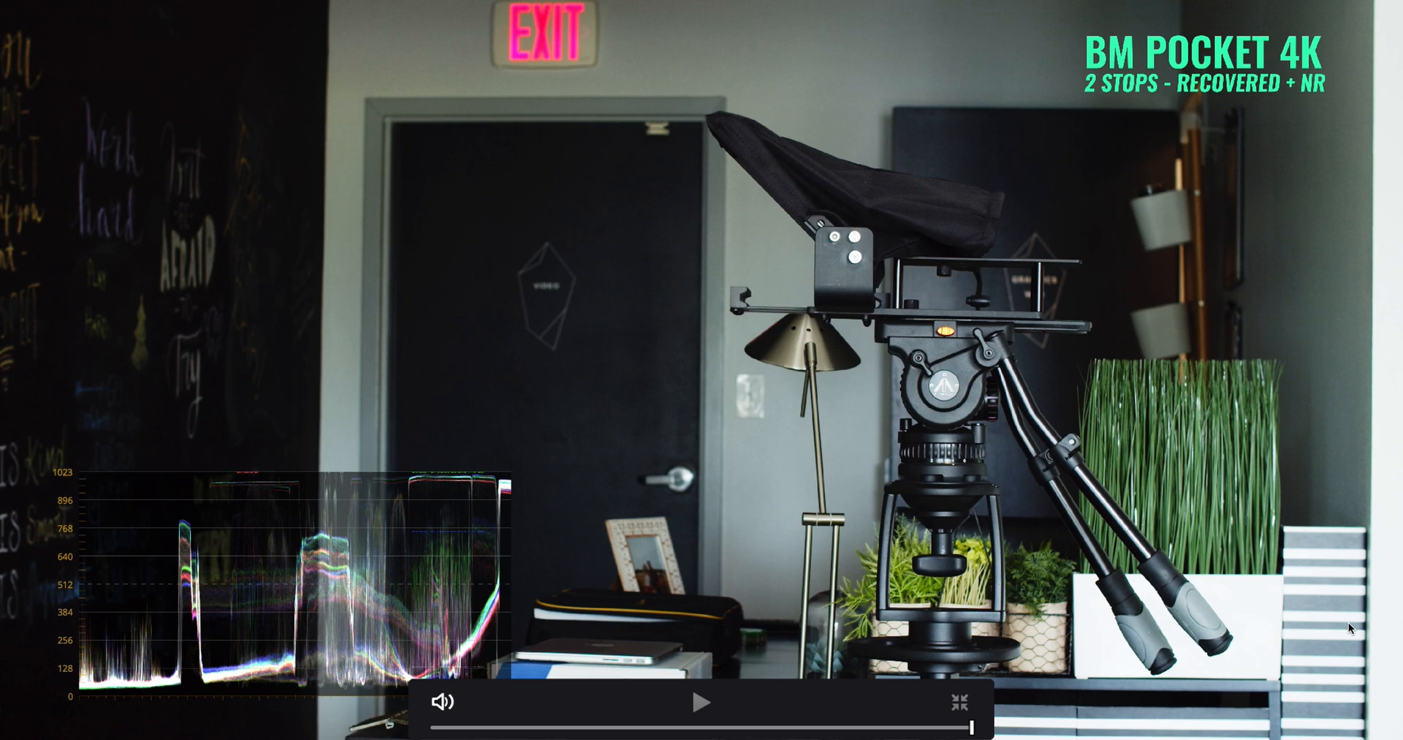
mouse_move(1142, 571)
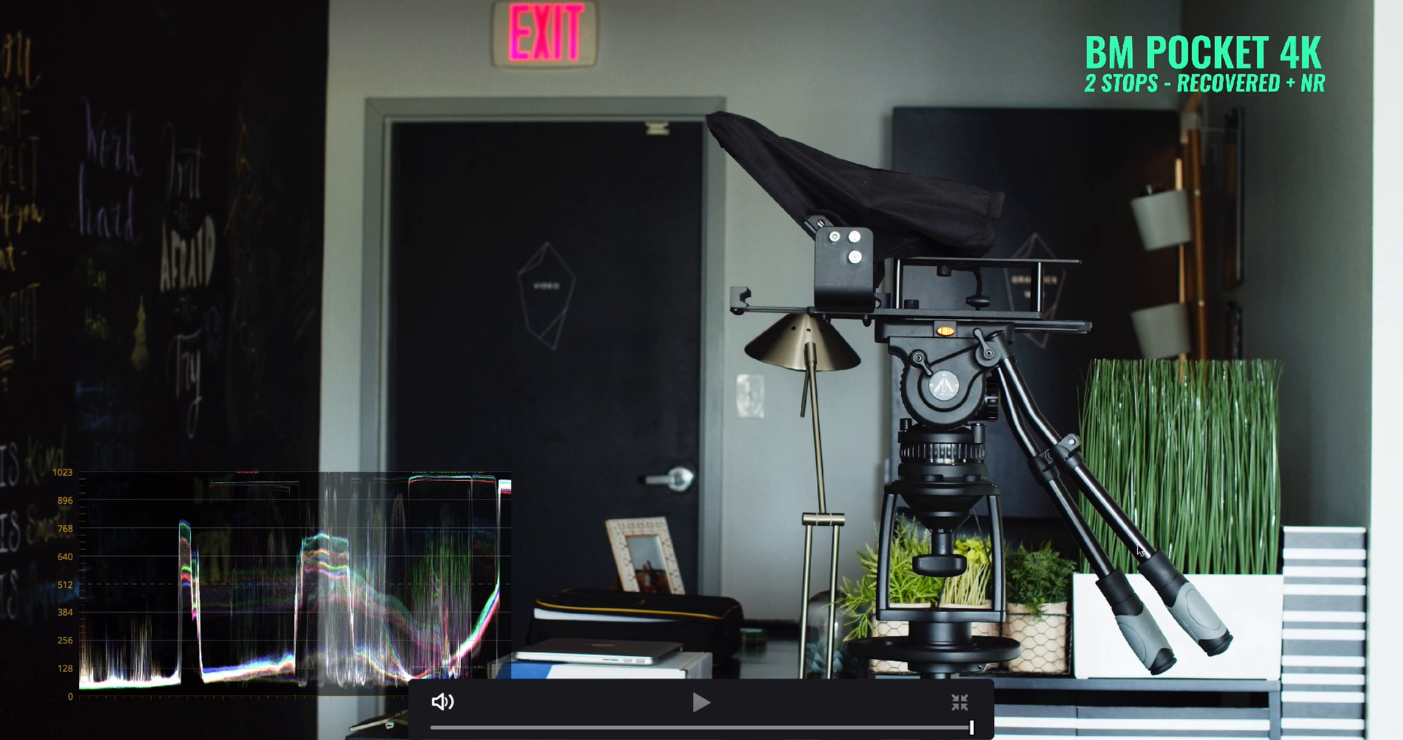
mouse_move(844, 518)
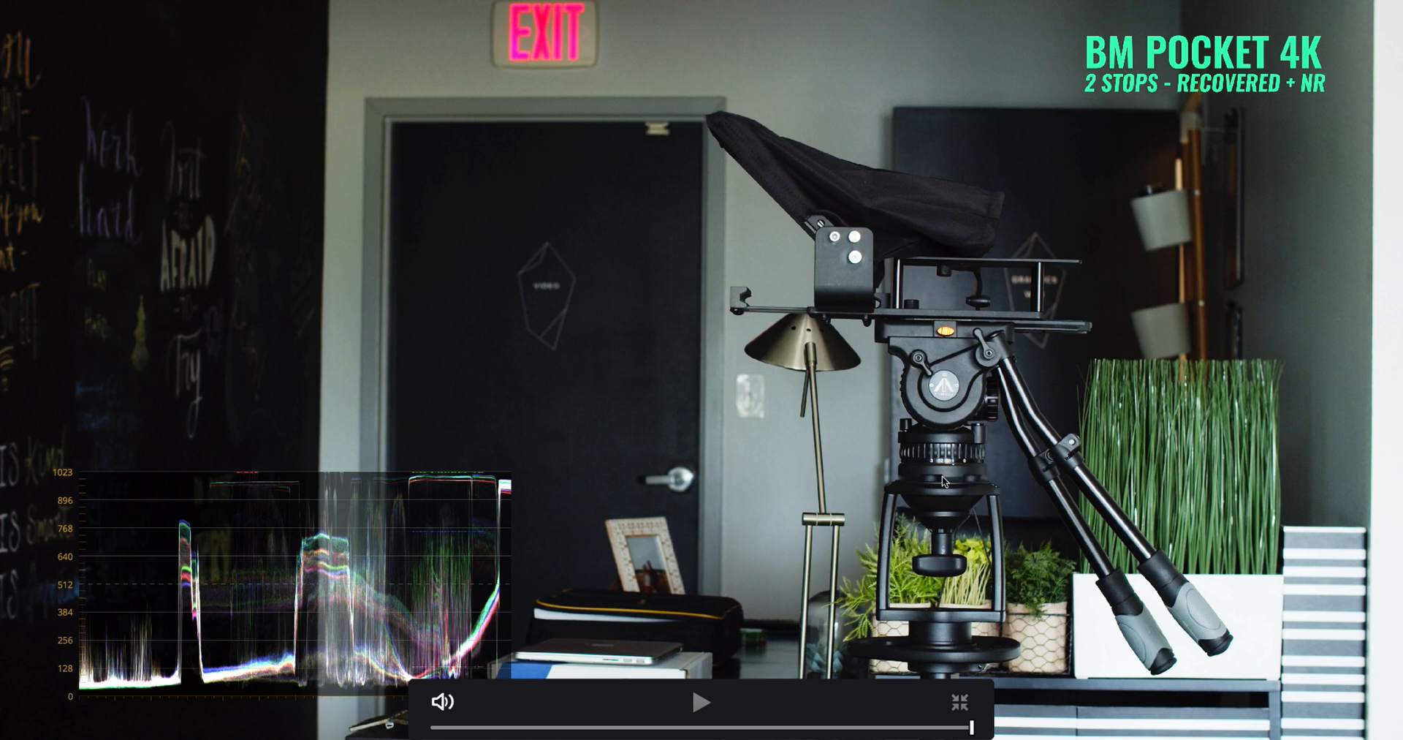
mouse_move(1160, 549)
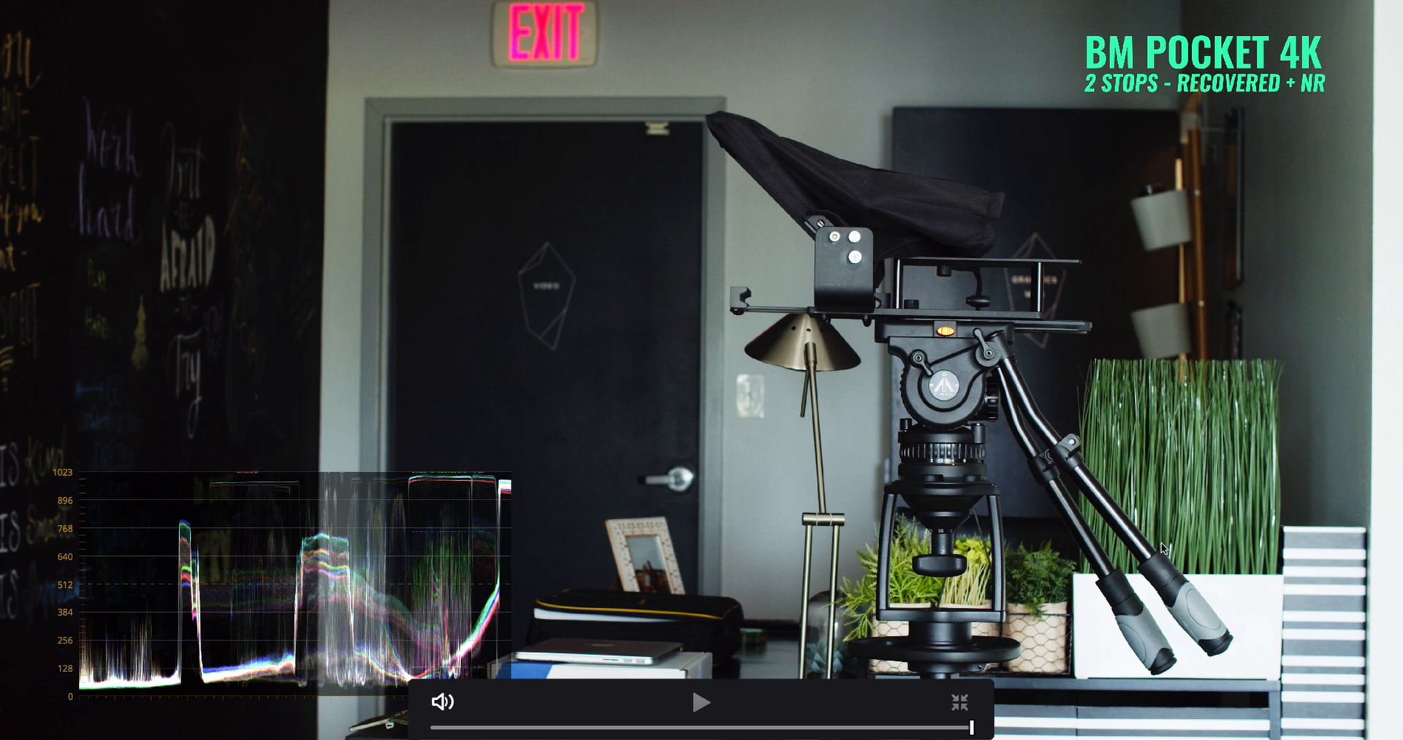
mouse_move(1171, 543)
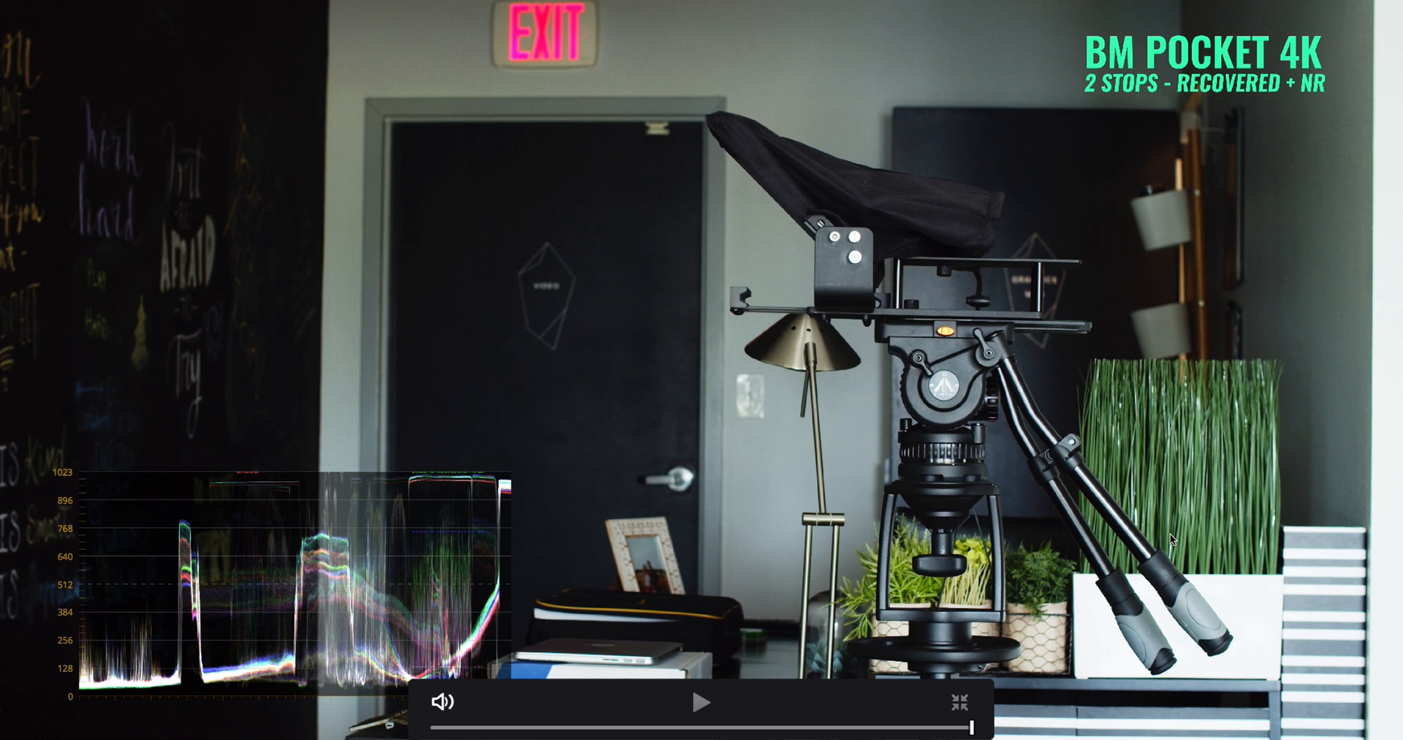
mouse_move(1219, 498)
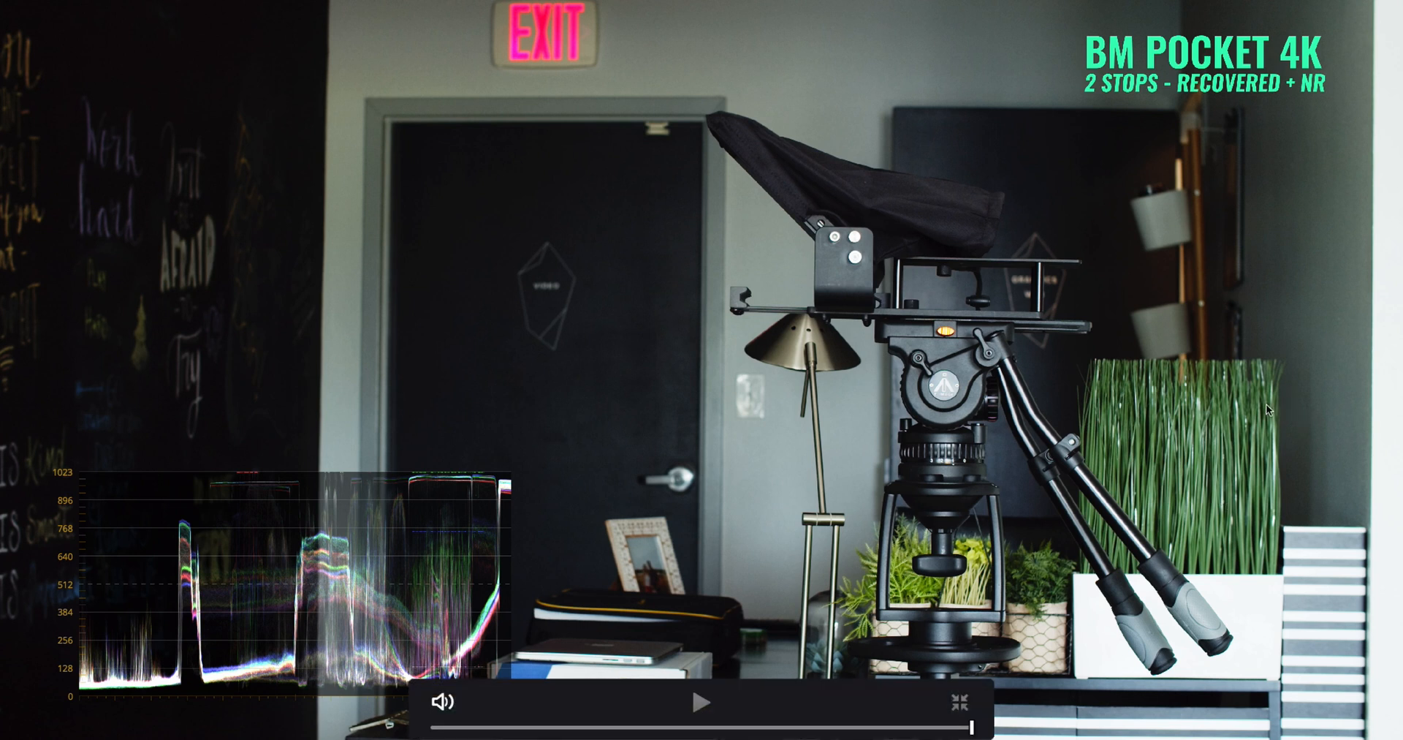
mouse_move(546, 47)
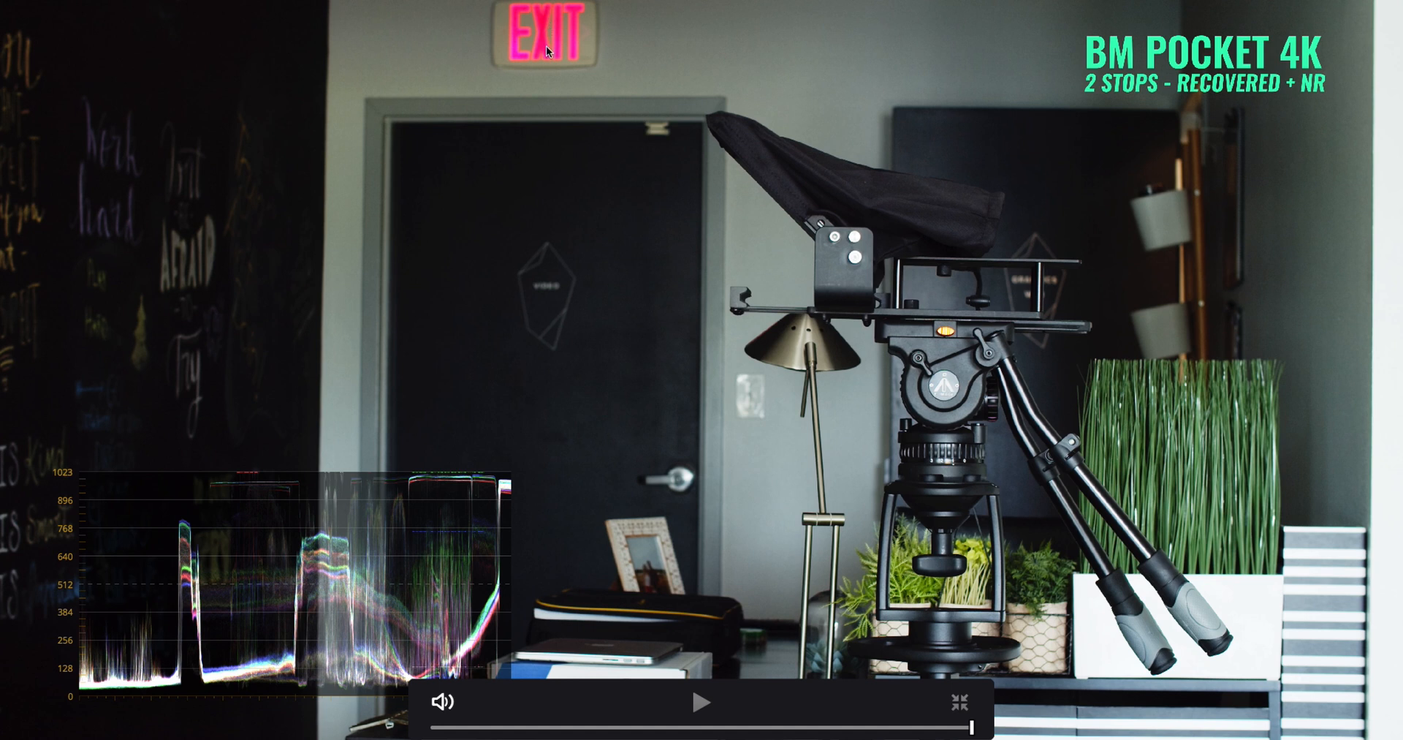
mouse_move(927, 281)
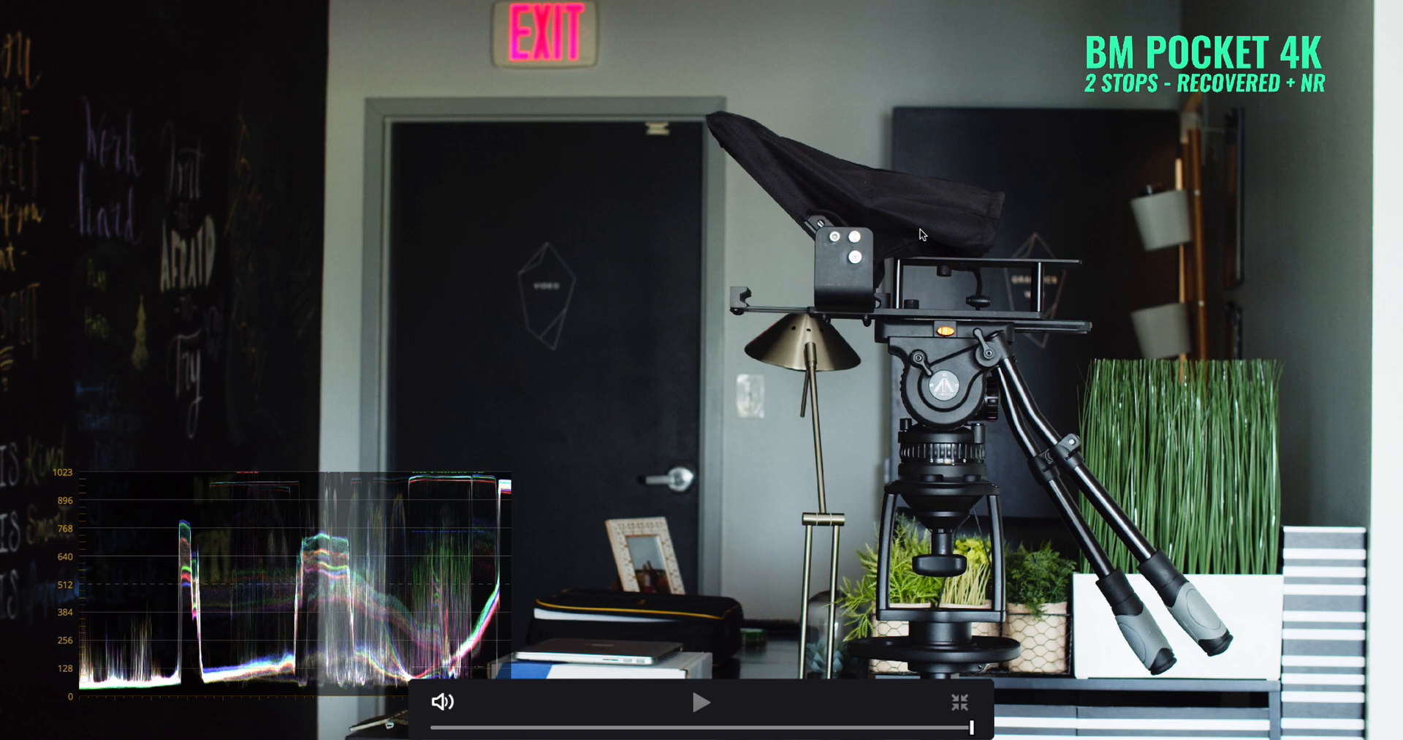
mouse_move(909, 231)
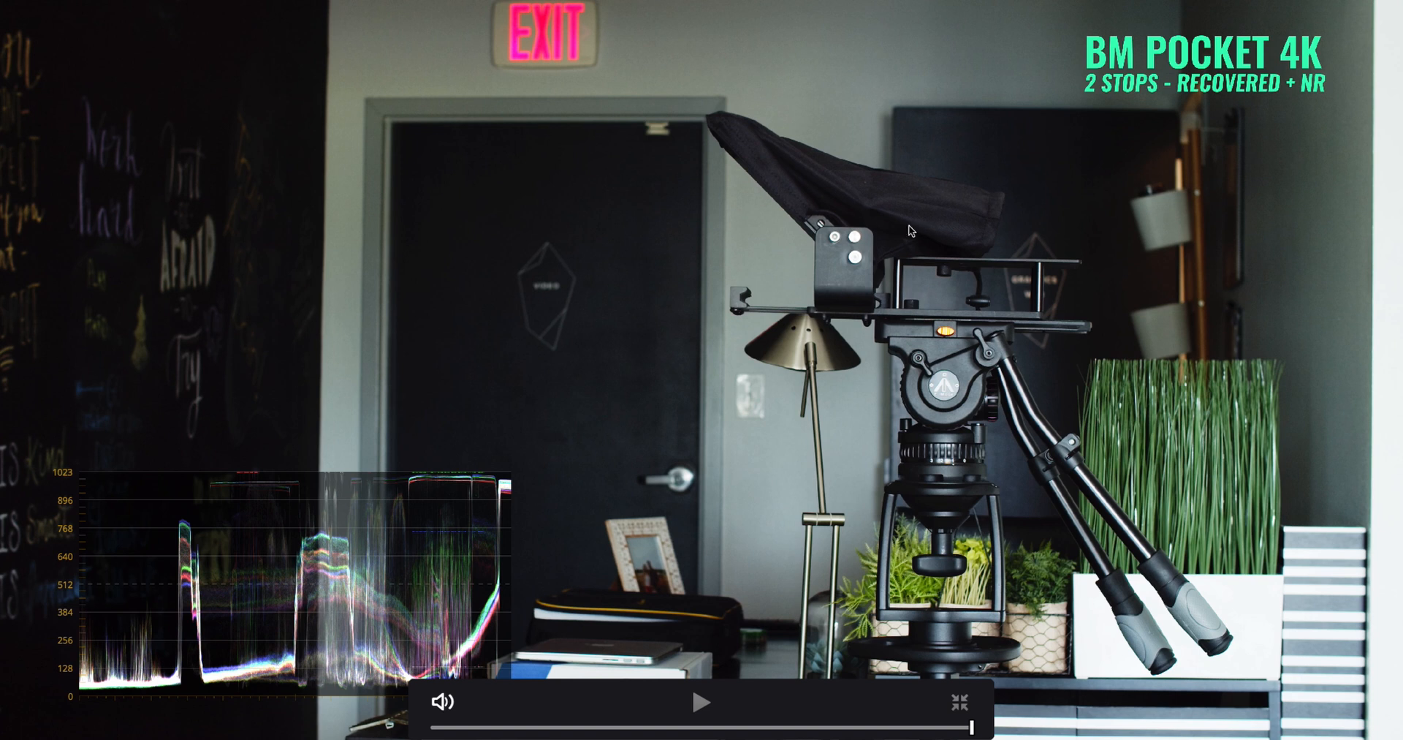